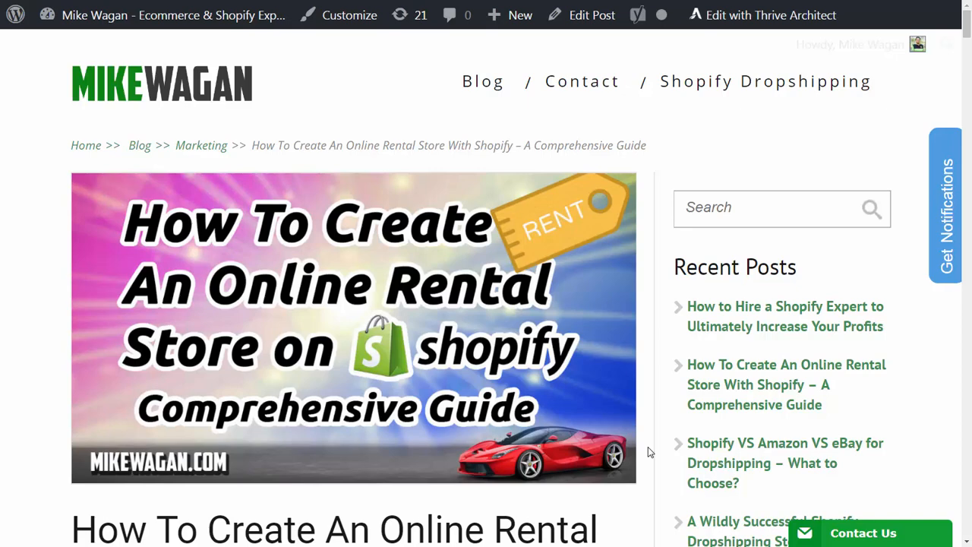
- Scroll past the rental store guide's banner image to the title and Shopify introduction
scroll("down", 3)
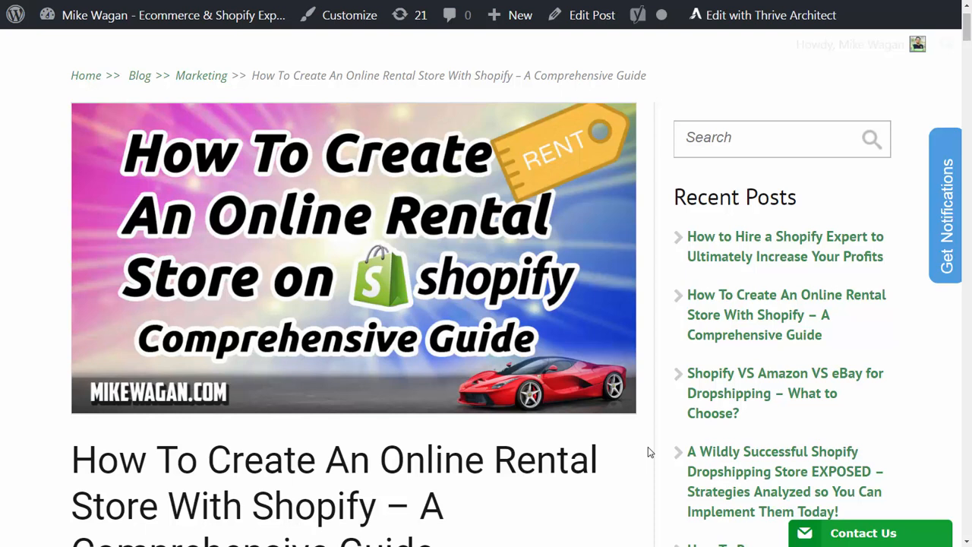
mouse_move(653, 452)
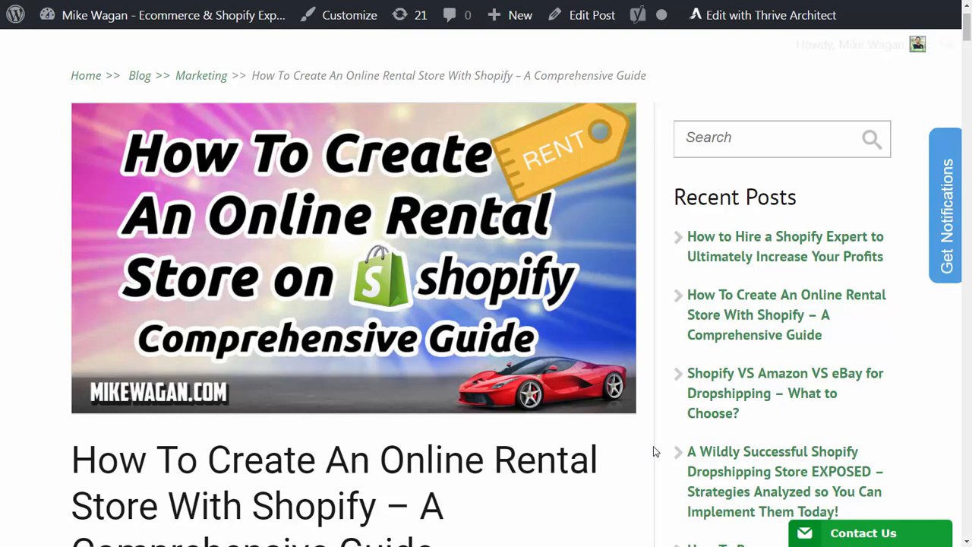
scroll("down", 3)
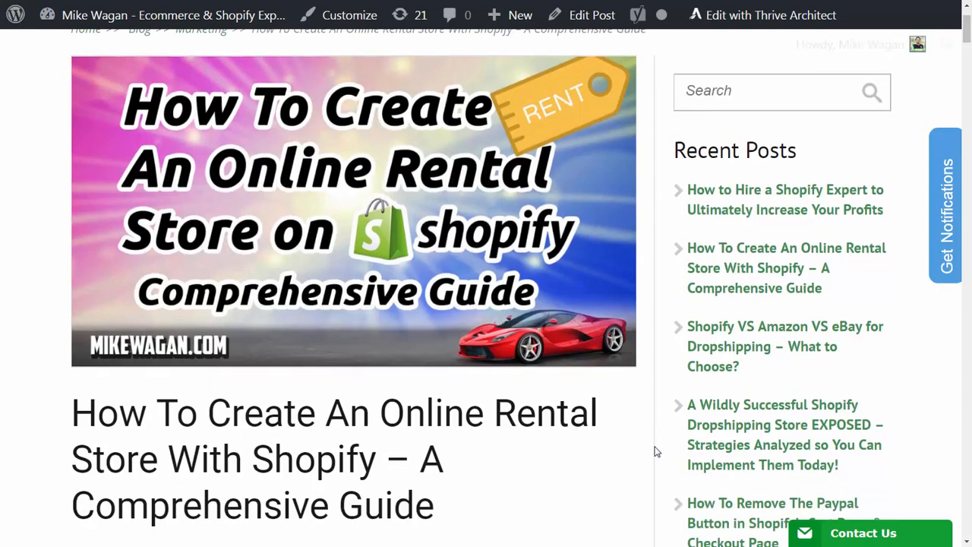
scroll("down", 3)
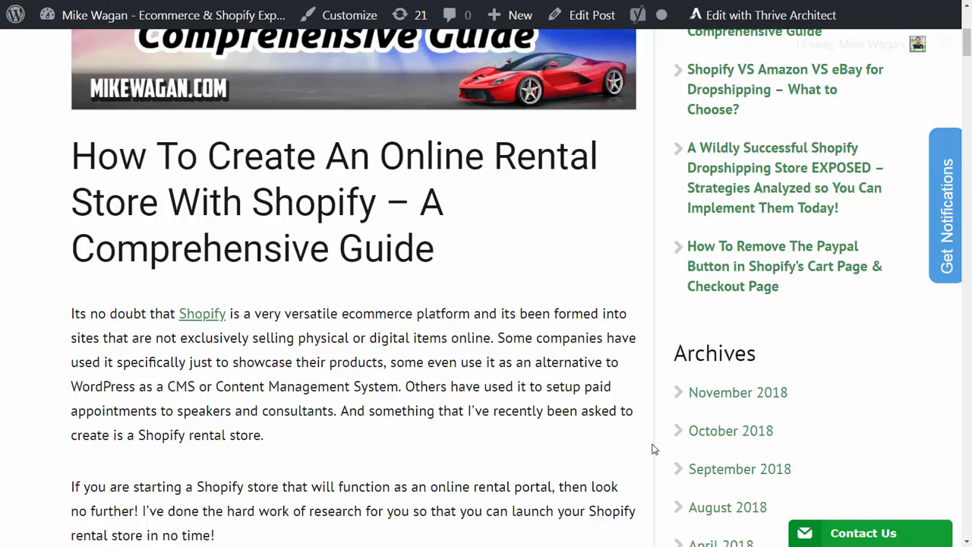
- Scroll to the numbered list of six basic rental store functions and the 'Picking a Date' heading
scroll("down", 3)
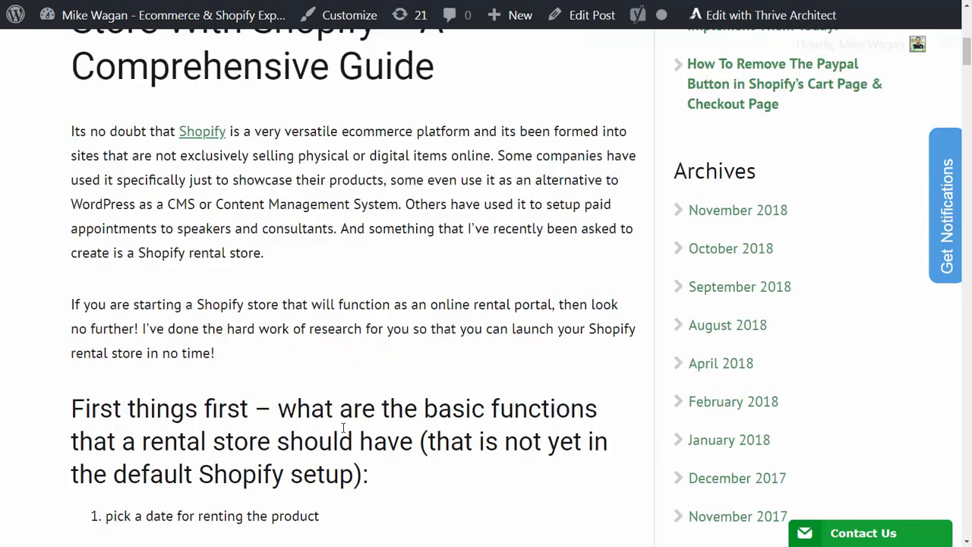
scroll("down", 3)
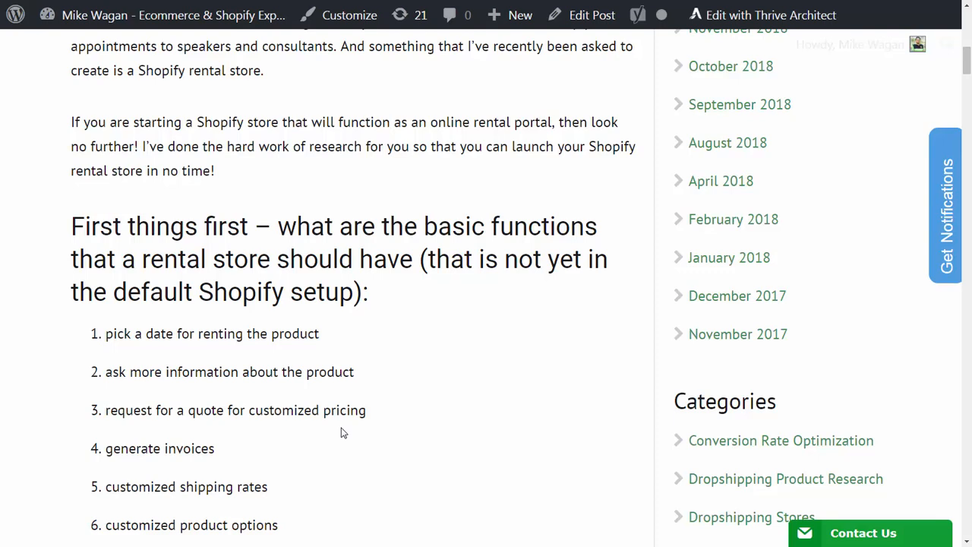
mouse_move(265, 359)
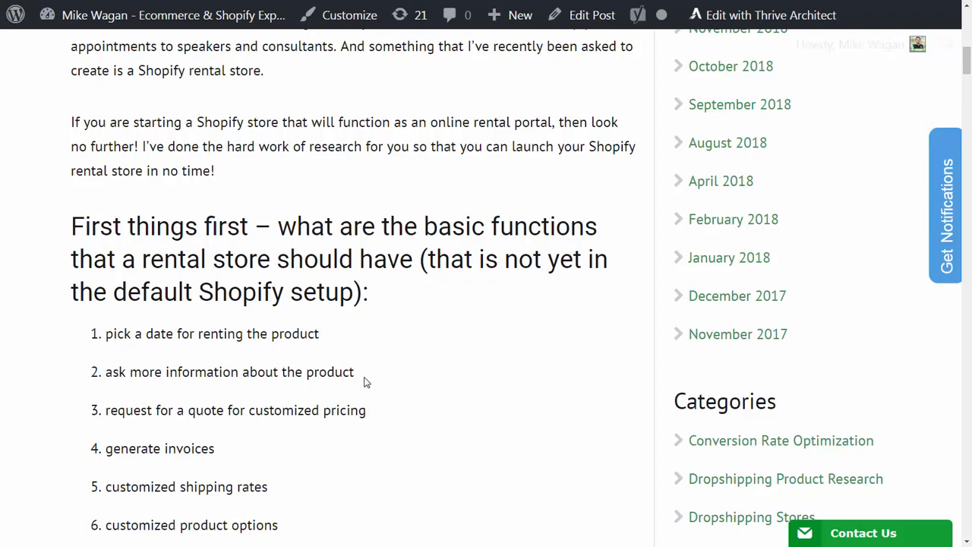
scroll("down", 3)
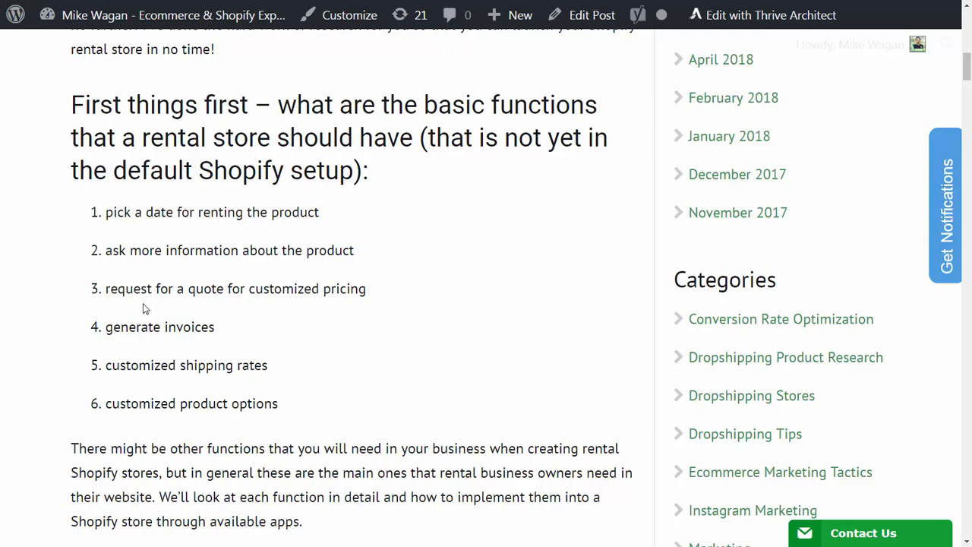
mouse_move(379, 315)
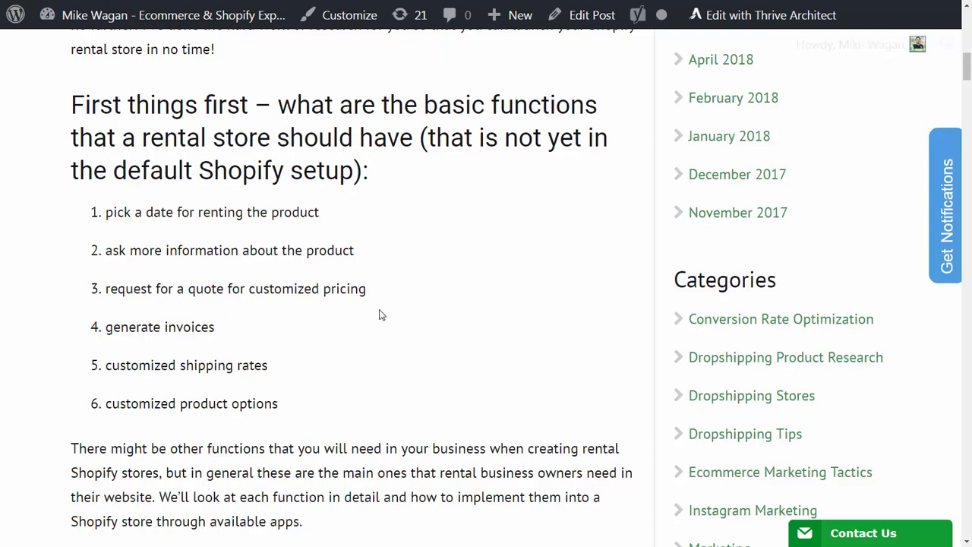
mouse_move(107, 340)
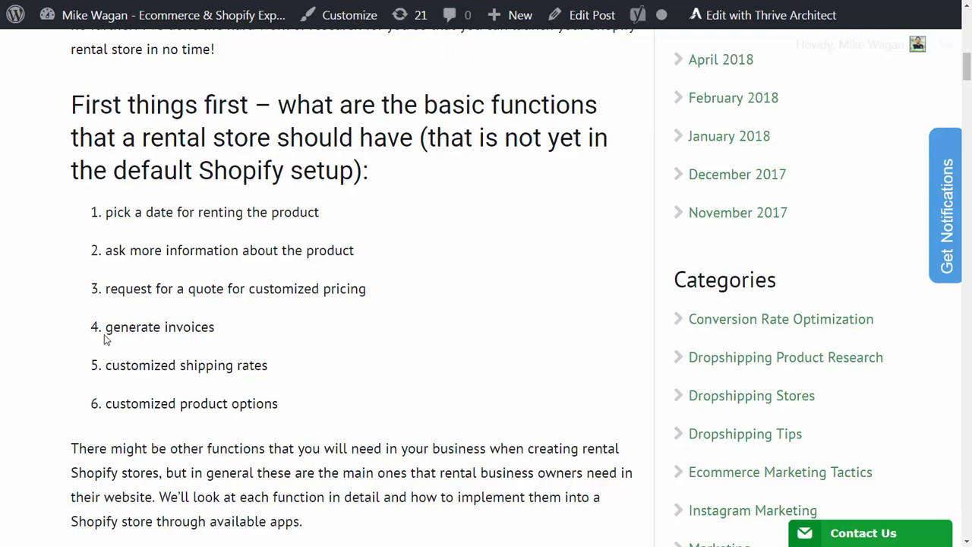
mouse_move(246, 334)
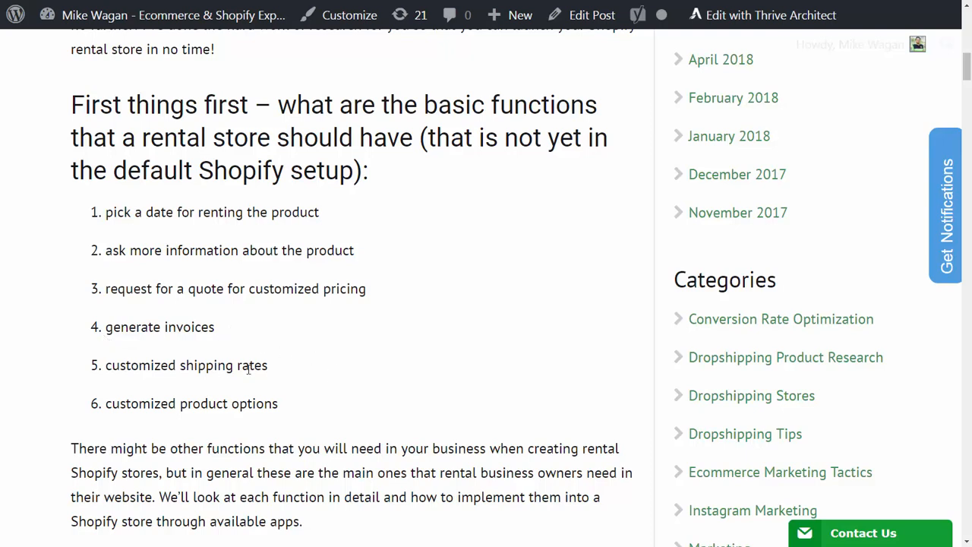
mouse_move(279, 375)
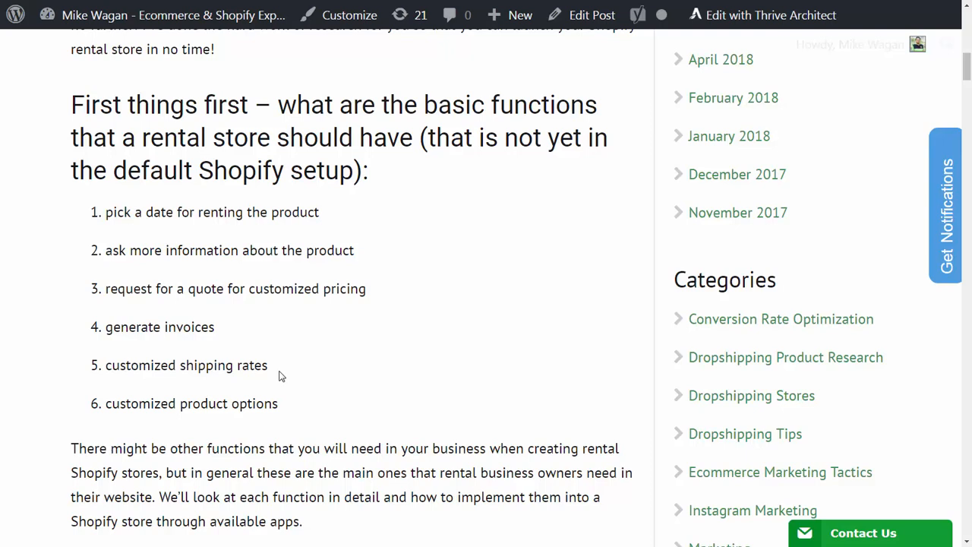
mouse_move(303, 405)
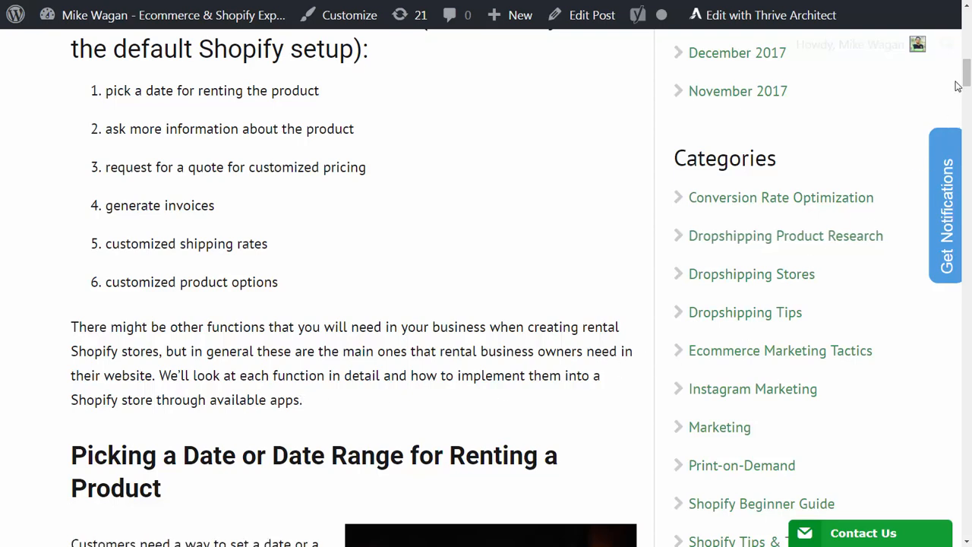
- Scroll to the 'Picking a Date or Date Range' section with BookThatApp's quote and demo link
scroll("down", 3)
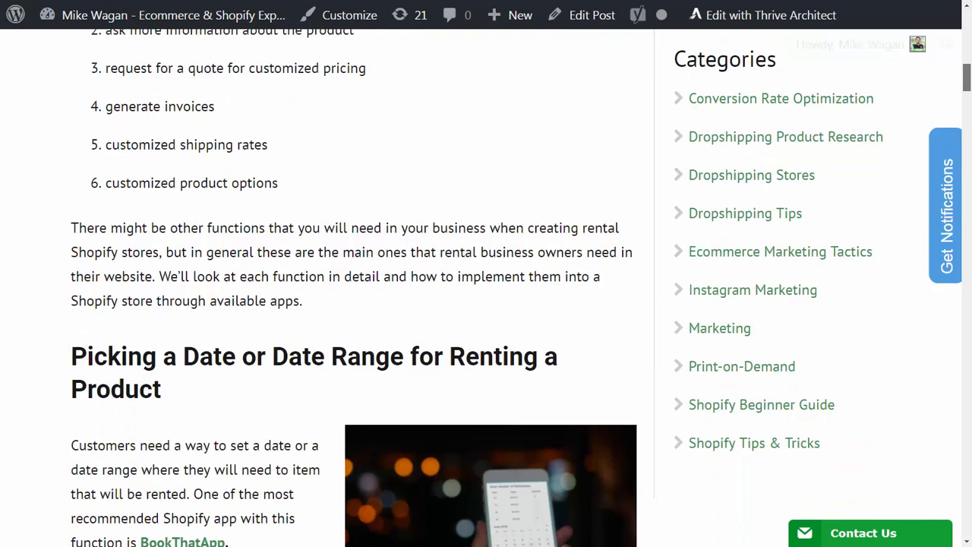
scroll("down", 3)
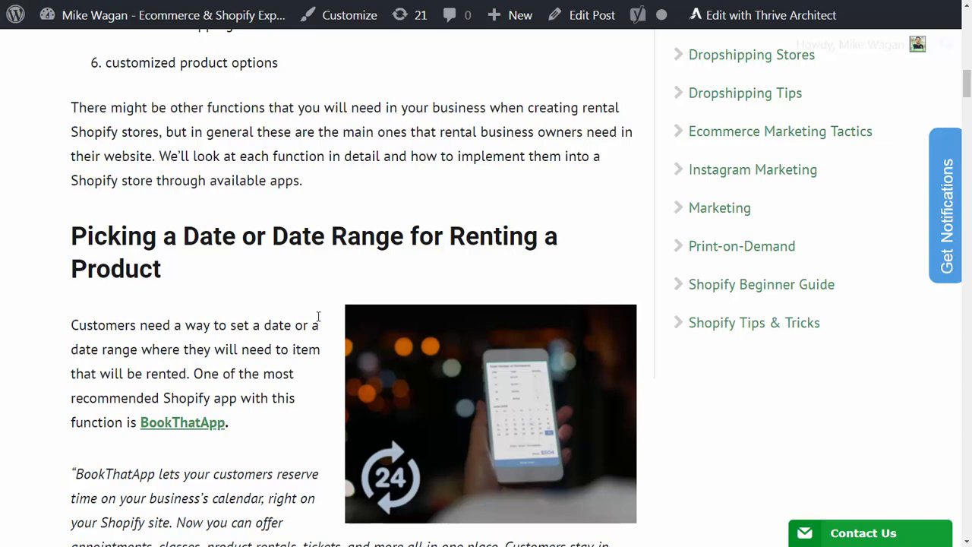
scroll("down", 3)
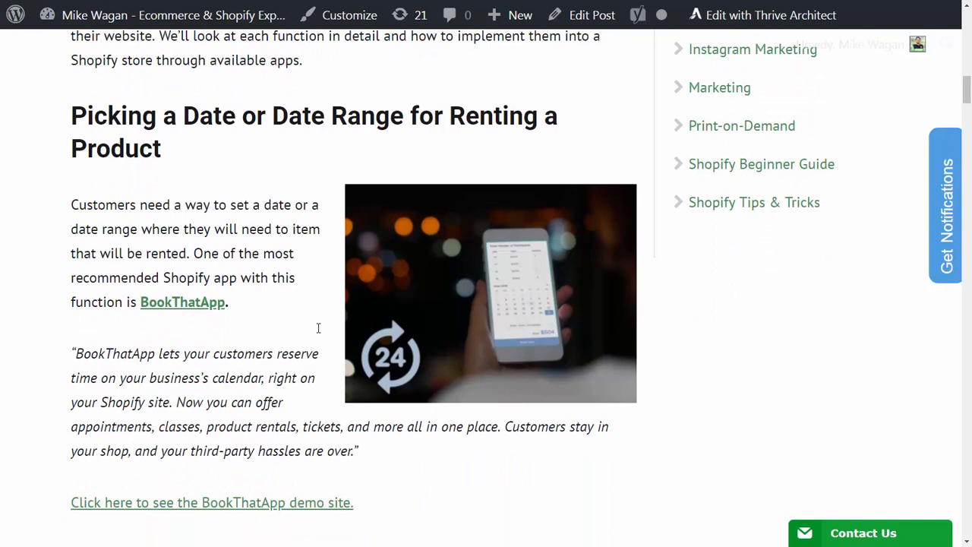
scroll("down", 3)
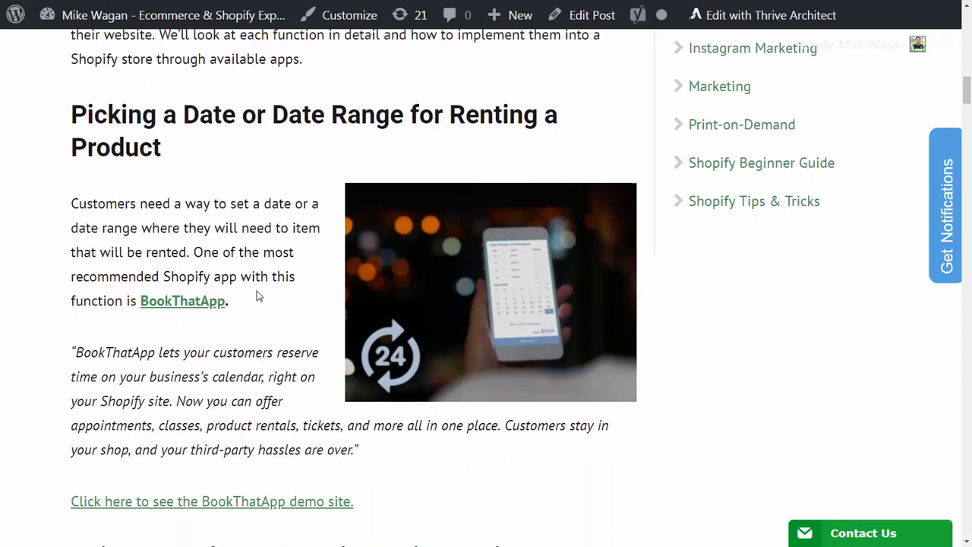
mouse_move(201, 308)
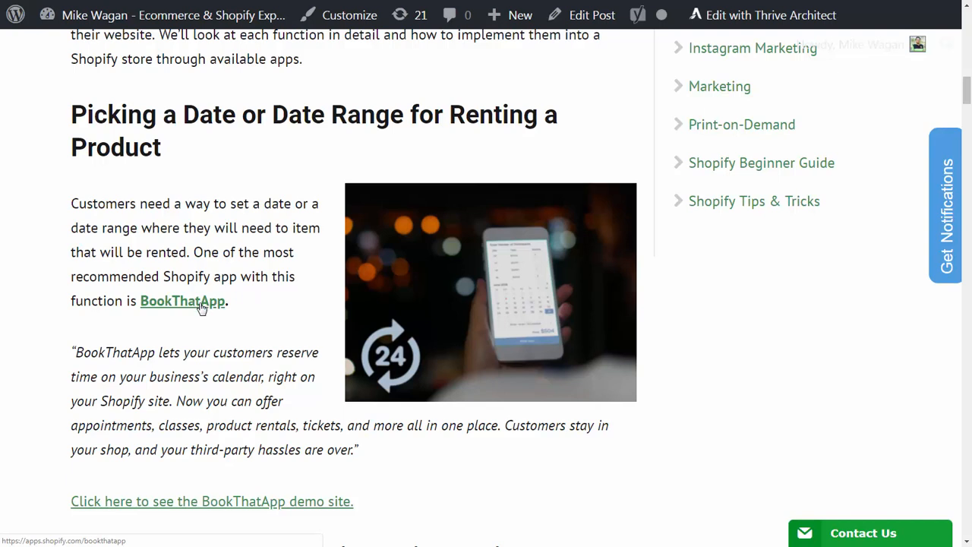
mouse_move(237, 324)
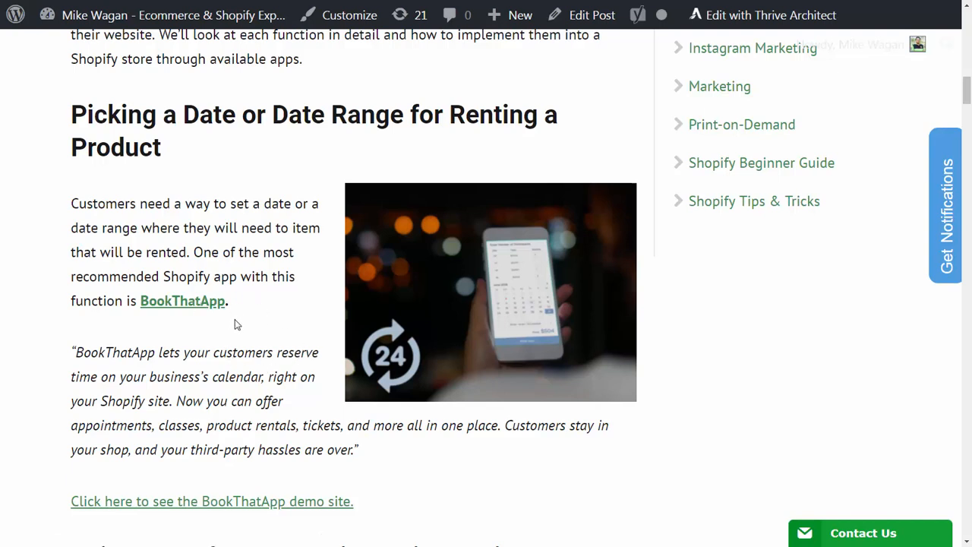
mouse_move(265, 356)
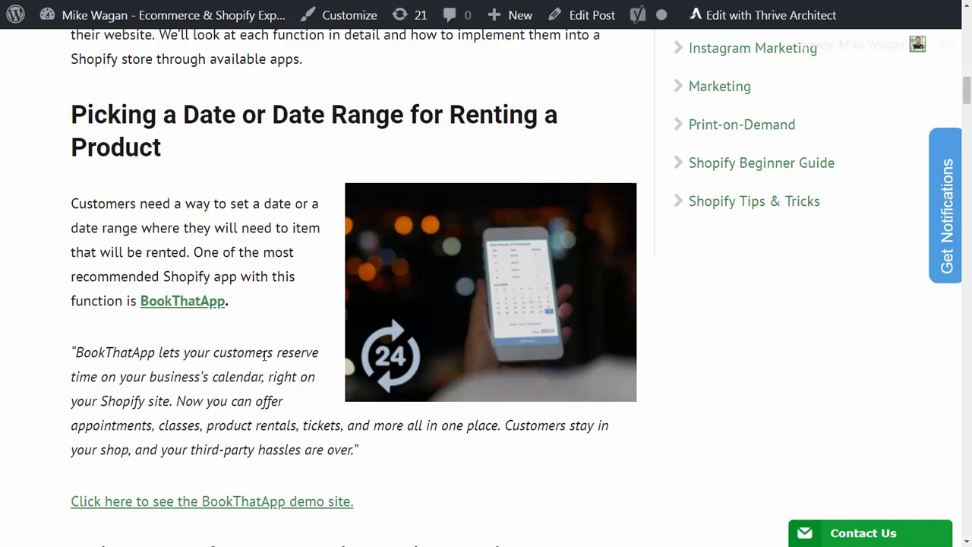
mouse_move(265, 371)
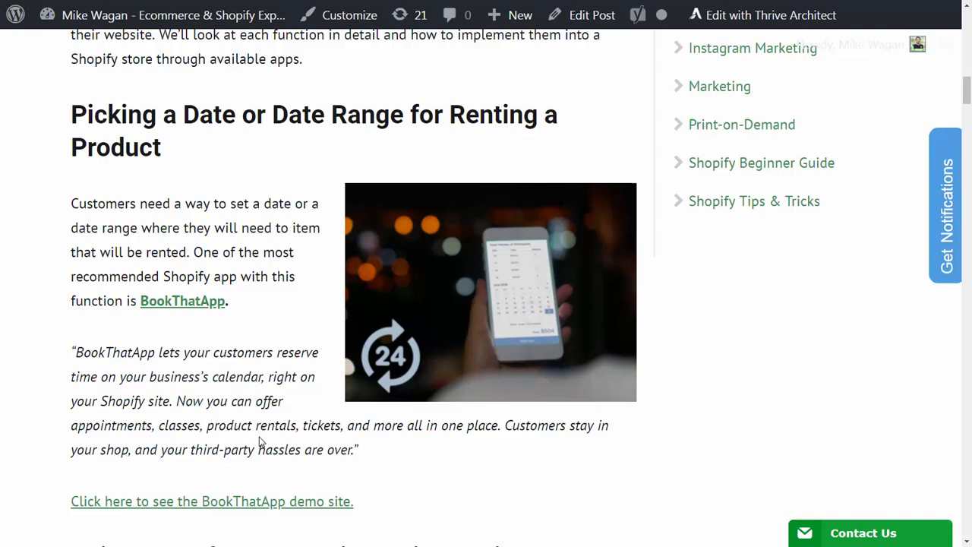
mouse_move(403, 446)
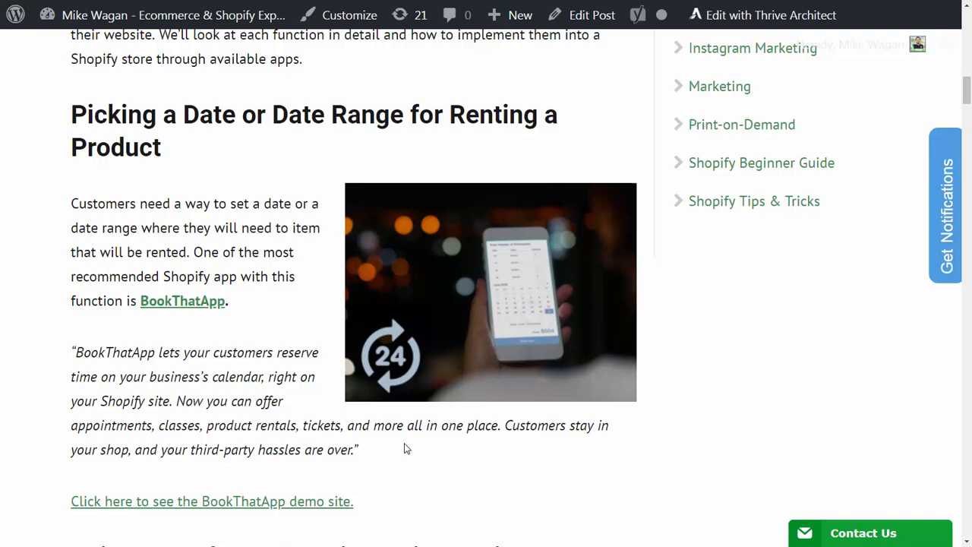
- Scroll to 'Ask More Information About The Product', listing phone, Skype, Grasshopper and Facebook Chat
scroll("down", 3)
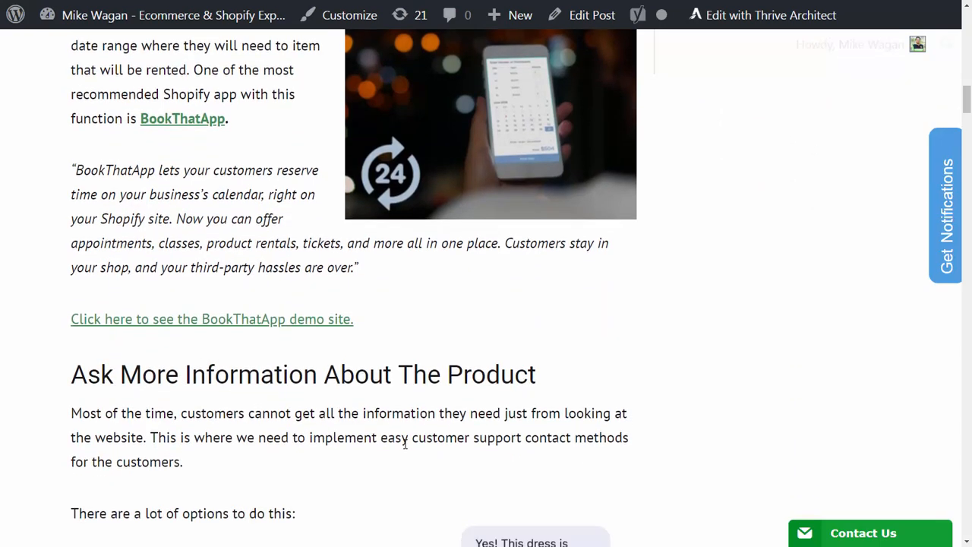
mouse_move(349, 336)
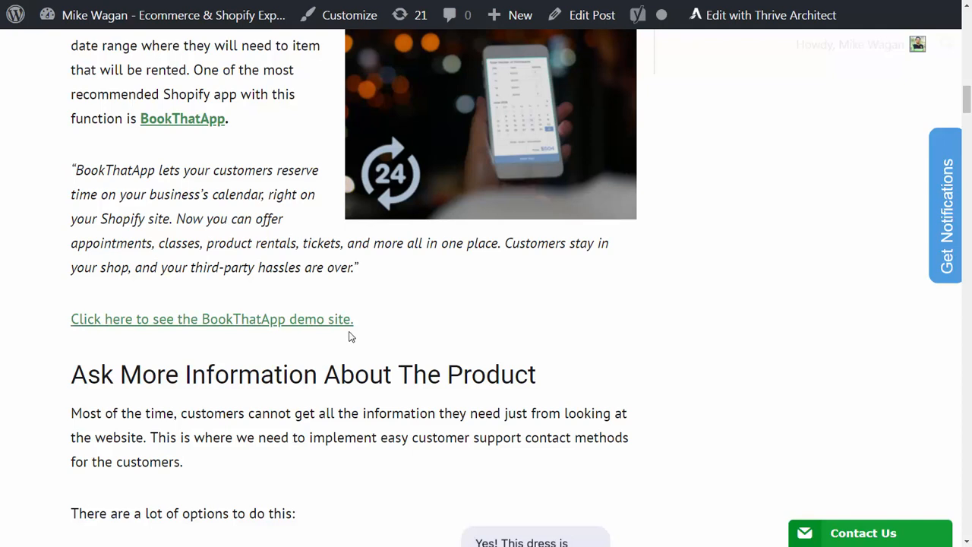
mouse_move(372, 331)
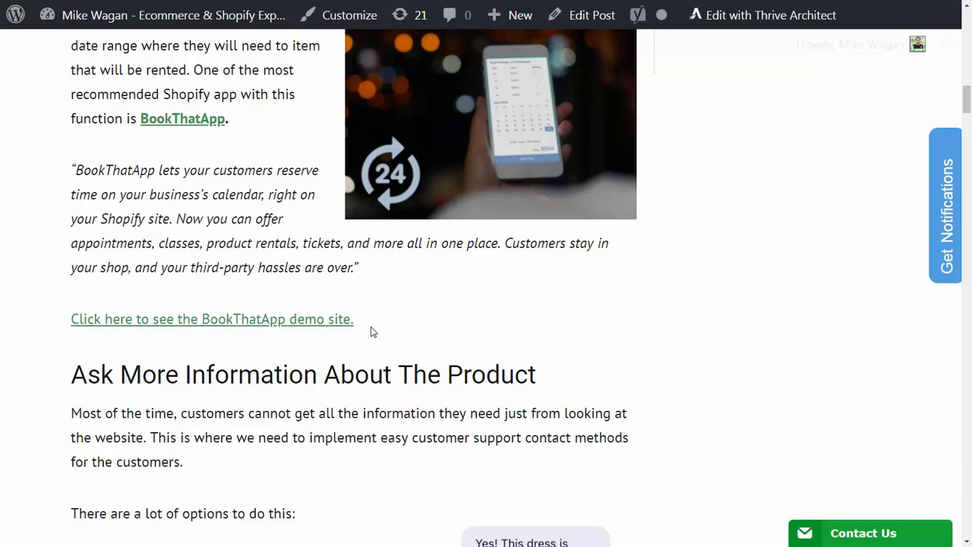
scroll("down", 3)
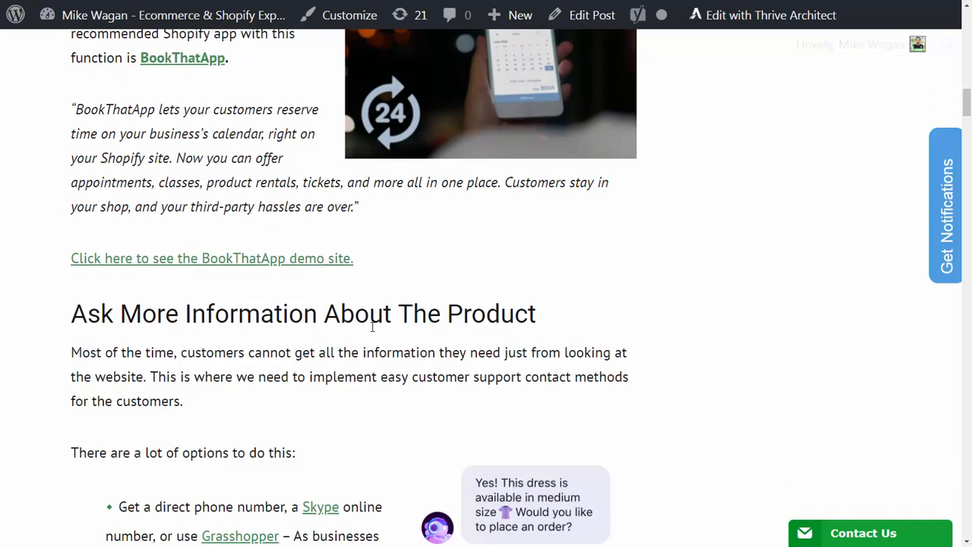
scroll("down", 3)
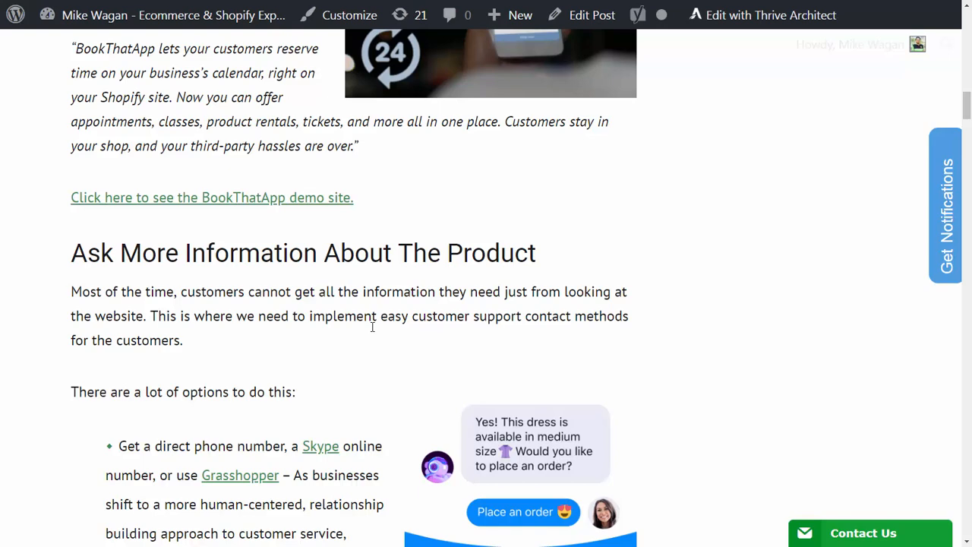
scroll("down", 3)
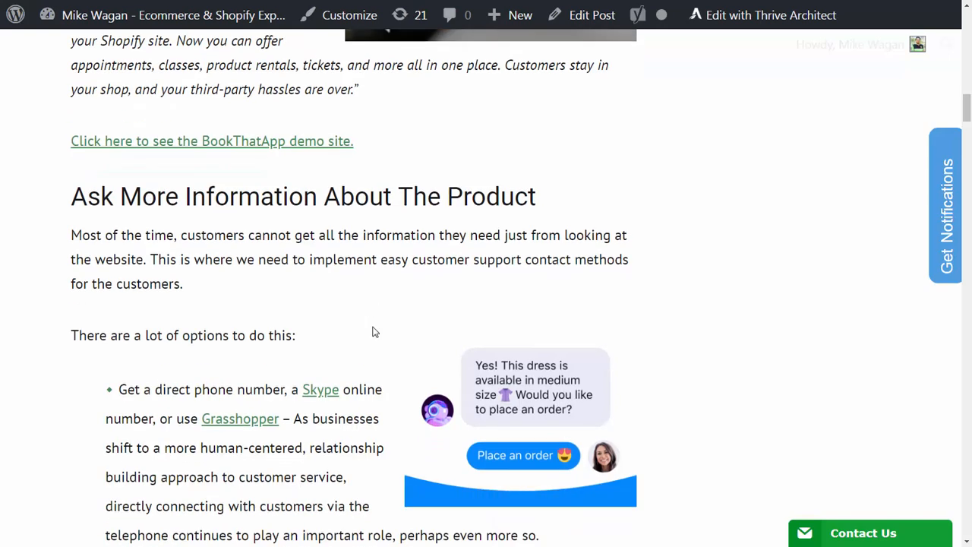
scroll("down", 3)
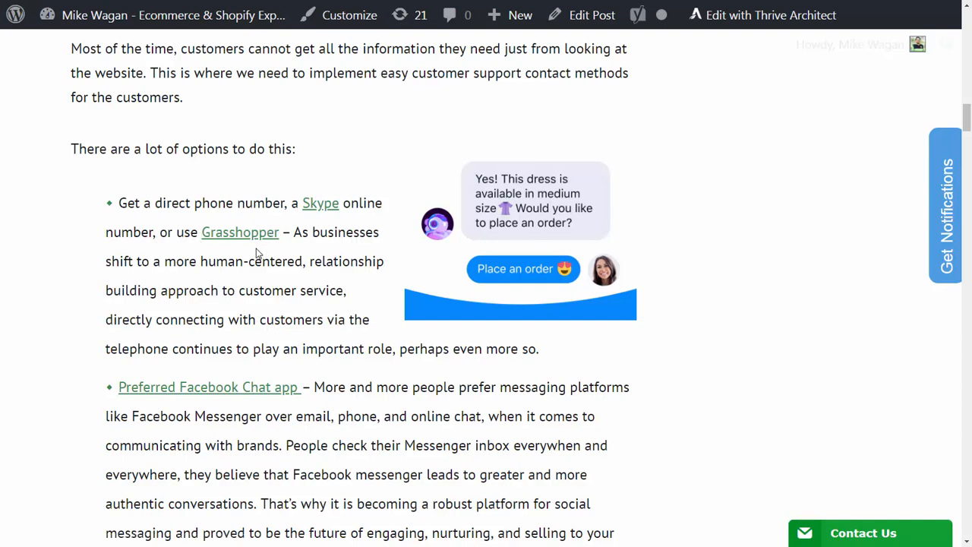
mouse_move(295, 279)
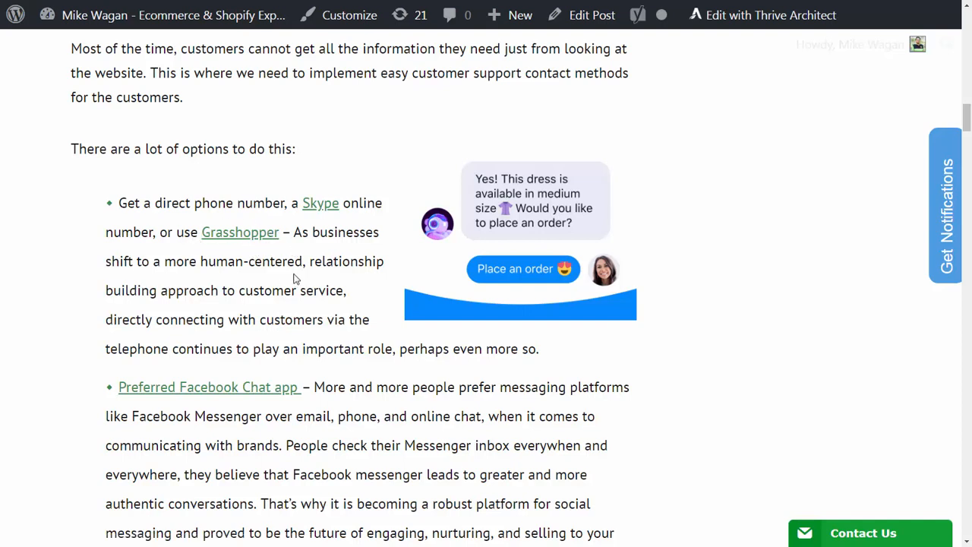
mouse_move(226, 290)
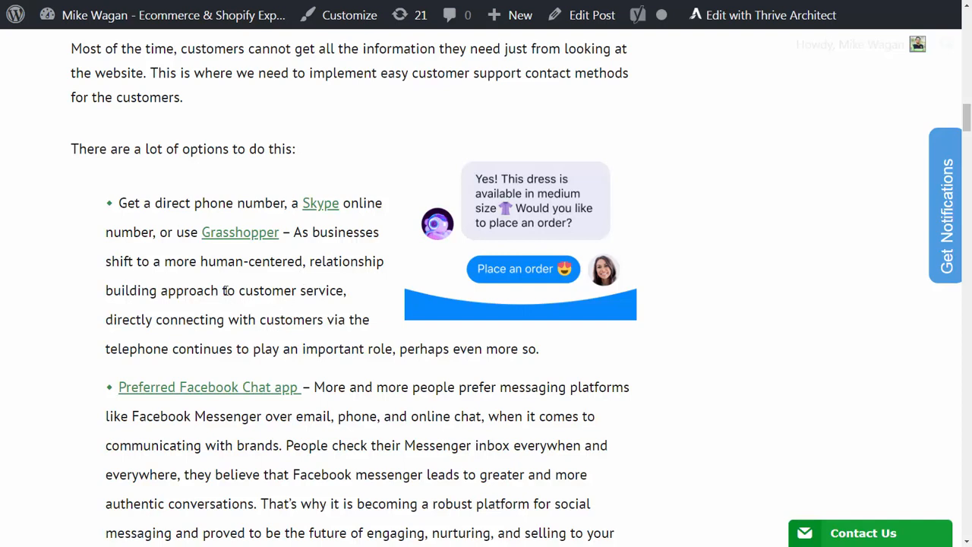
mouse_move(926, 144)
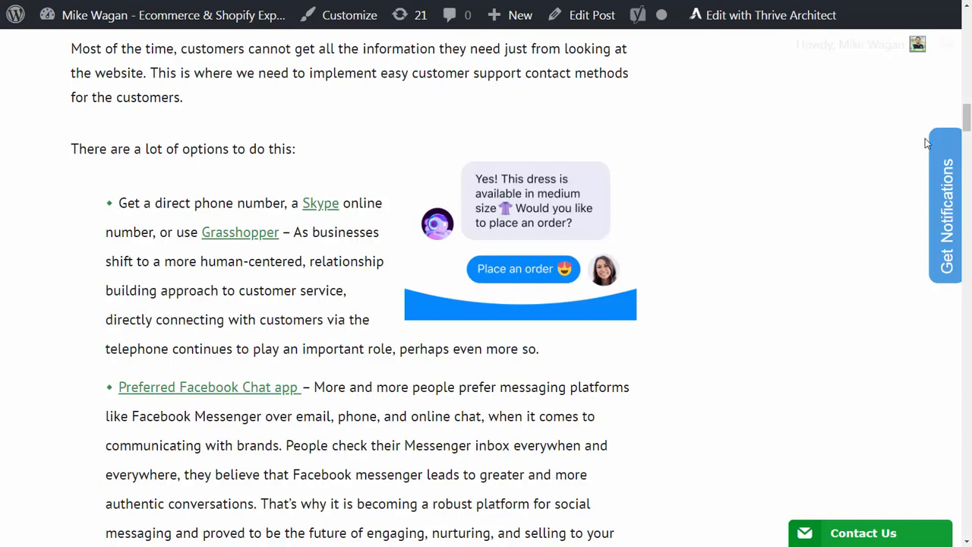
- Scroll past Zendesk Chat and Improved Contact Form to the 'Request a Quote for Customized Pricing' heading
scroll("down", 3)
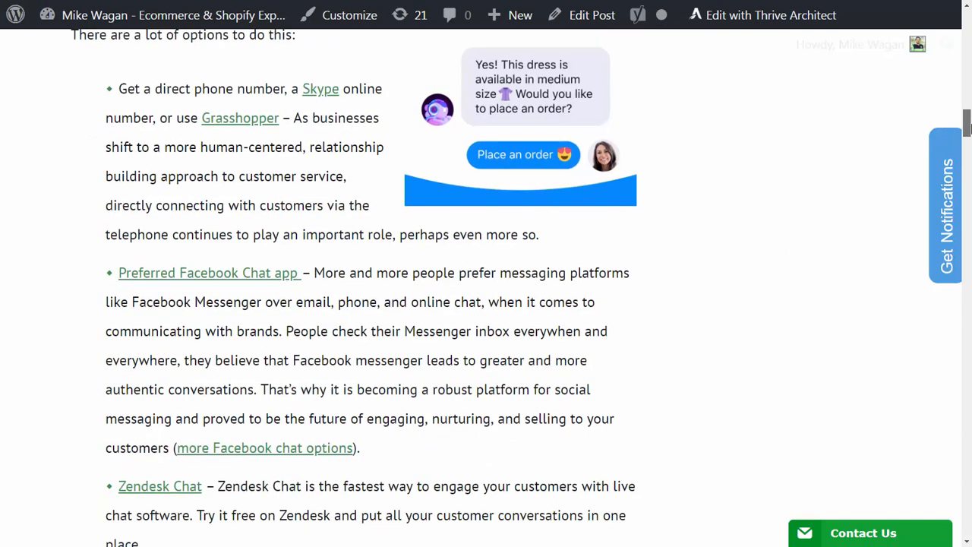
scroll("down", 3)
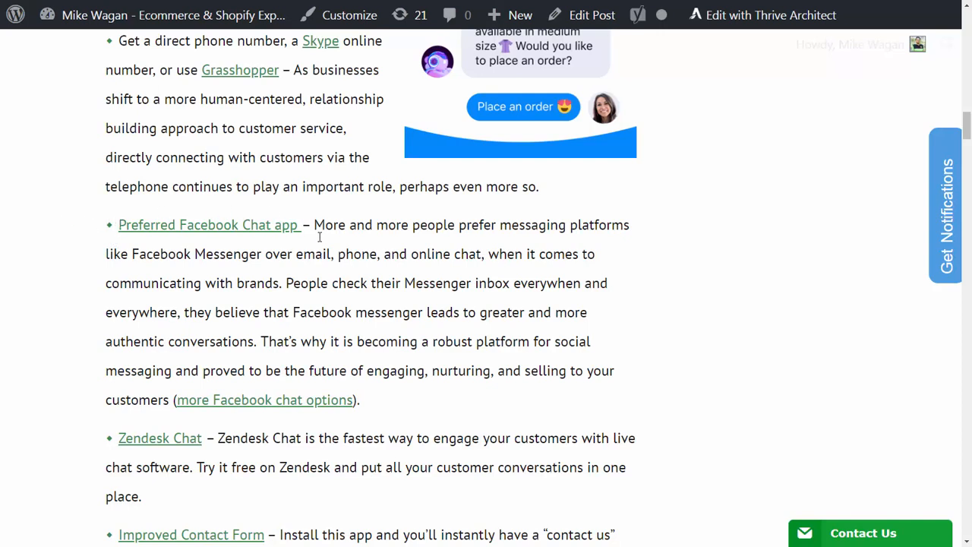
mouse_move(510, 230)
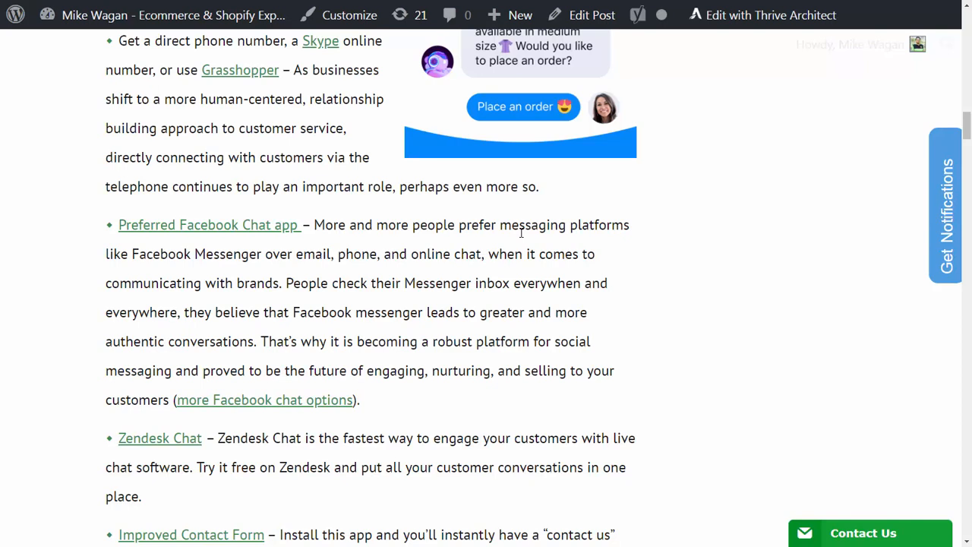
mouse_move(277, 264)
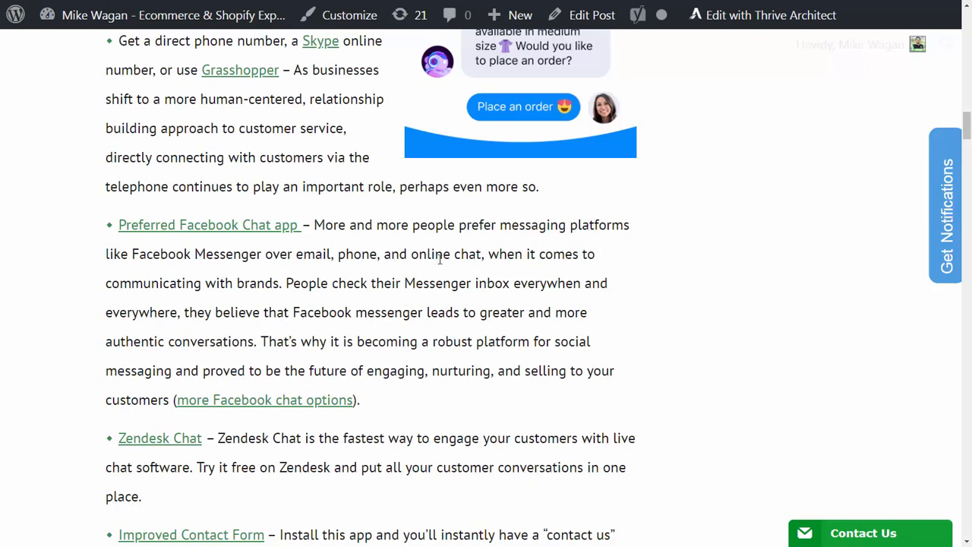
mouse_move(287, 286)
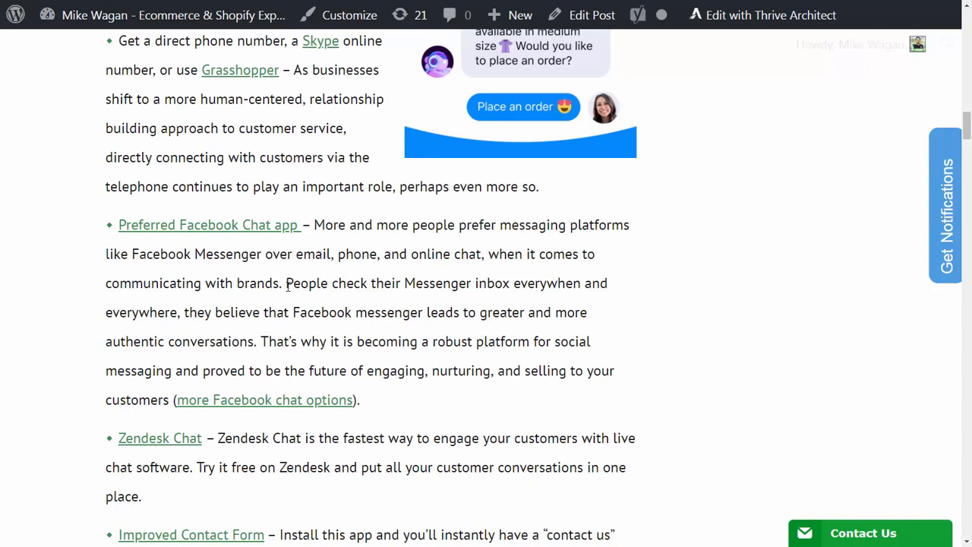
mouse_move(114, 236)
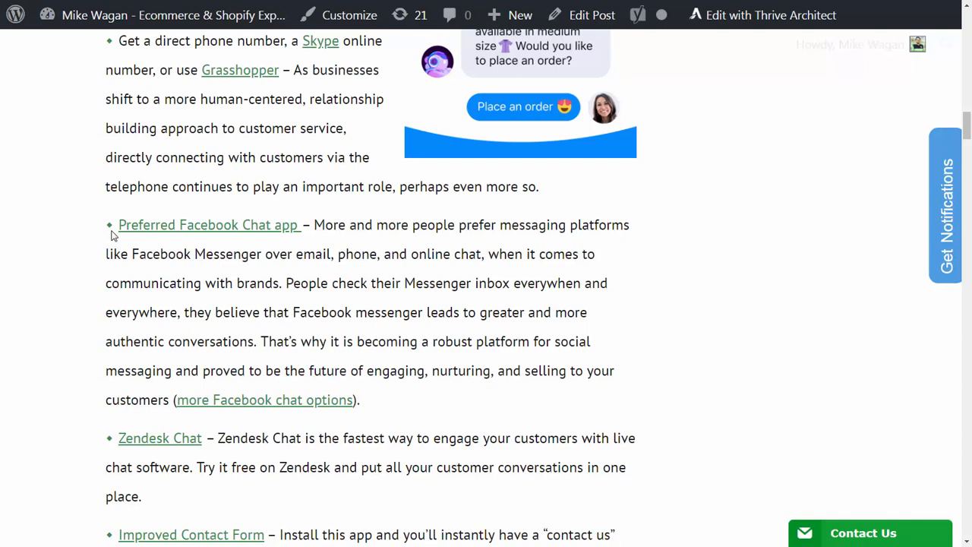
mouse_move(88, 312)
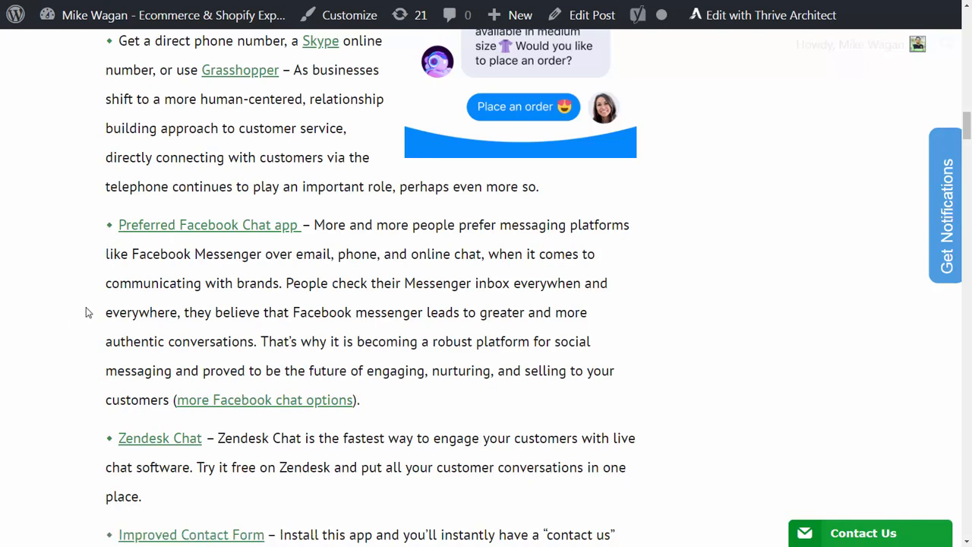
mouse_move(152, 213)
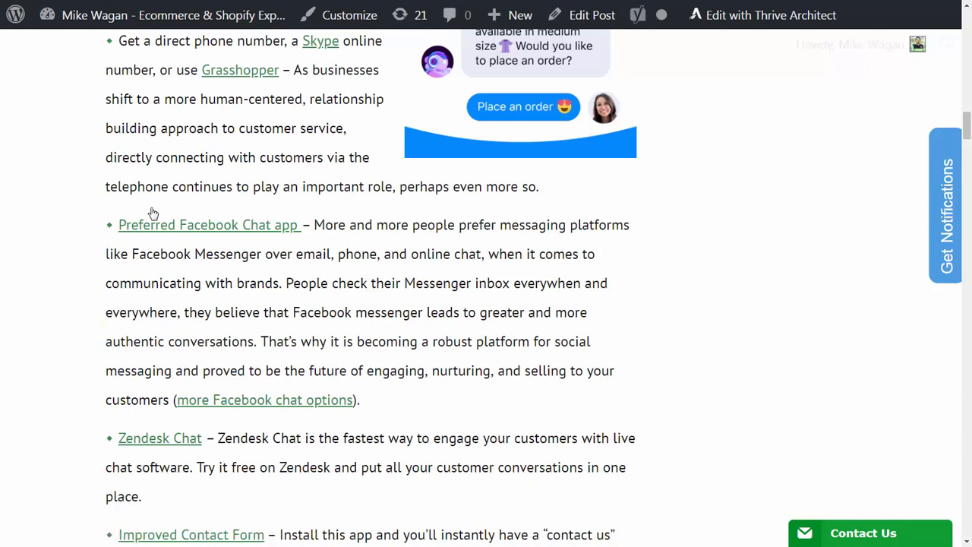
mouse_move(885, 167)
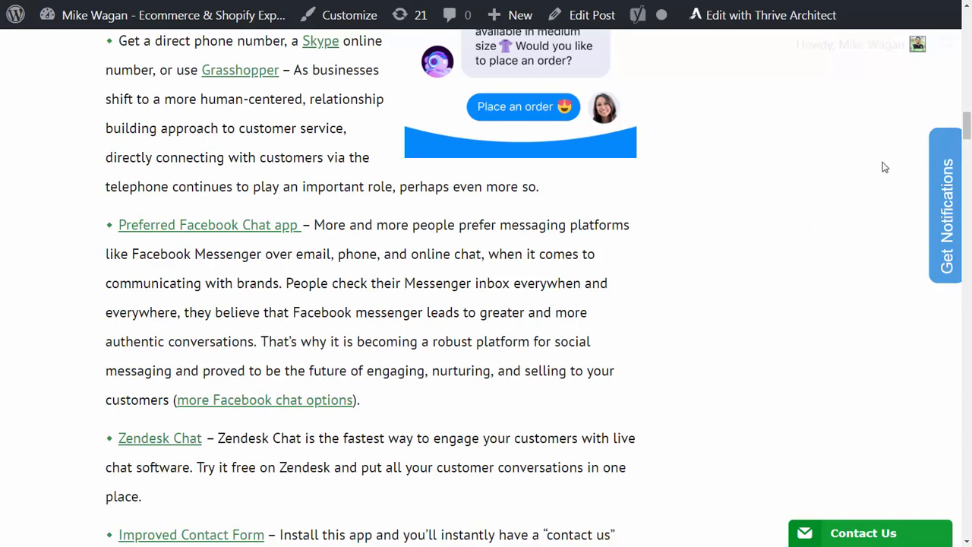
scroll("down", 3)
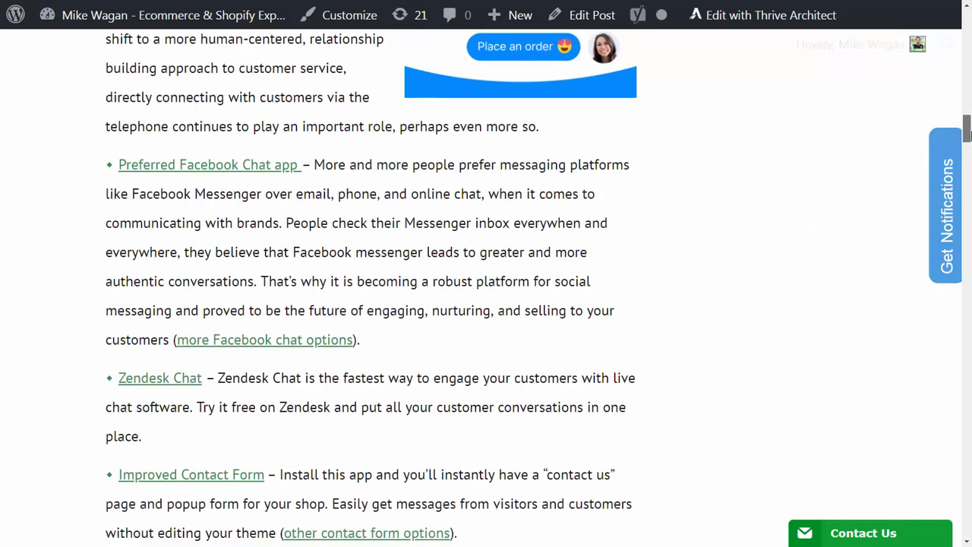
scroll("down", 3)
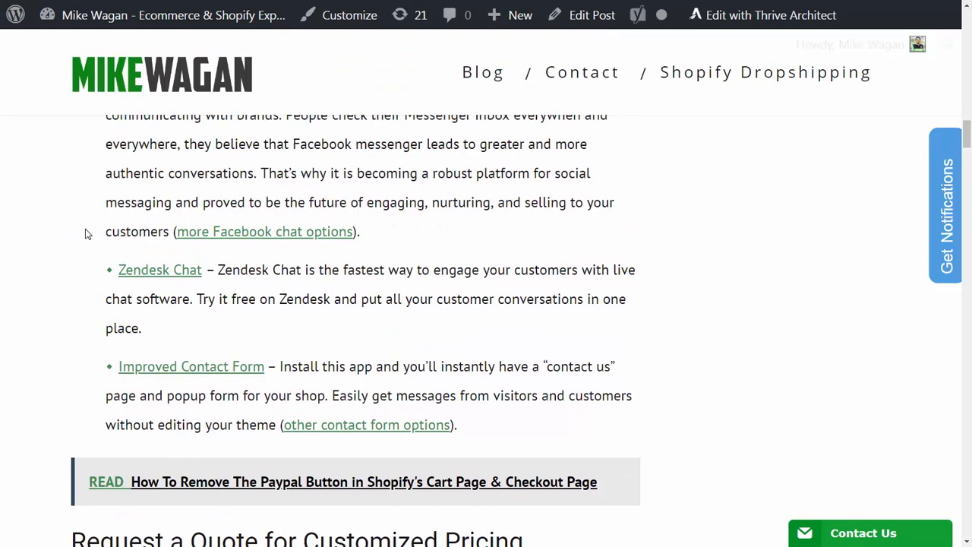
scroll("down", 3)
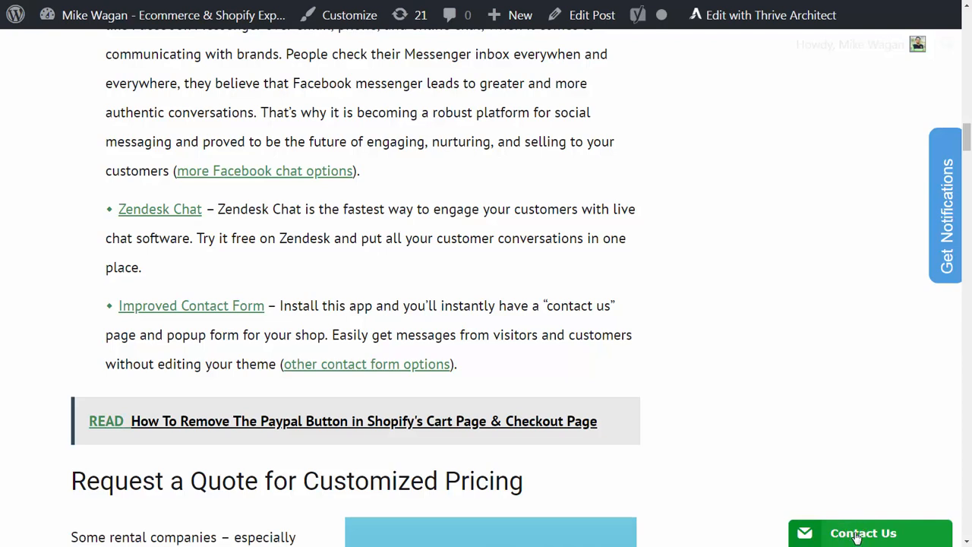
left_click(862, 532)
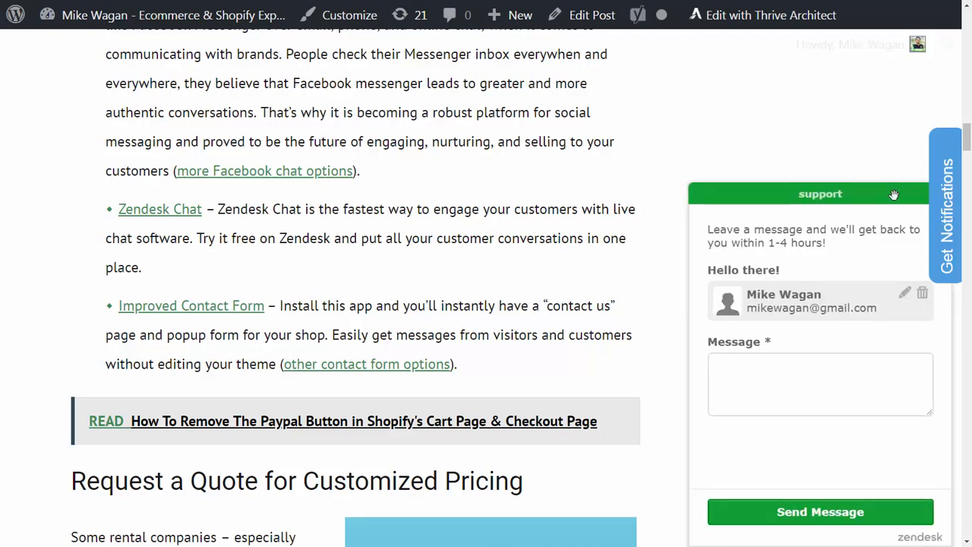
mouse_move(861, 197)
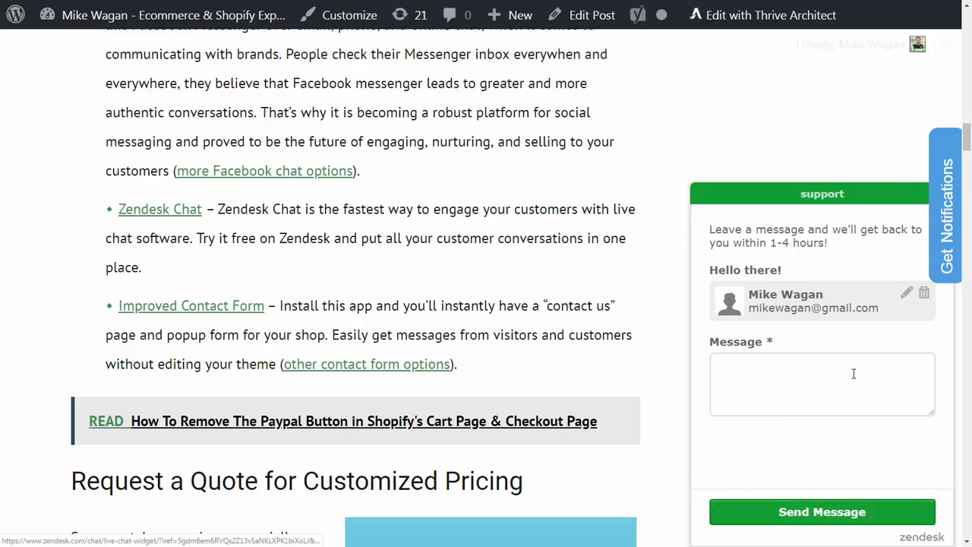
left_click(822, 383)
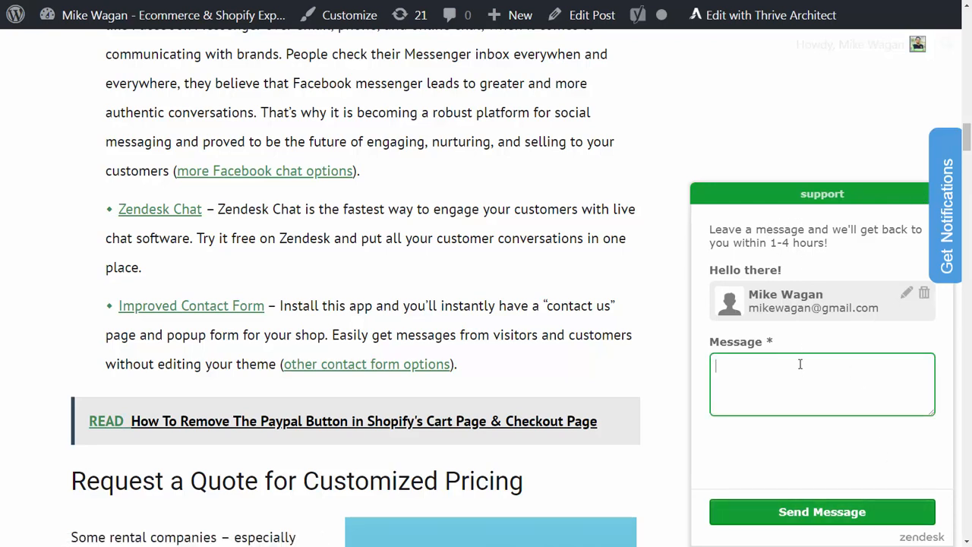
type("me")
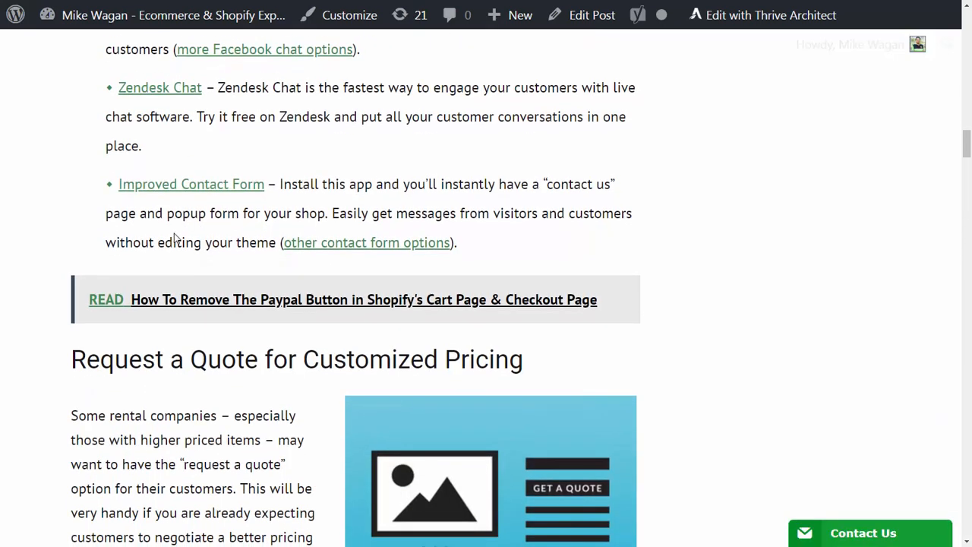
mouse_move(111, 191)
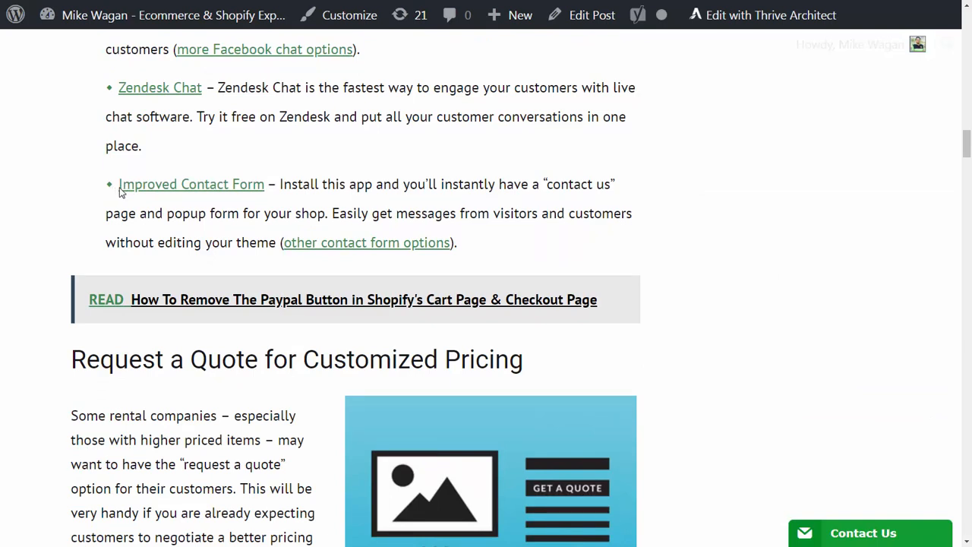
mouse_move(320, 205)
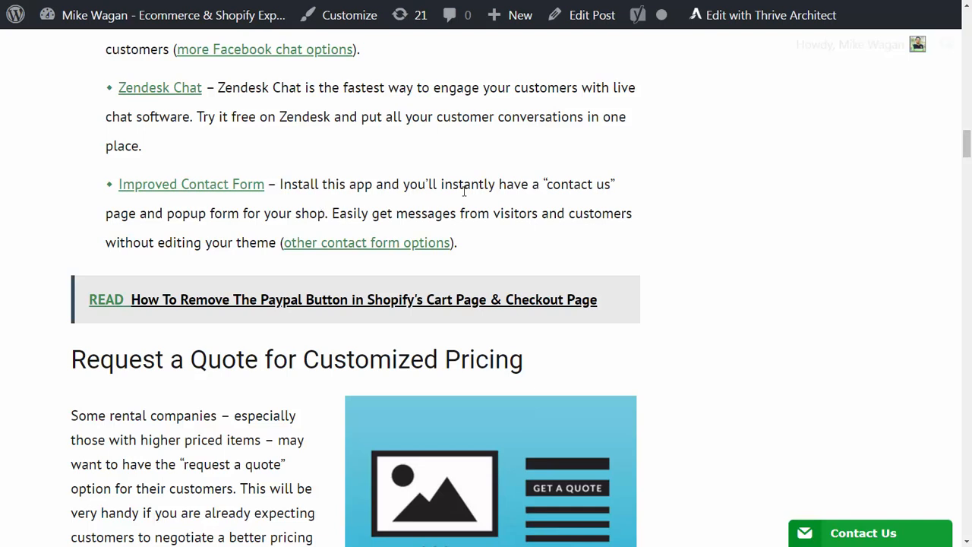
mouse_move(325, 180)
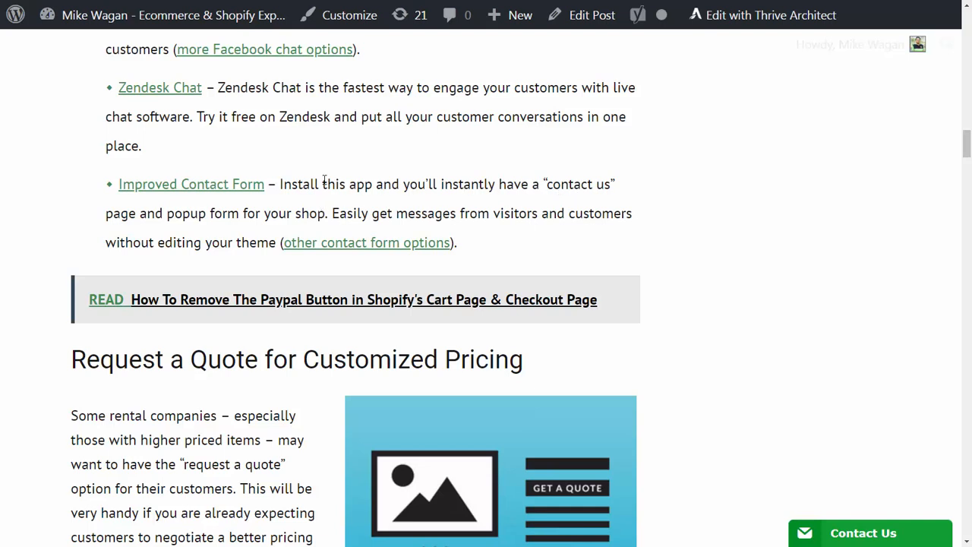
mouse_move(259, 232)
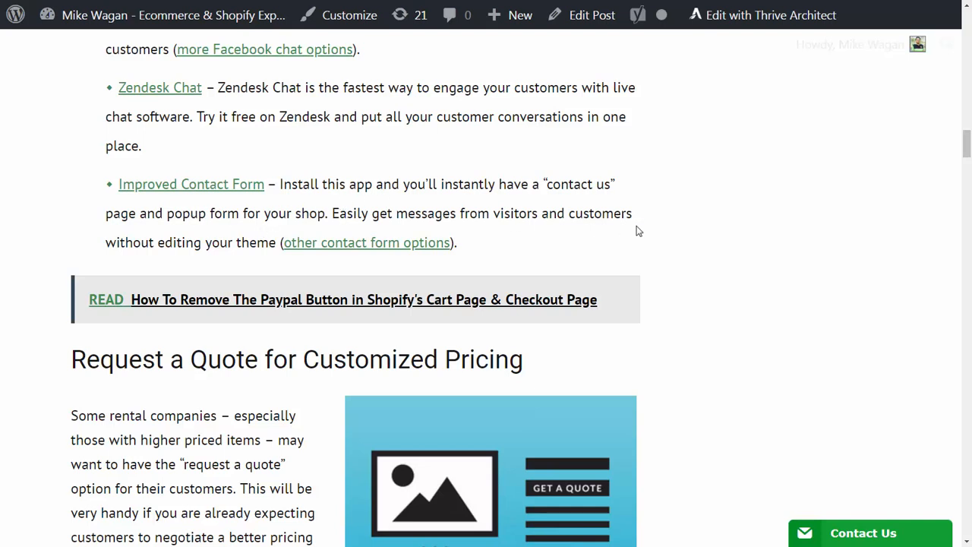
mouse_move(560, 215)
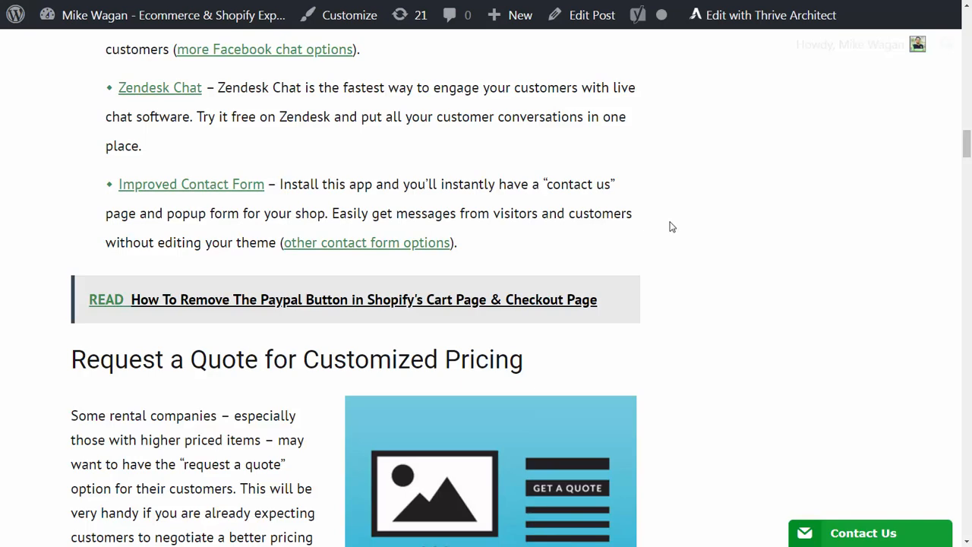
- Scroll to the Request a Quote paragraph and the Globo Request a Quote entry
scroll("down", 3)
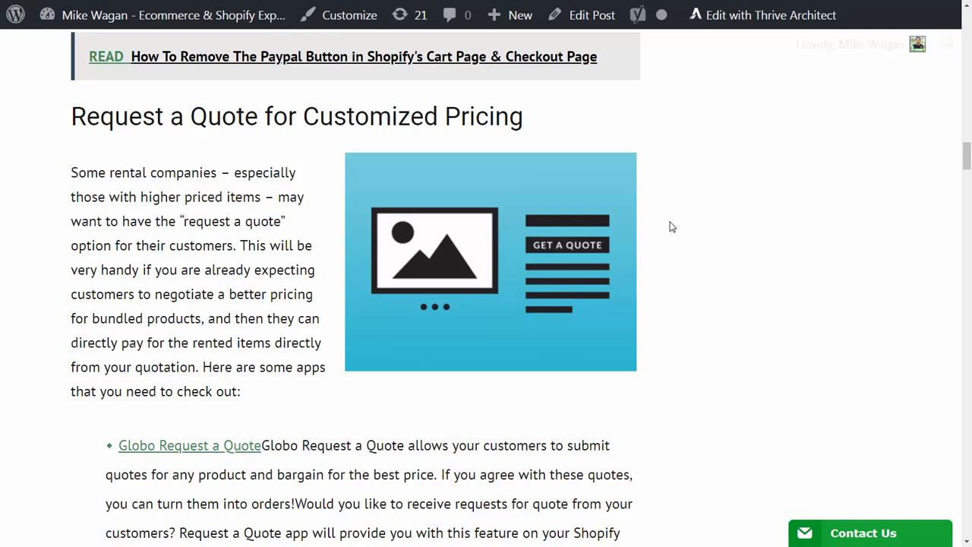
mouse_move(659, 201)
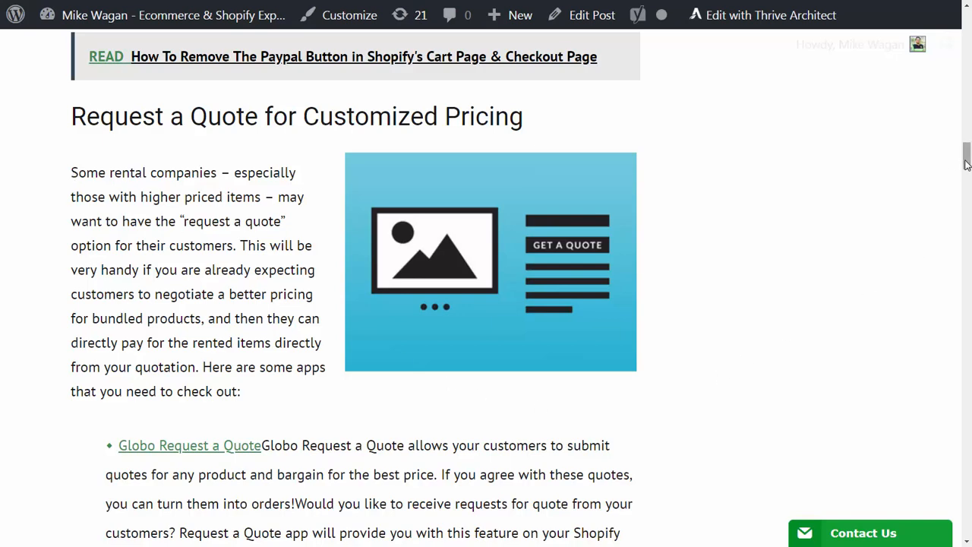
- Scroll to the full Get a Quote & Hide Prices entry, with Quick Quote starting below
scroll("down", 3)
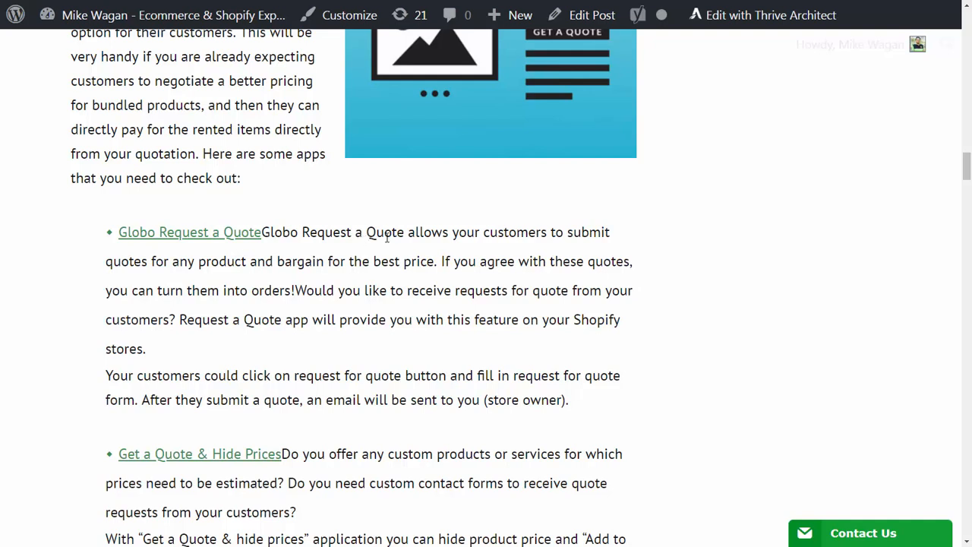
mouse_move(111, 276)
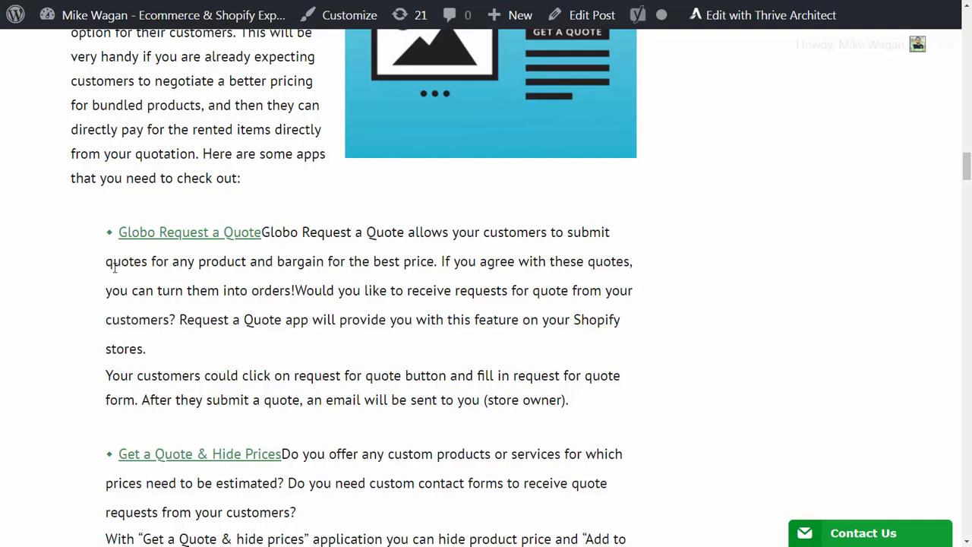
mouse_move(395, 297)
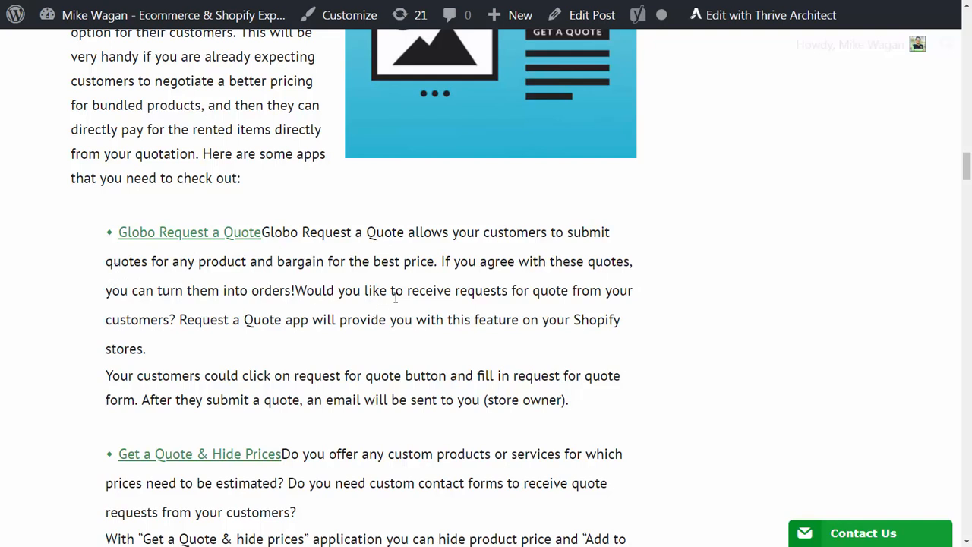
mouse_move(406, 285)
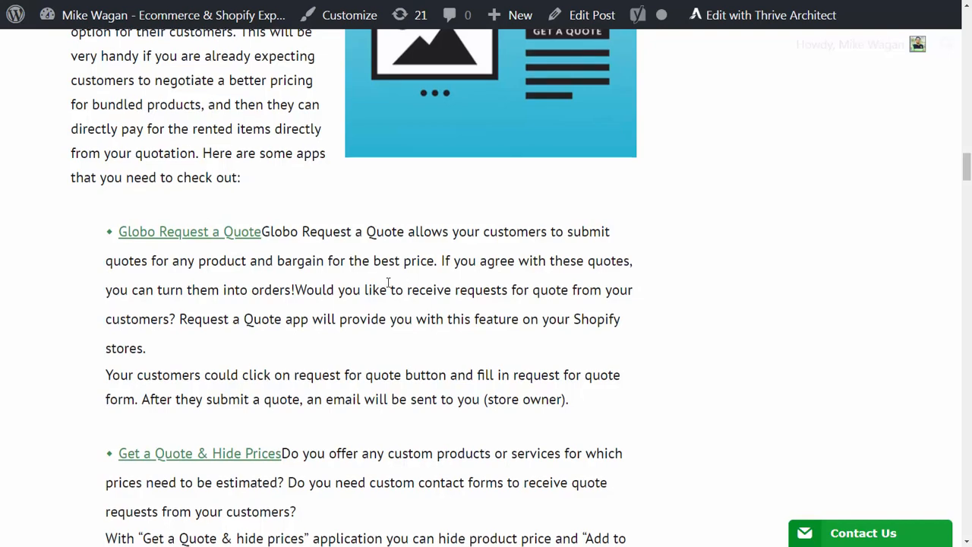
scroll("down", 3)
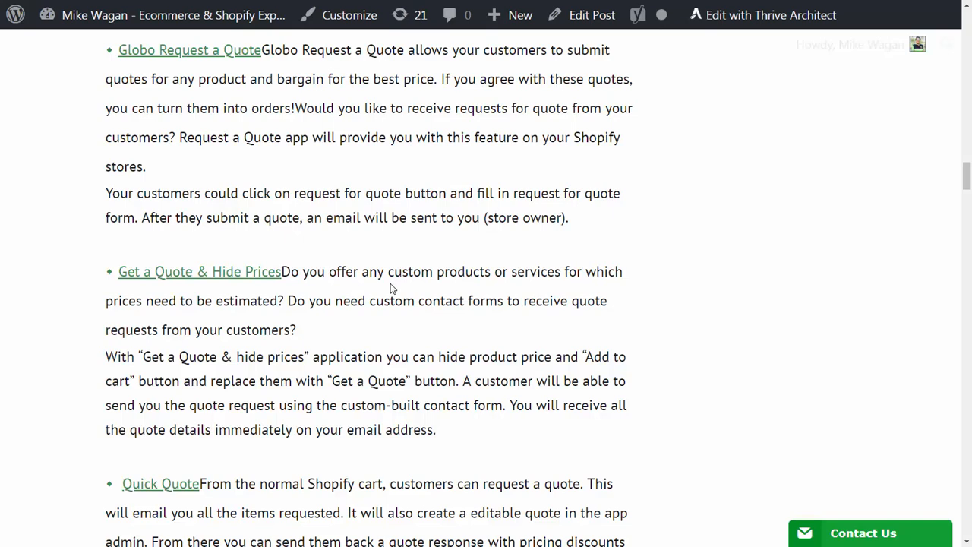
- Scroll past Quick Quote to the 'Generate invoices' heading and its invoice illustration
scroll("down", 3)
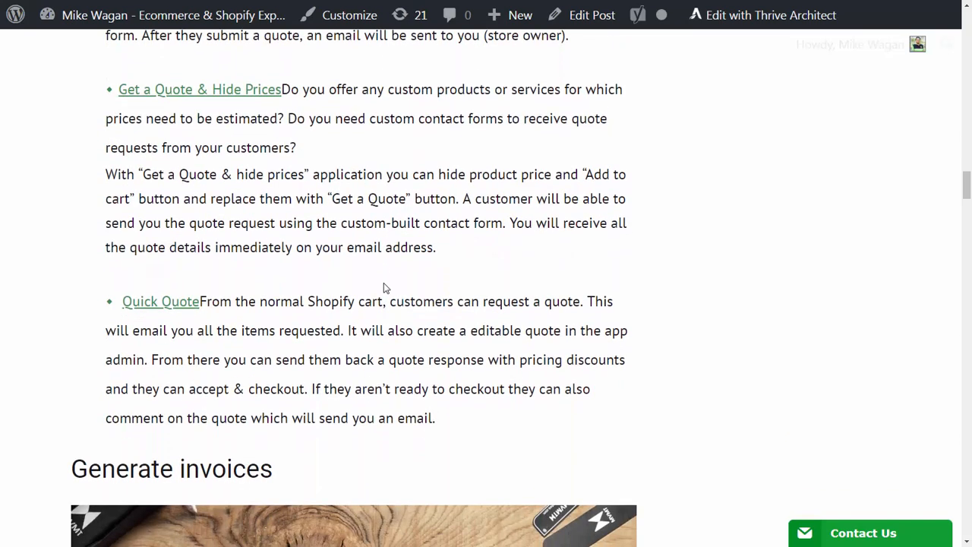
scroll("down", 3)
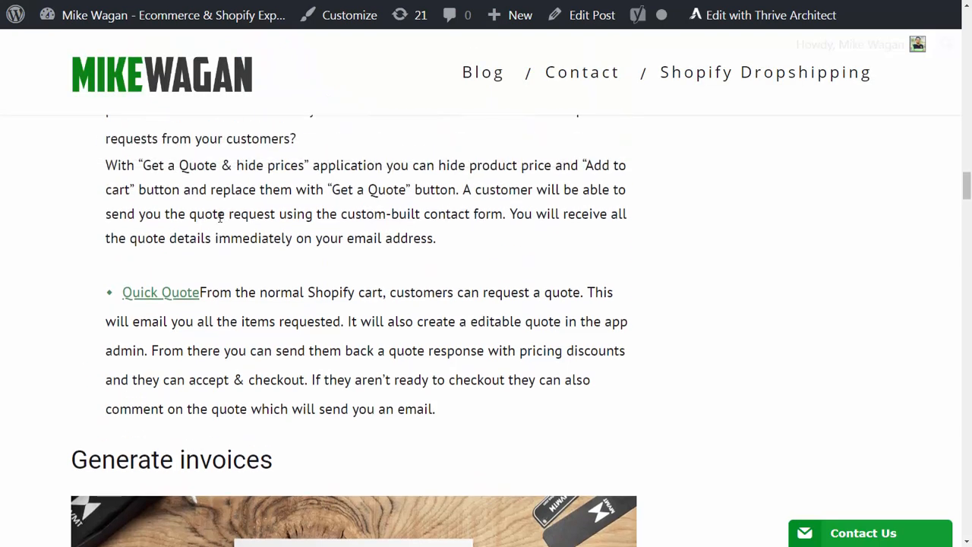
scroll("up", 3)
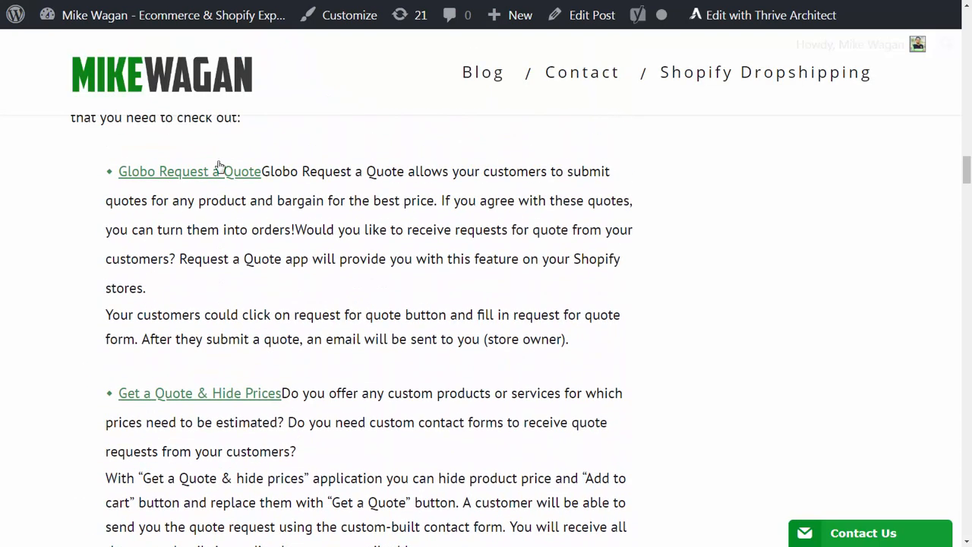
scroll("down", 3)
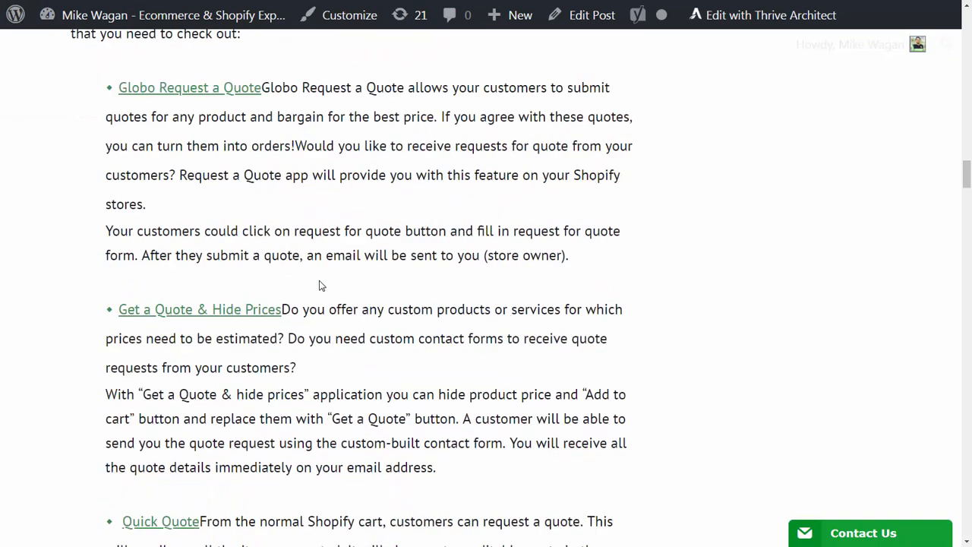
scroll("down", 3)
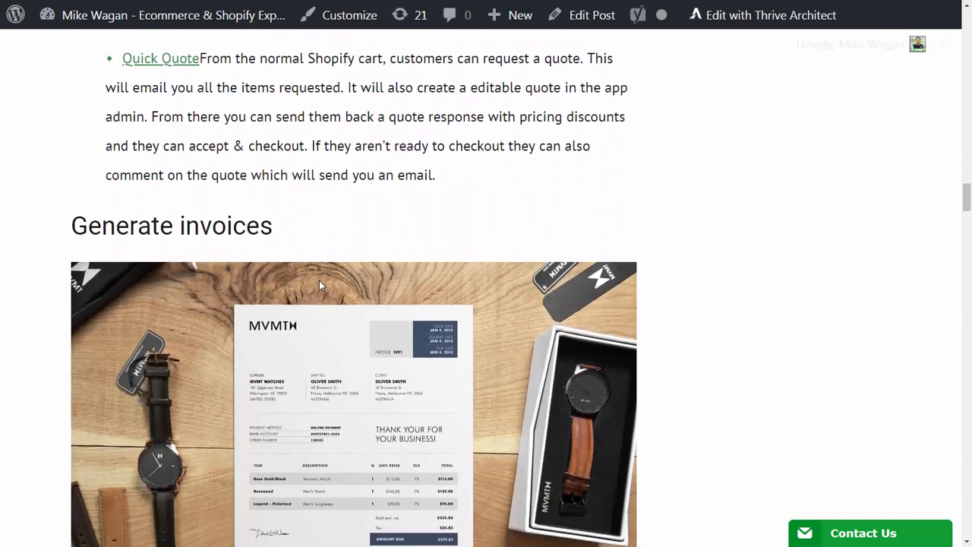
- Scroll to the paragraph on Shopify's free invoice generator and the Invoicify entry
scroll("down", 3)
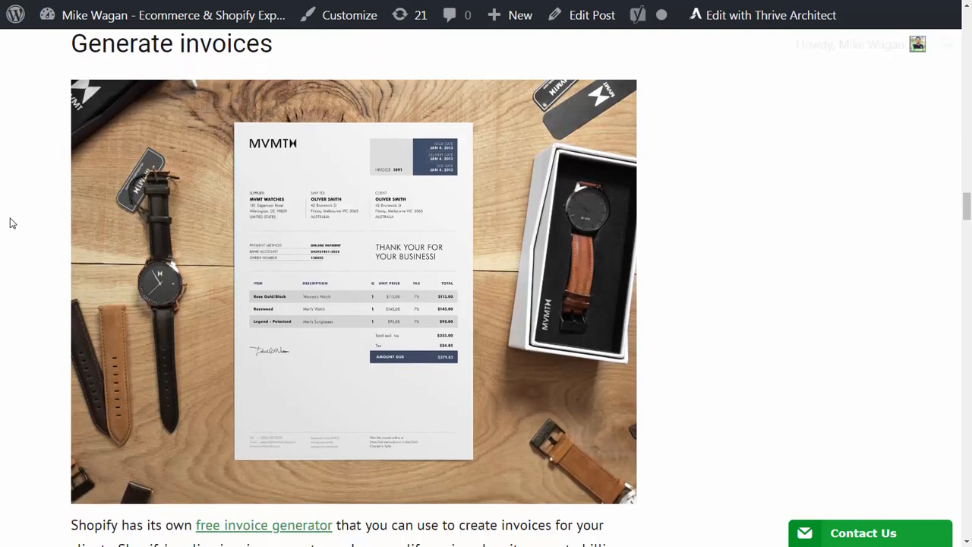
mouse_move(287, 275)
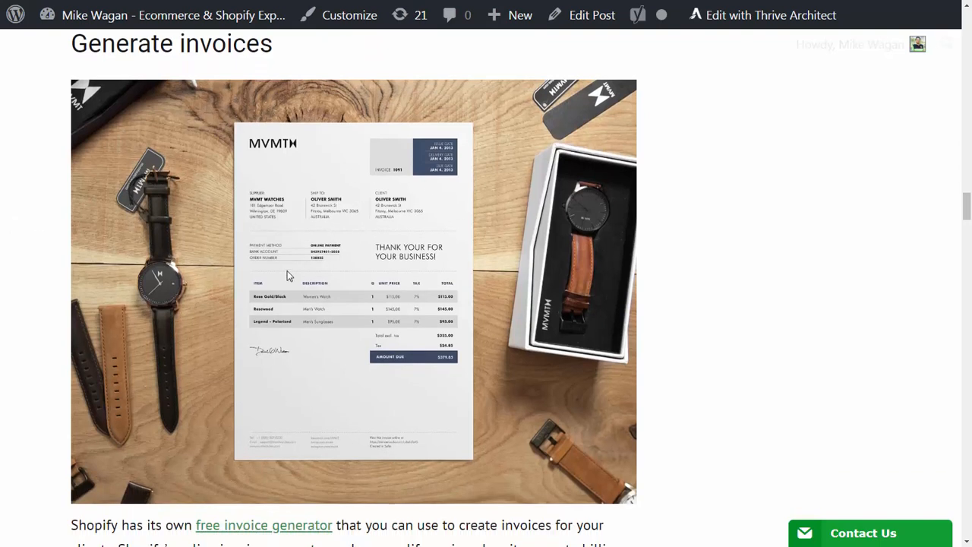
mouse_move(414, 230)
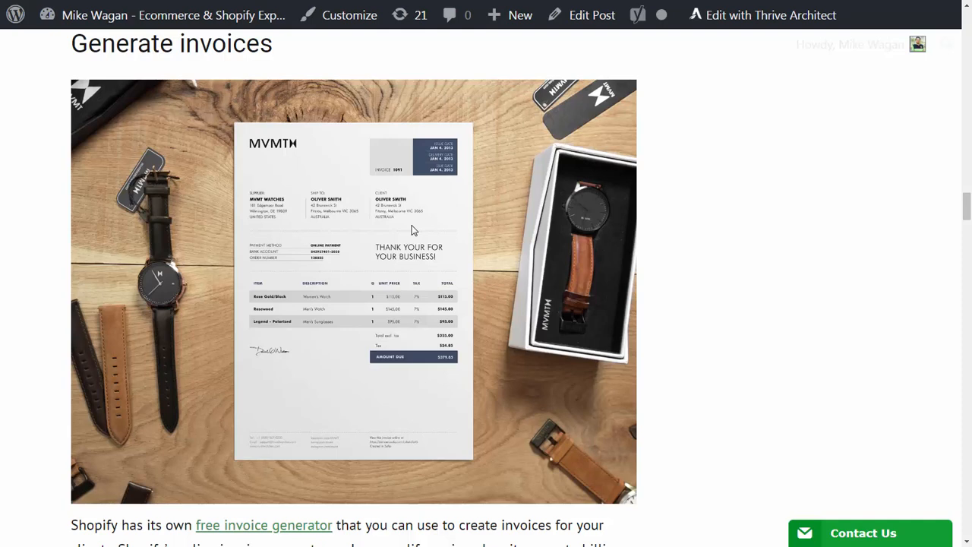
mouse_move(693, 272)
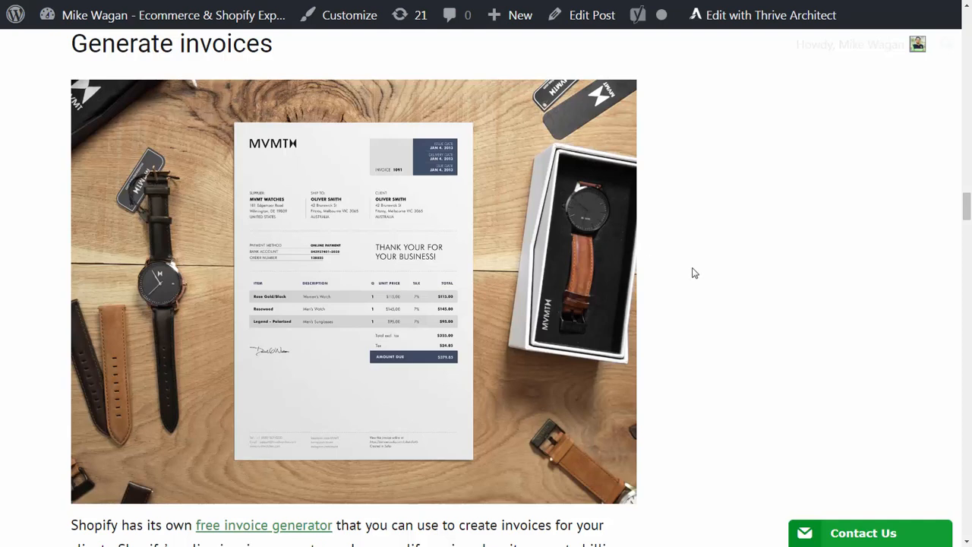
scroll("down", 3)
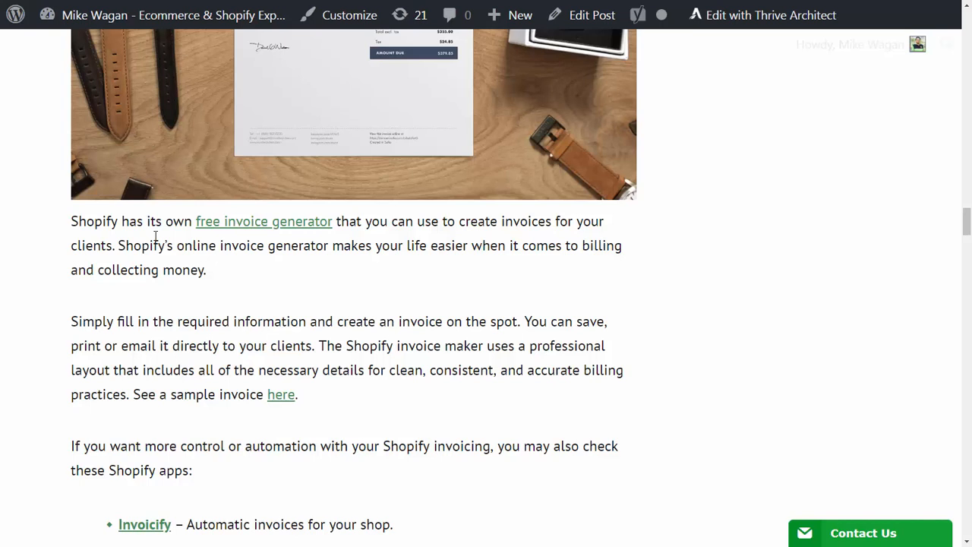
mouse_move(220, 237)
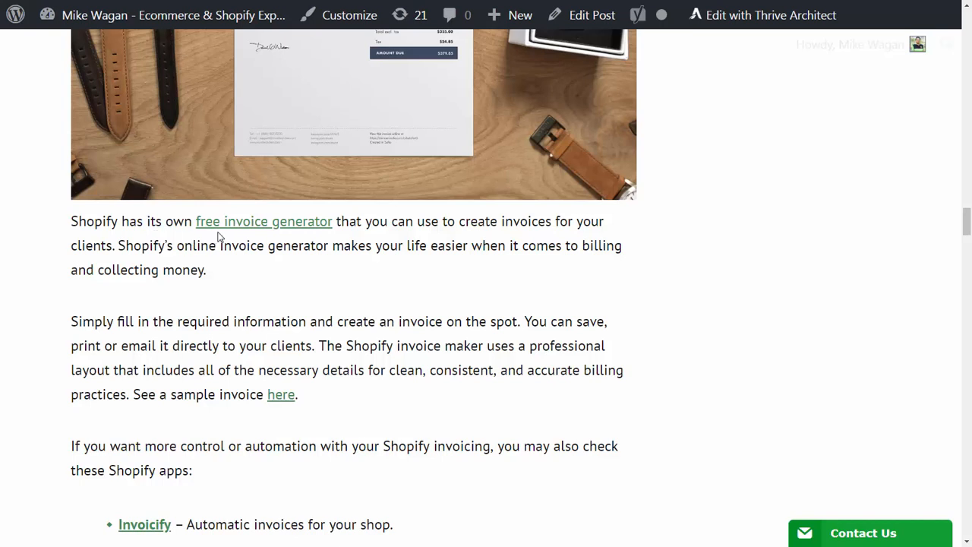
mouse_move(376, 348)
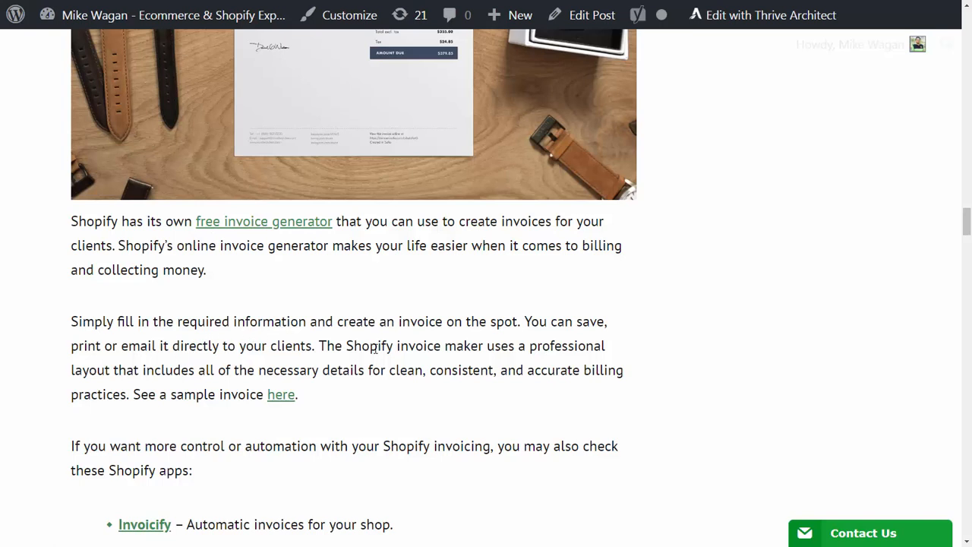
mouse_move(384, 353)
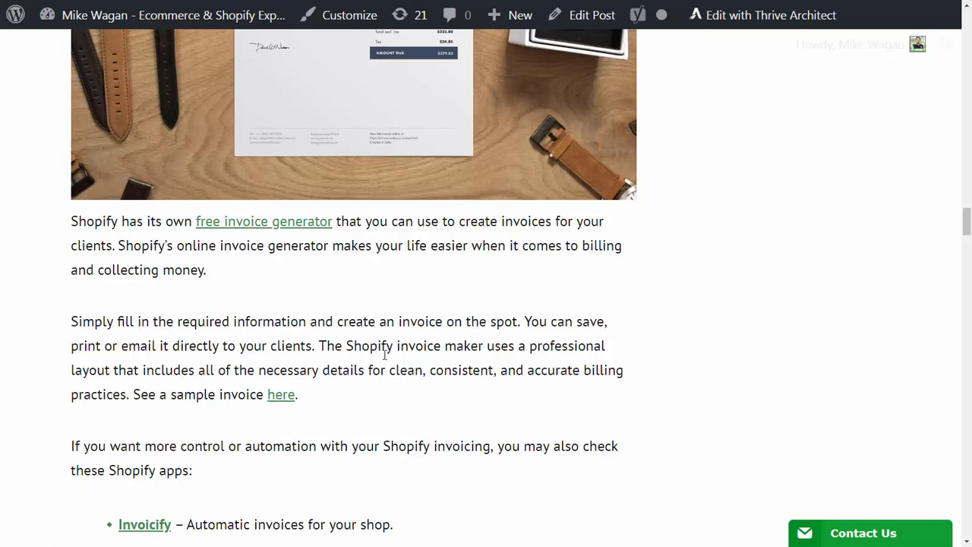
mouse_move(232, 221)
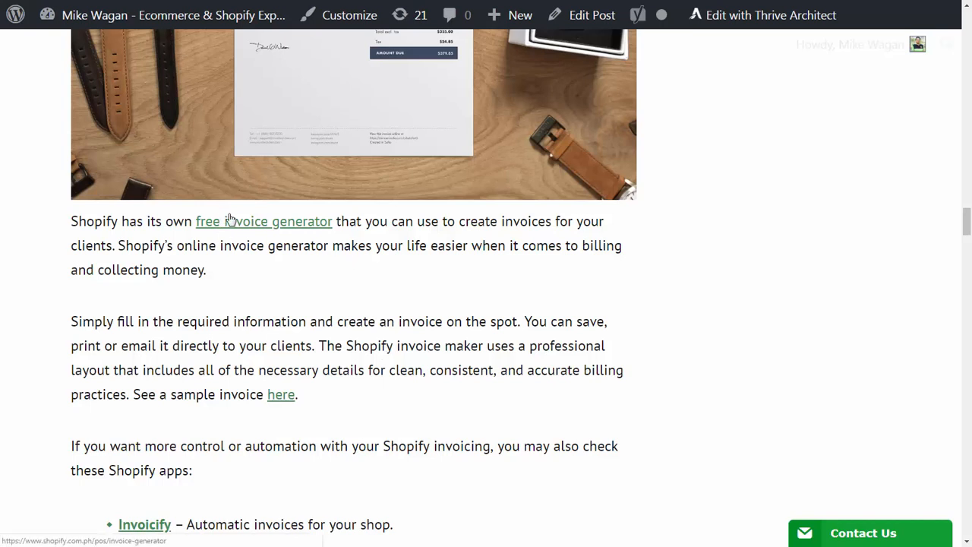
- Scroll past Invoicify, Order Printer and Sufio: Beautiful Invoices to the 'Customized Shipping Rates' heading
scroll("down", 3)
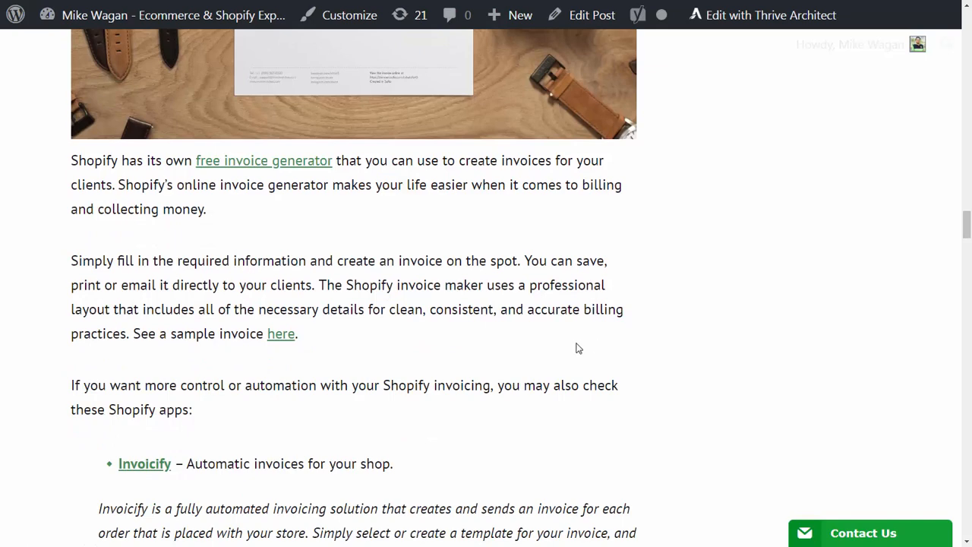
scroll("down", 3)
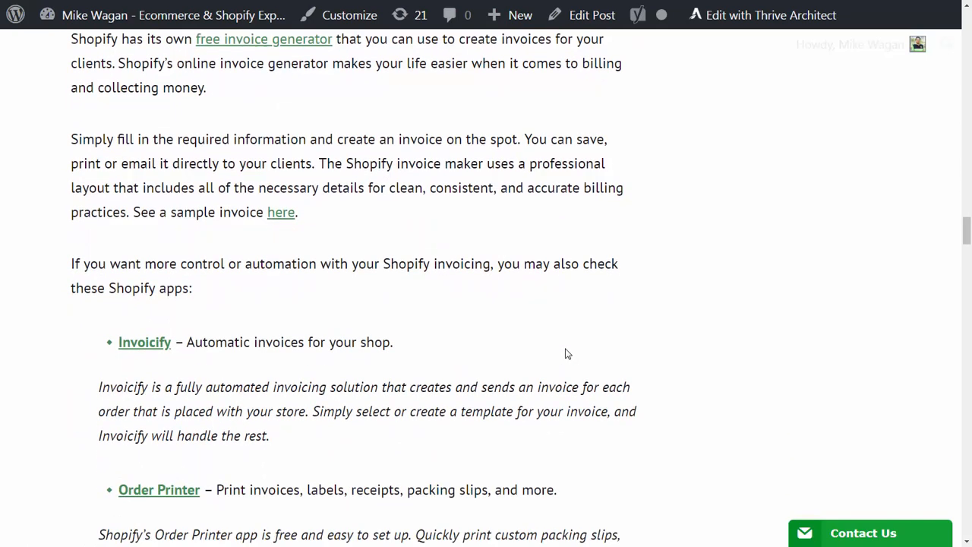
scroll("down", 3)
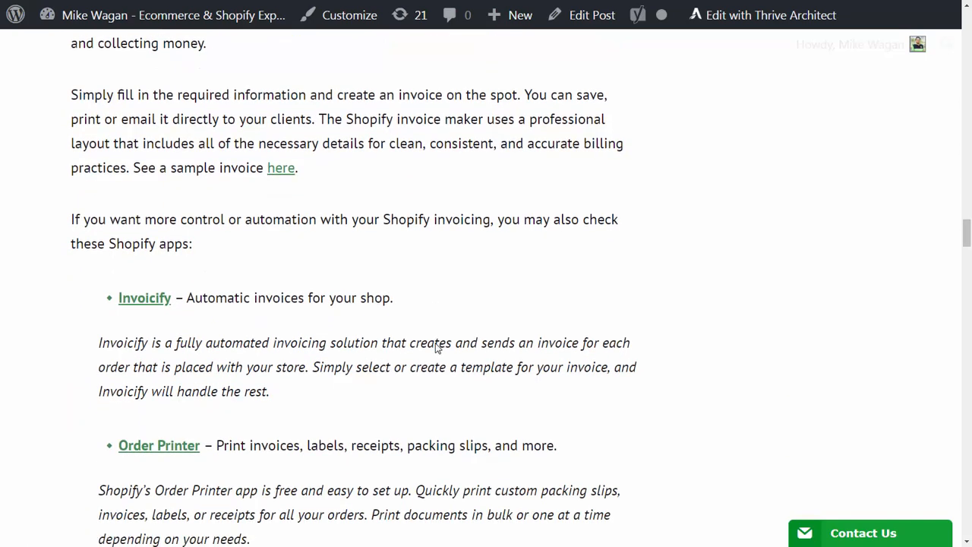
scroll("down", 3)
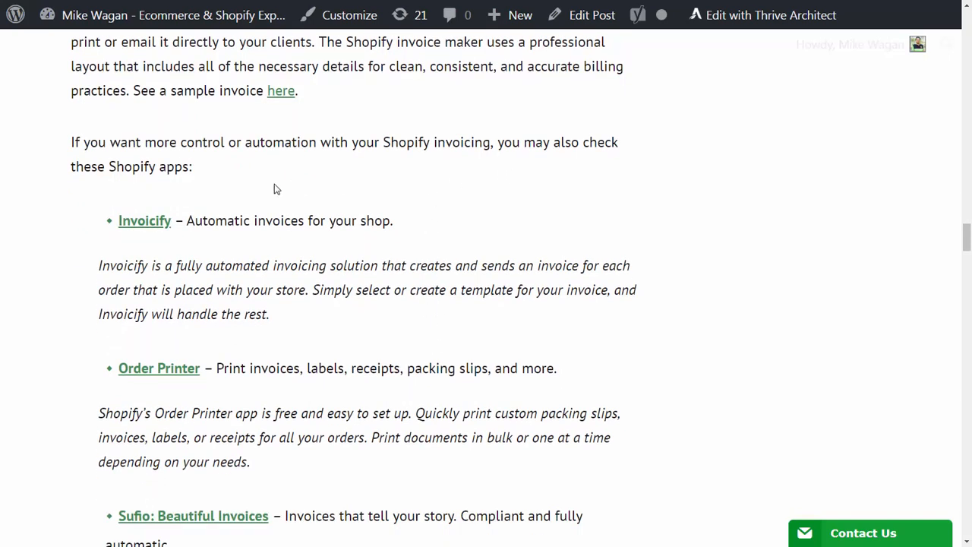
mouse_move(213, 203)
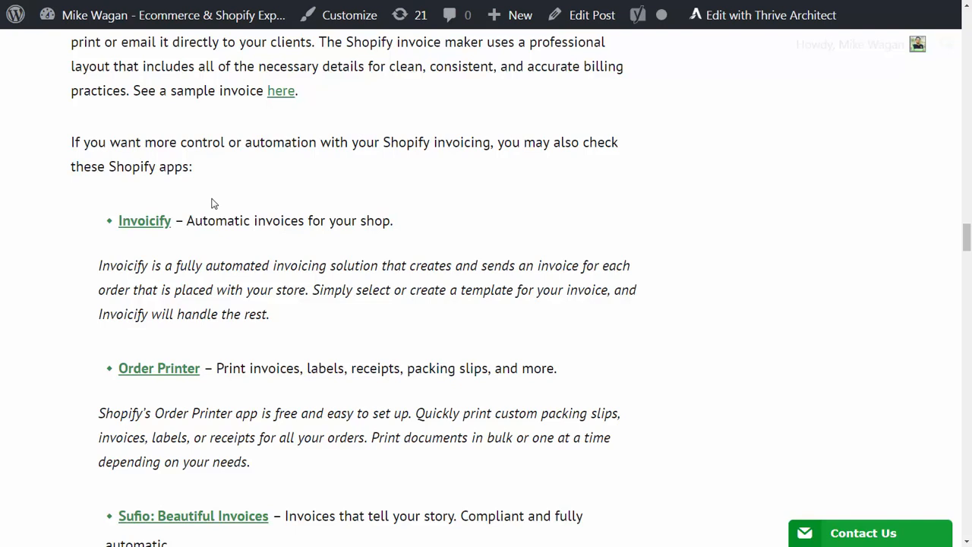
mouse_move(135, 235)
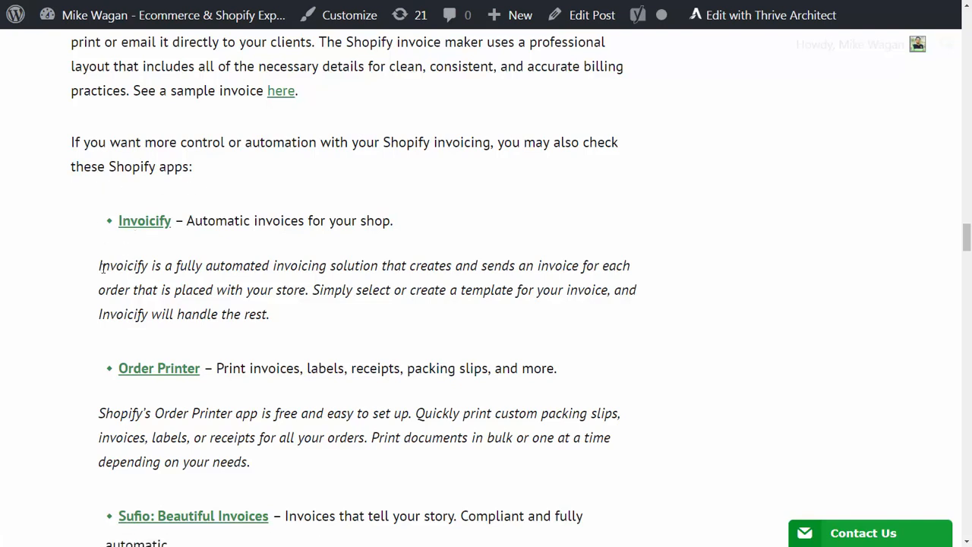
mouse_move(146, 280)
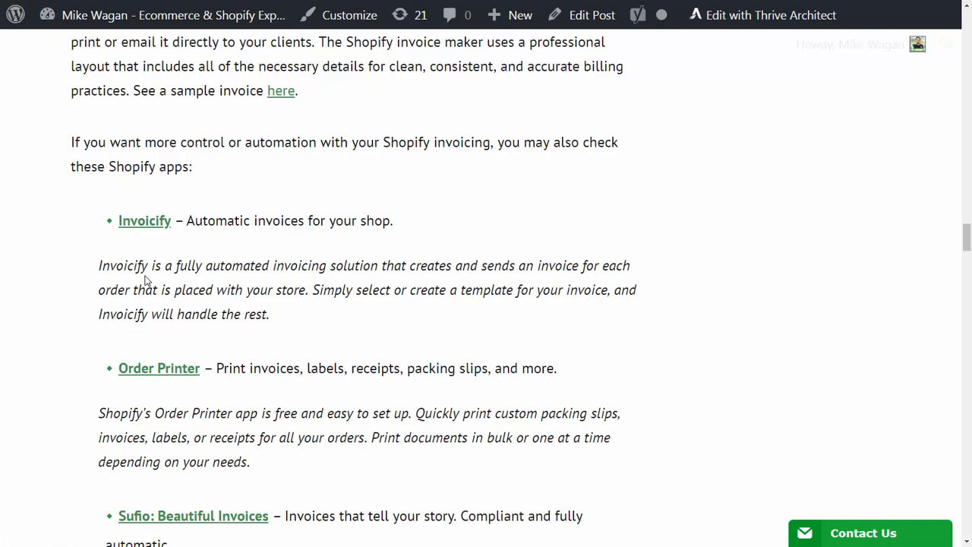
mouse_move(208, 281)
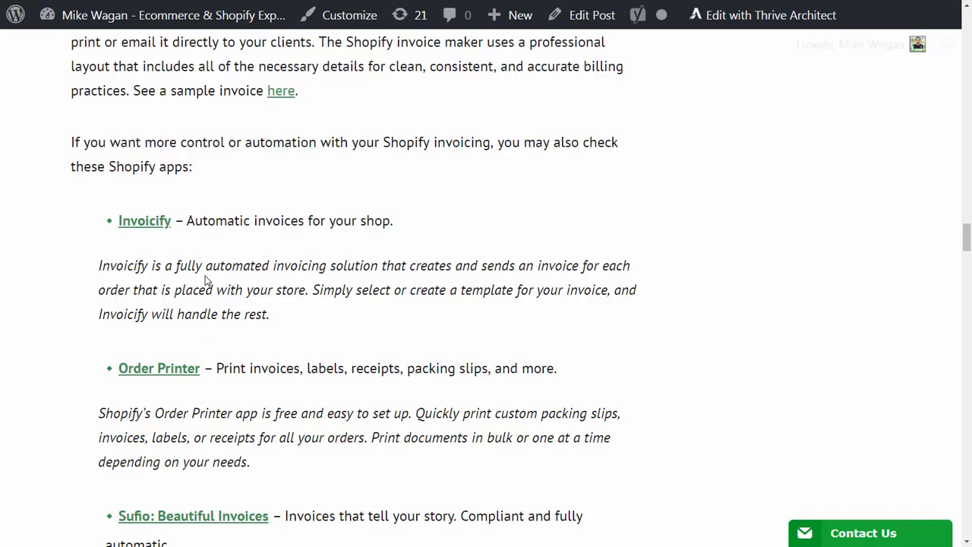
scroll("down", 3)
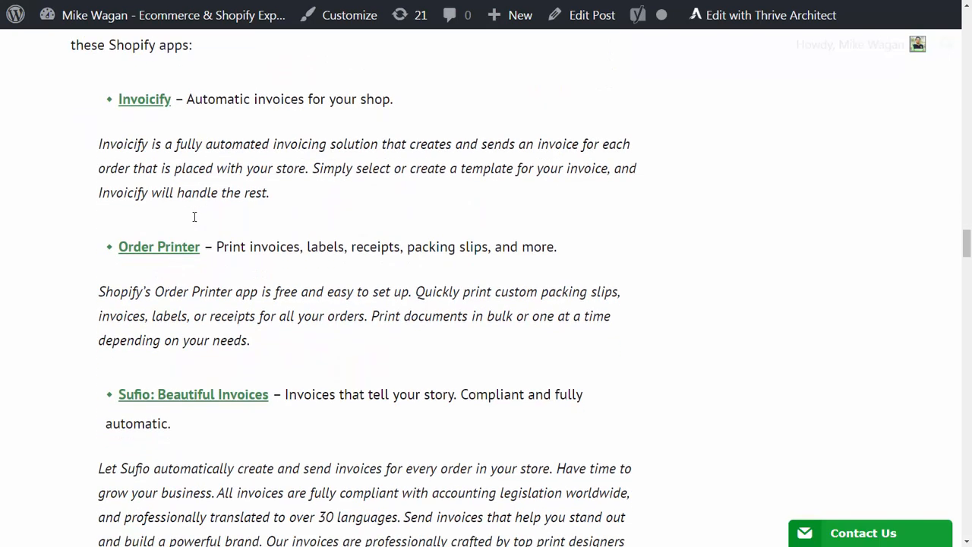
mouse_move(57, 257)
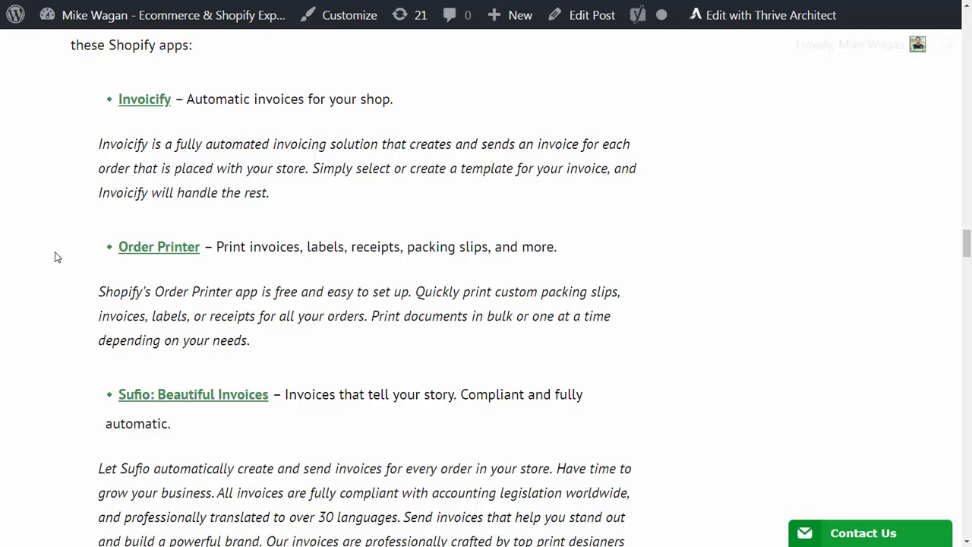
mouse_move(64, 256)
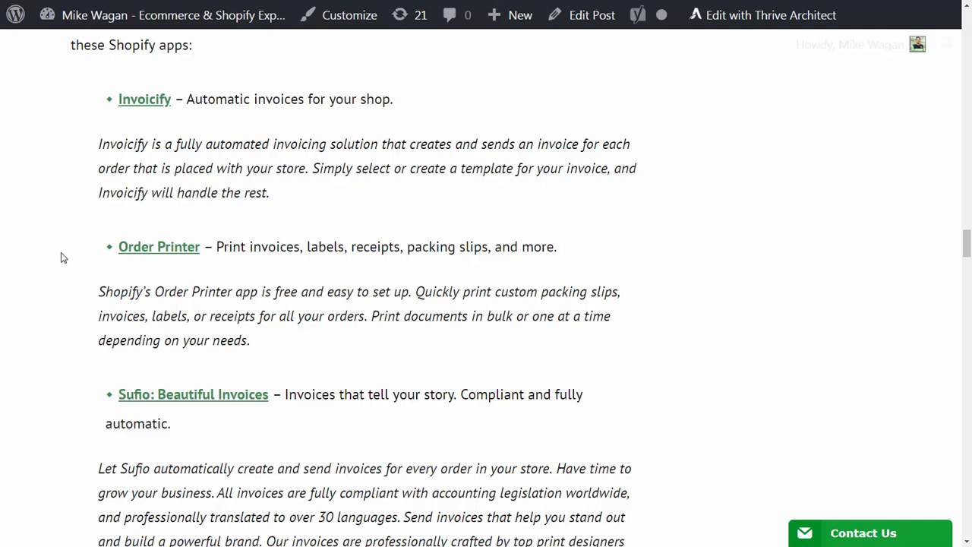
mouse_move(203, 268)
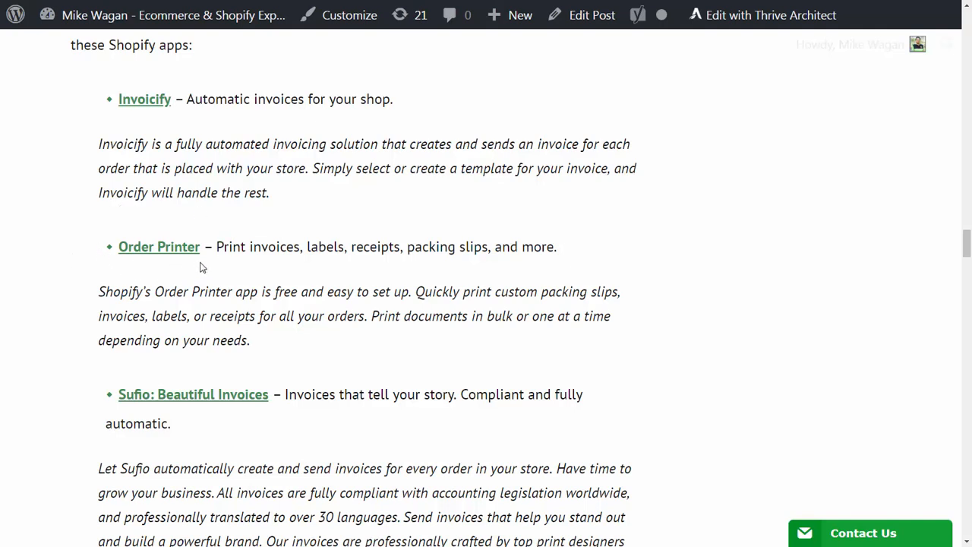
mouse_move(189, 259)
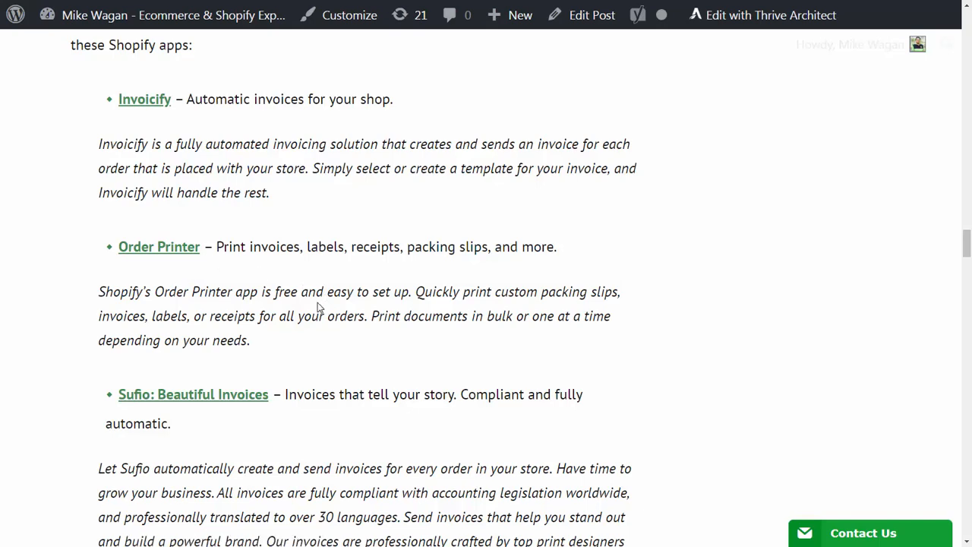
mouse_move(426, 334)
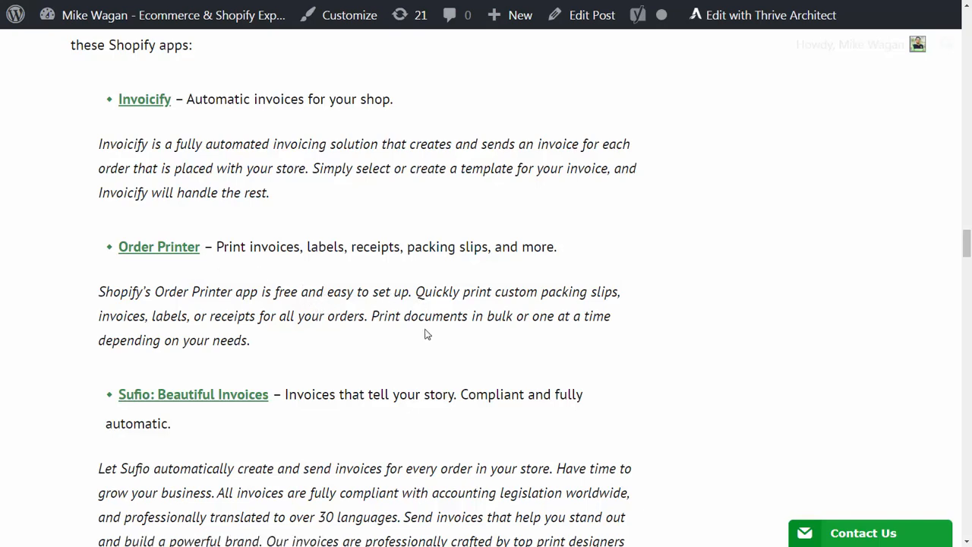
scroll("down", 3)
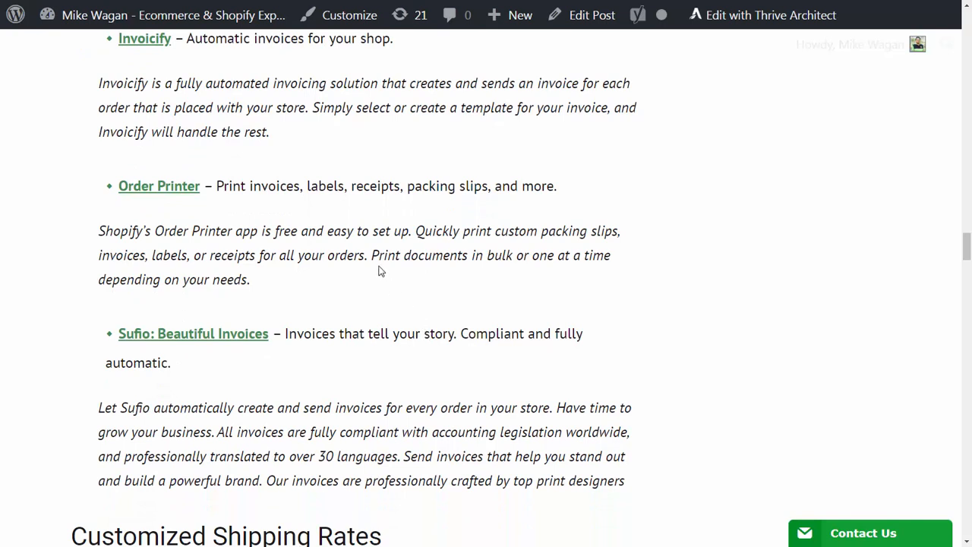
mouse_move(467, 272)
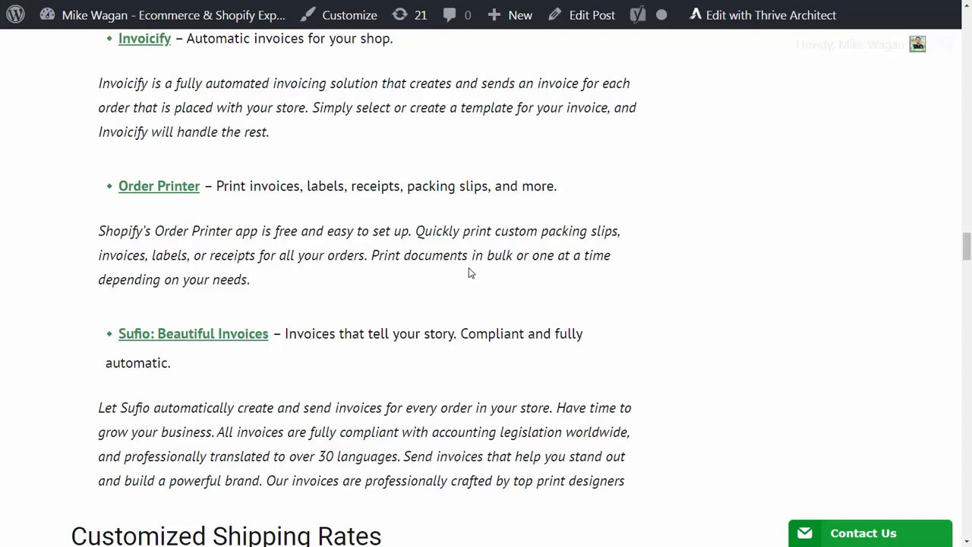
scroll("down", 3)
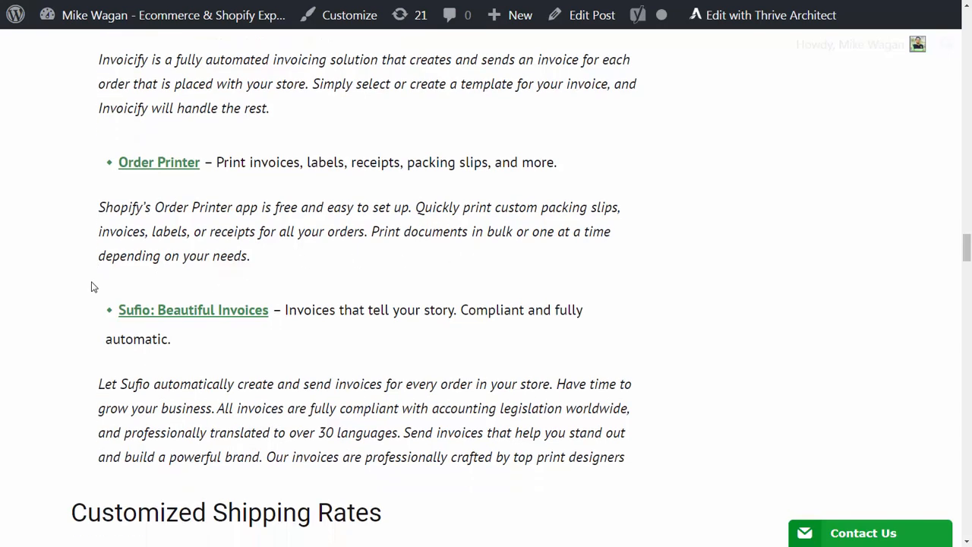
scroll("down", 3)
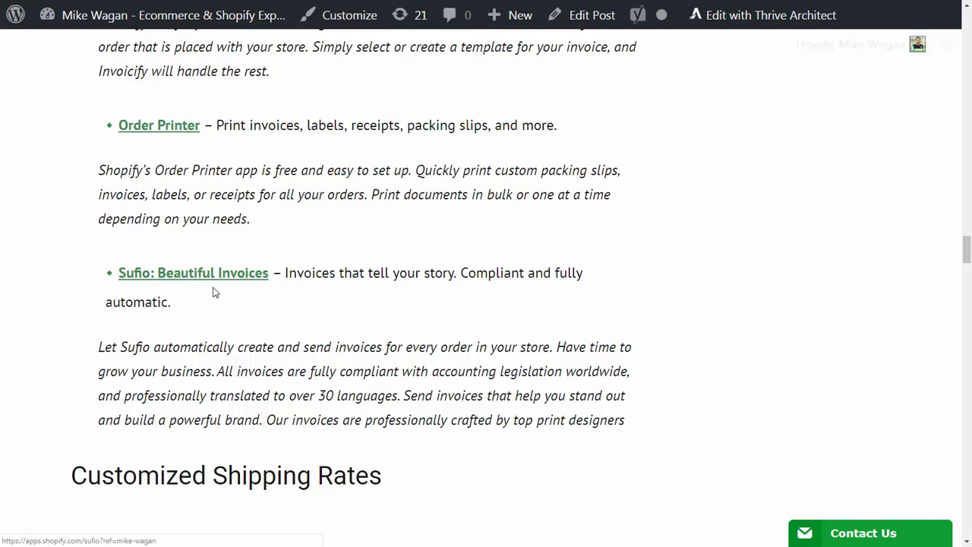
mouse_move(173, 287)
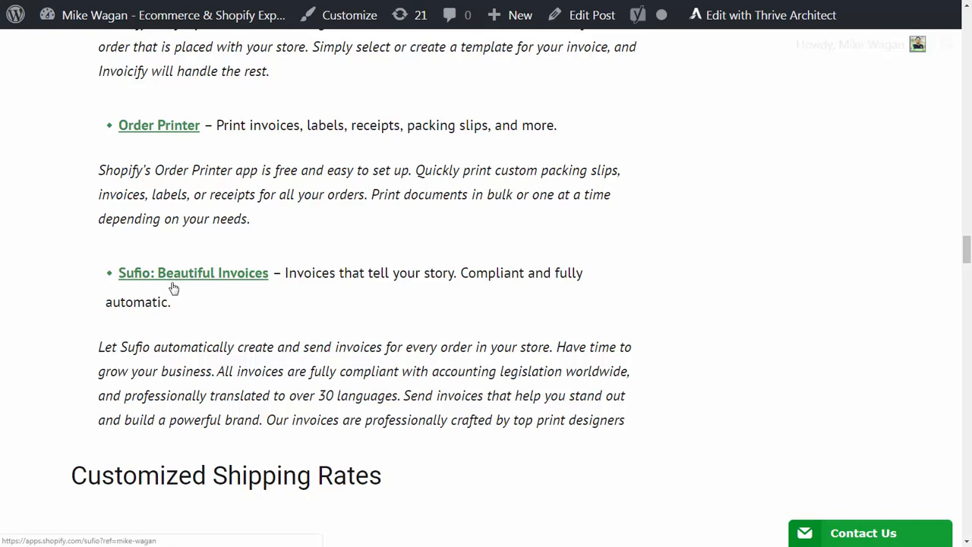
mouse_move(279, 288)
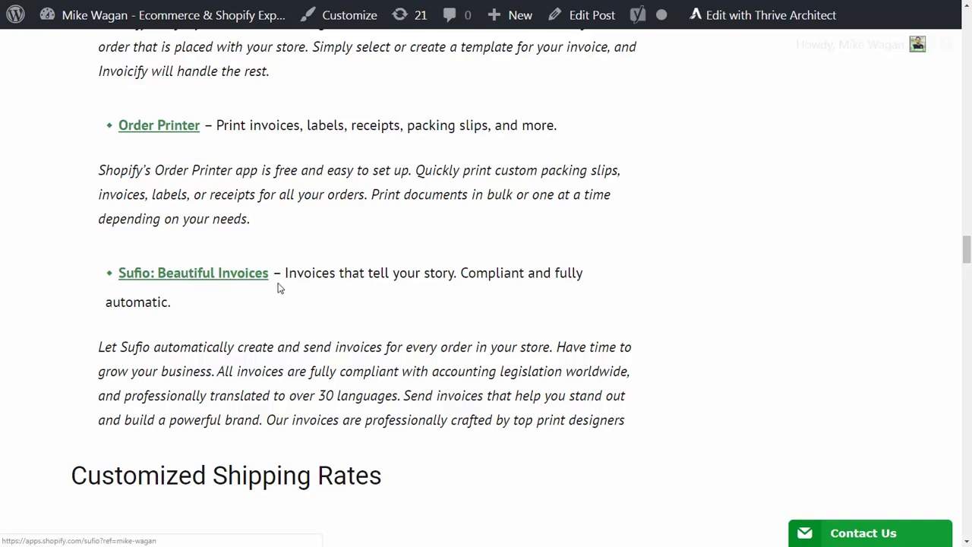
mouse_move(291, 289)
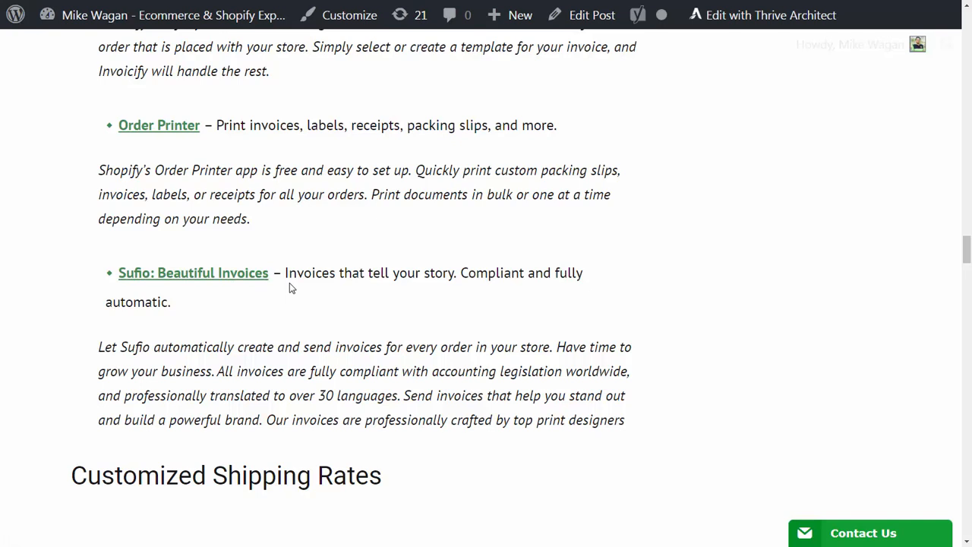
mouse_move(318, 337)
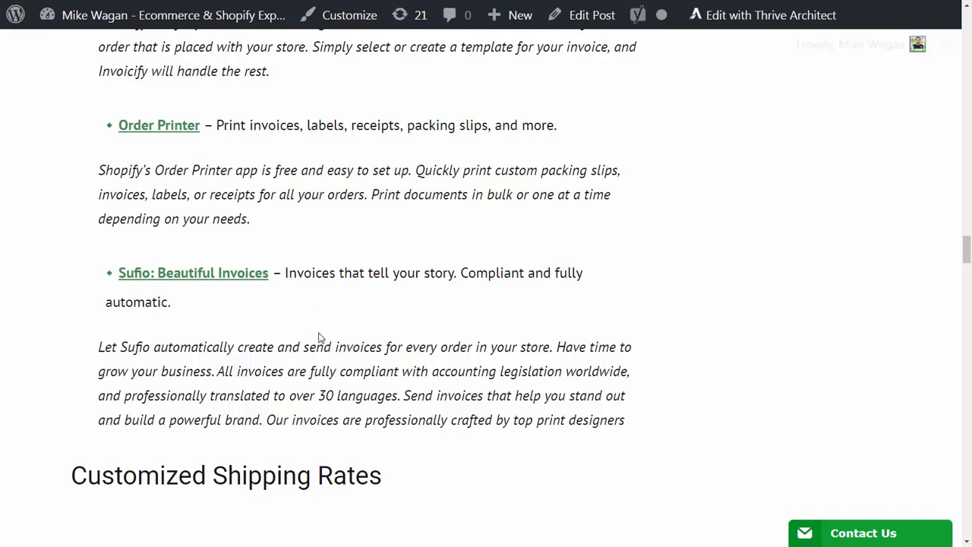
mouse_move(334, 387)
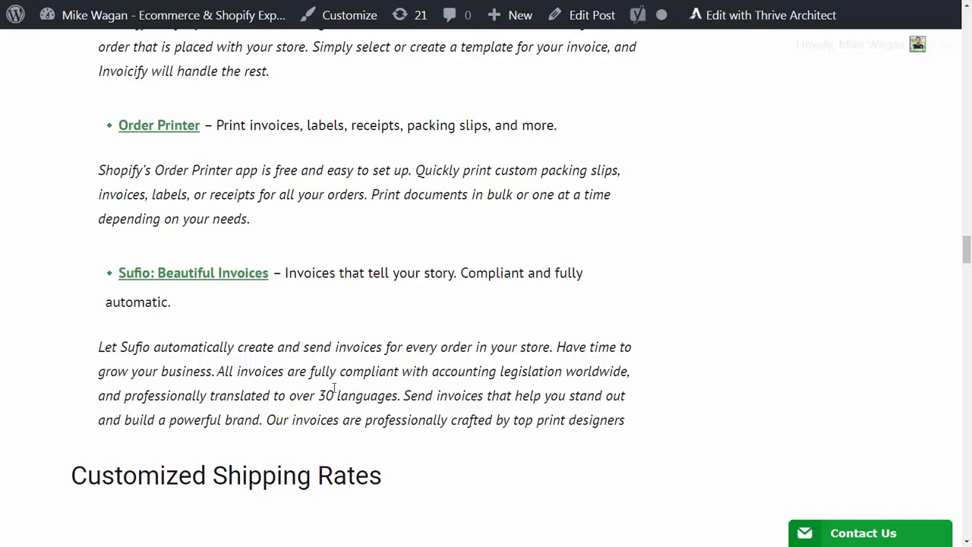
mouse_move(68, 395)
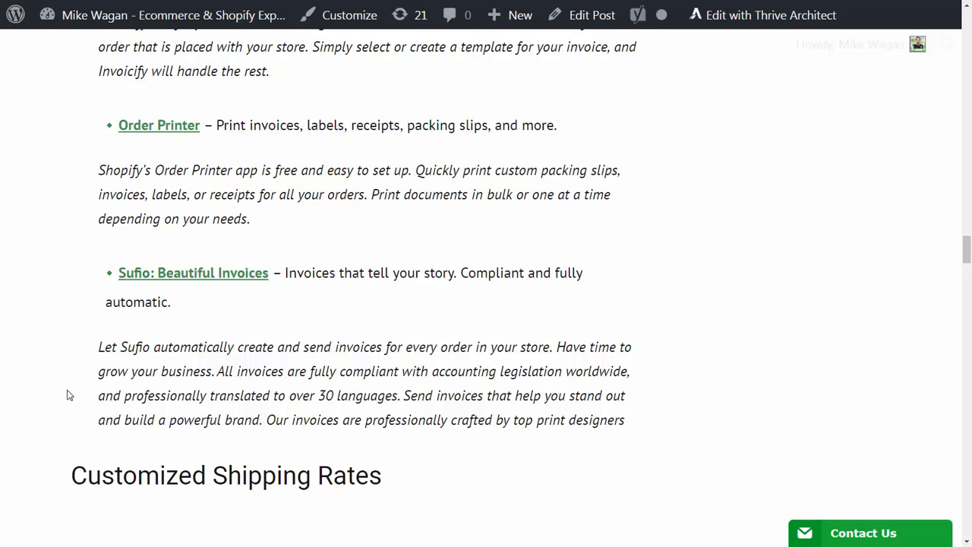
scroll("down", 3)
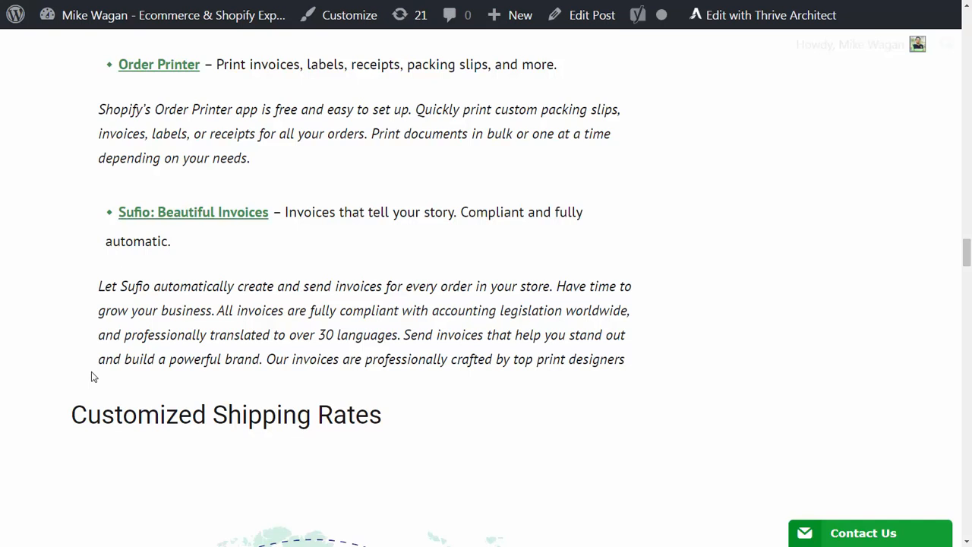
- Scroll past the delivery-truck illustration to the shipping-options paragraph and Parcelify entry
scroll("down", 3)
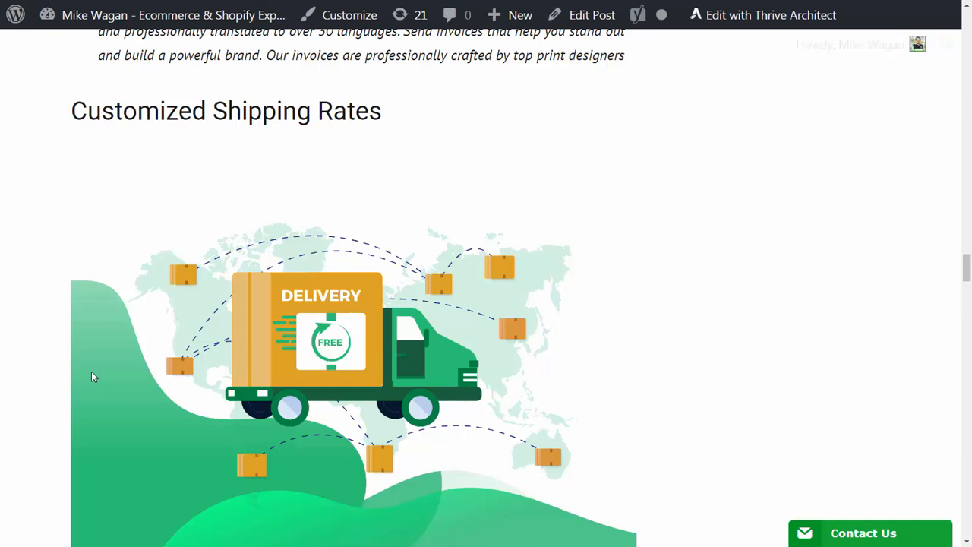
mouse_move(221, 471)
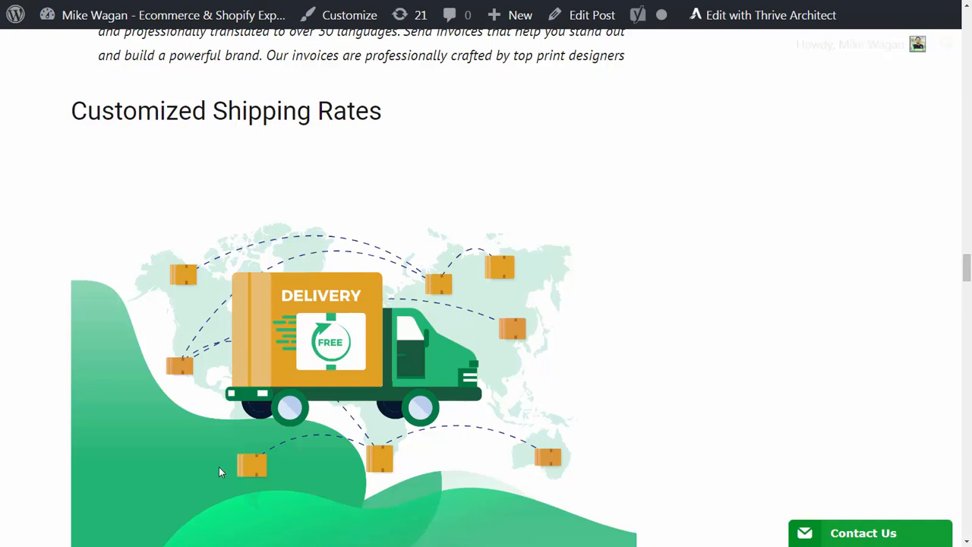
scroll("down", 3)
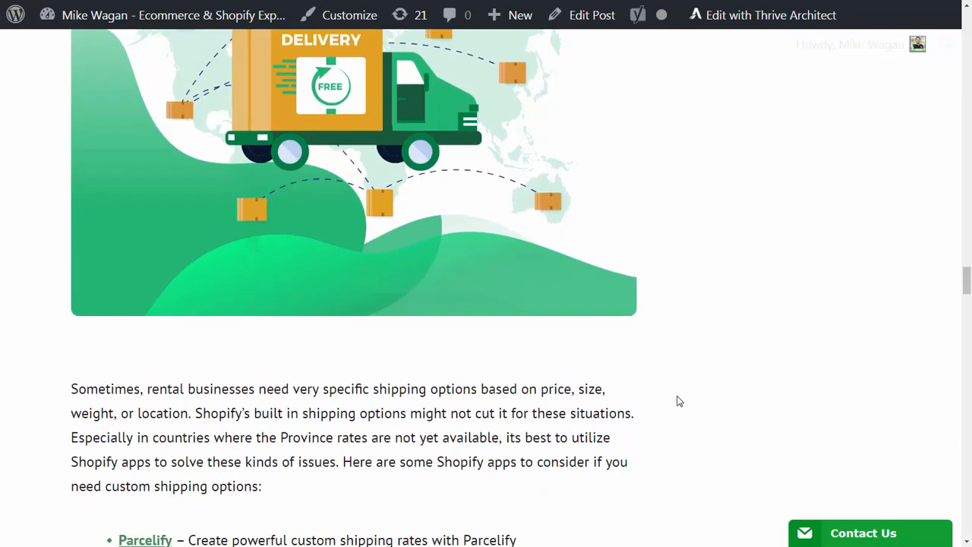
scroll("down", 3)
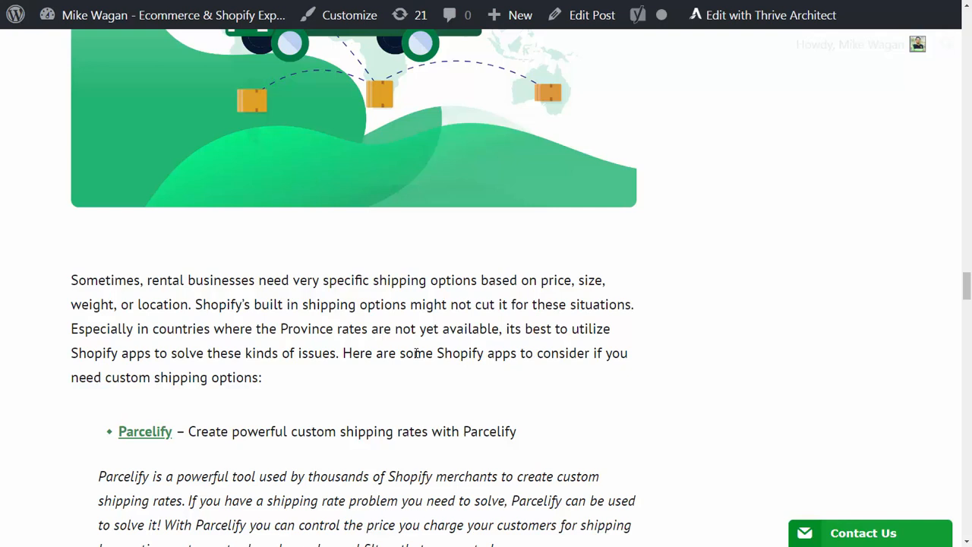
mouse_move(335, 275)
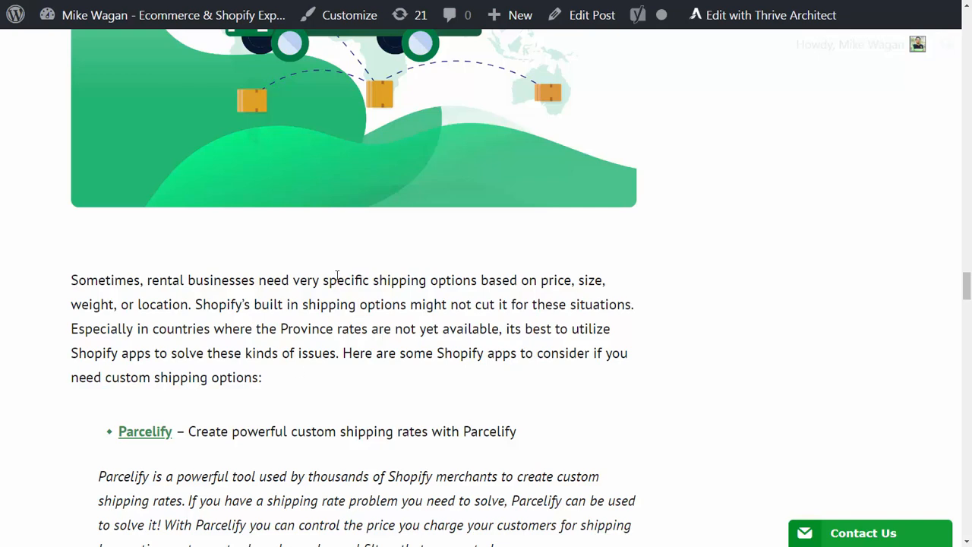
- Scroll past Better Shipping and Bespoke Shipping until Shipping Rates Calculator Plus appears
scroll("down", 3)
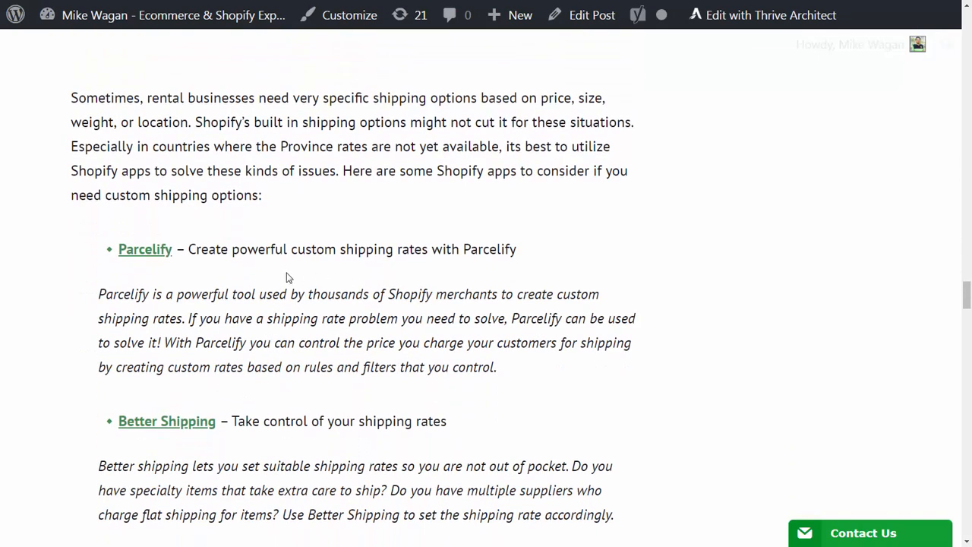
mouse_move(133, 266)
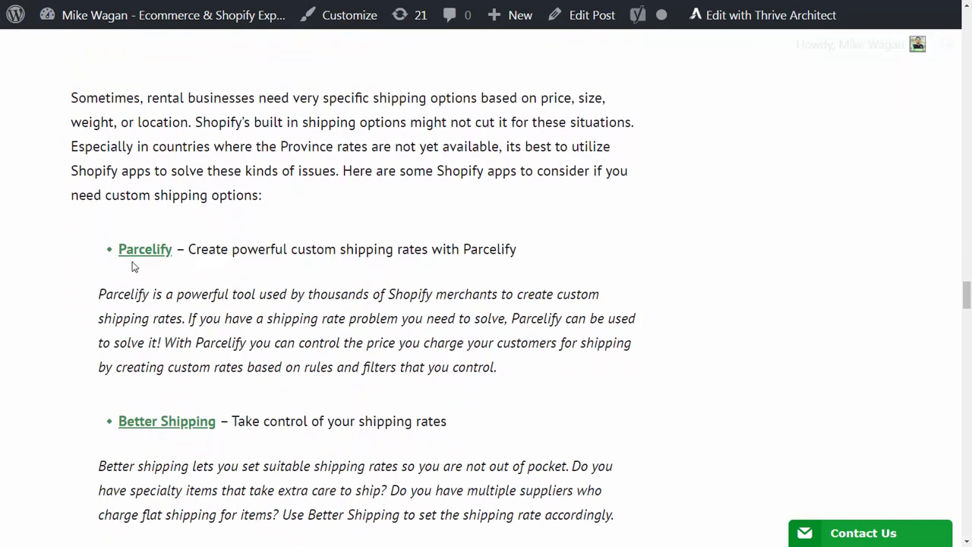
mouse_move(115, 261)
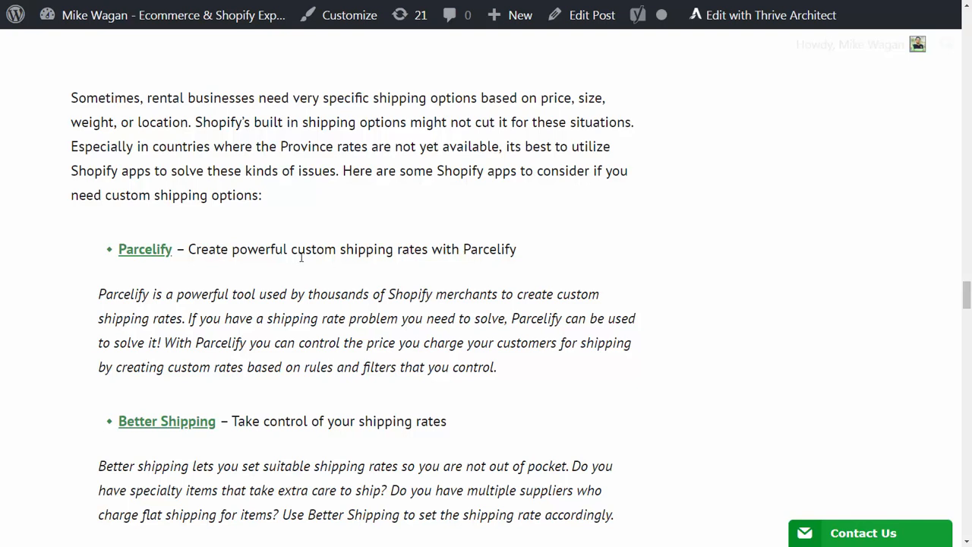
mouse_move(475, 256)
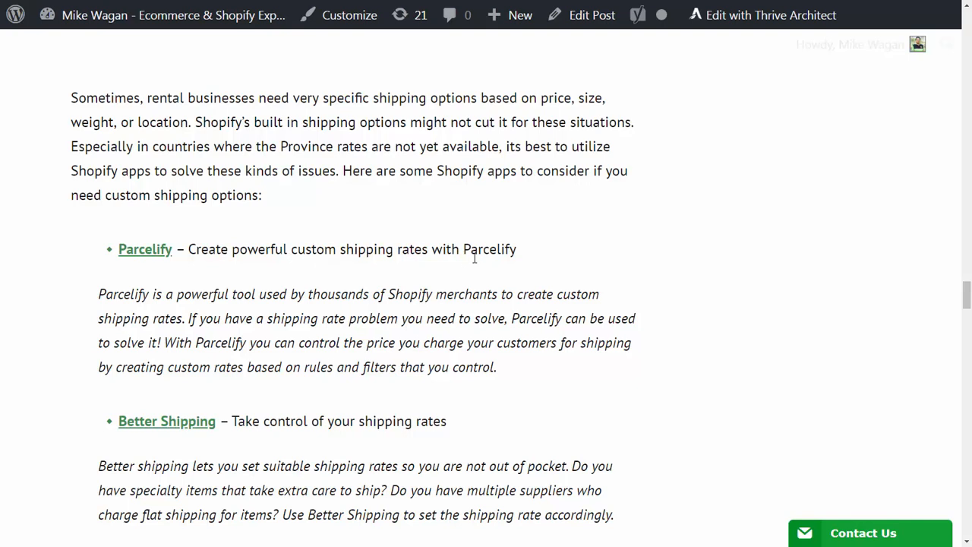
mouse_move(522, 281)
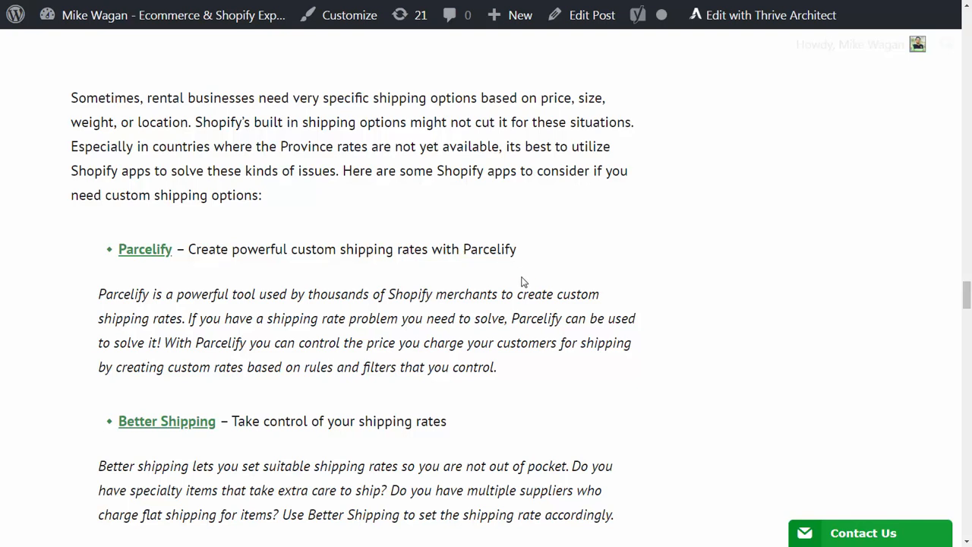
scroll("down", 3)
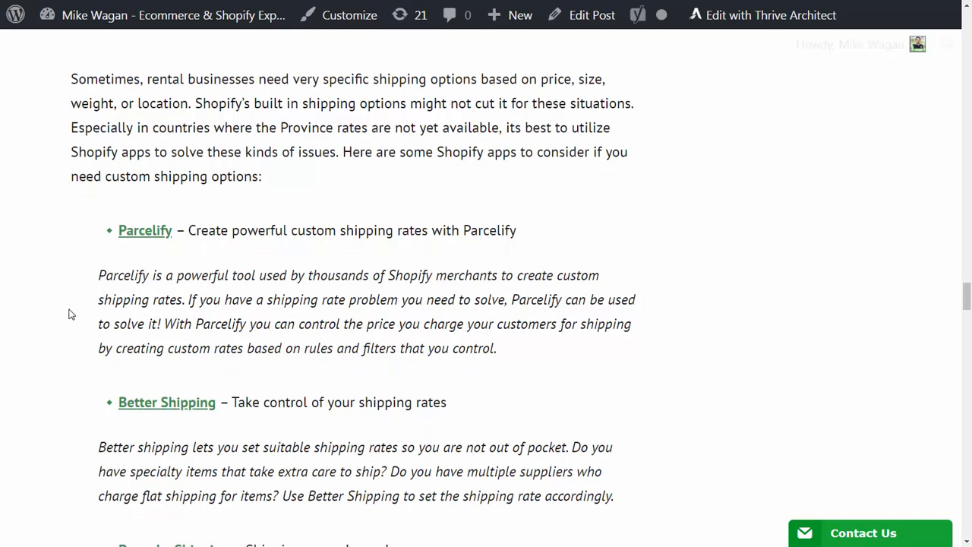
scroll("down", 3)
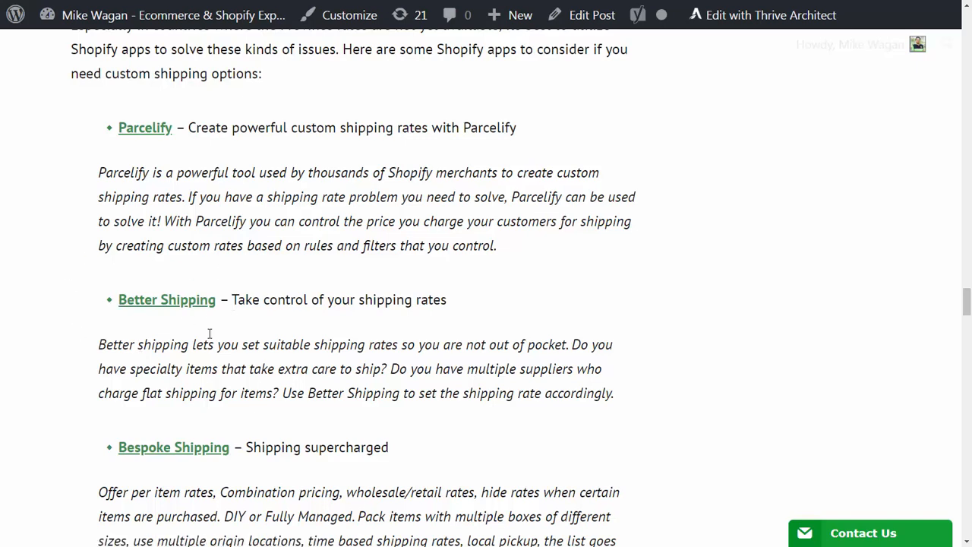
mouse_move(433, 321)
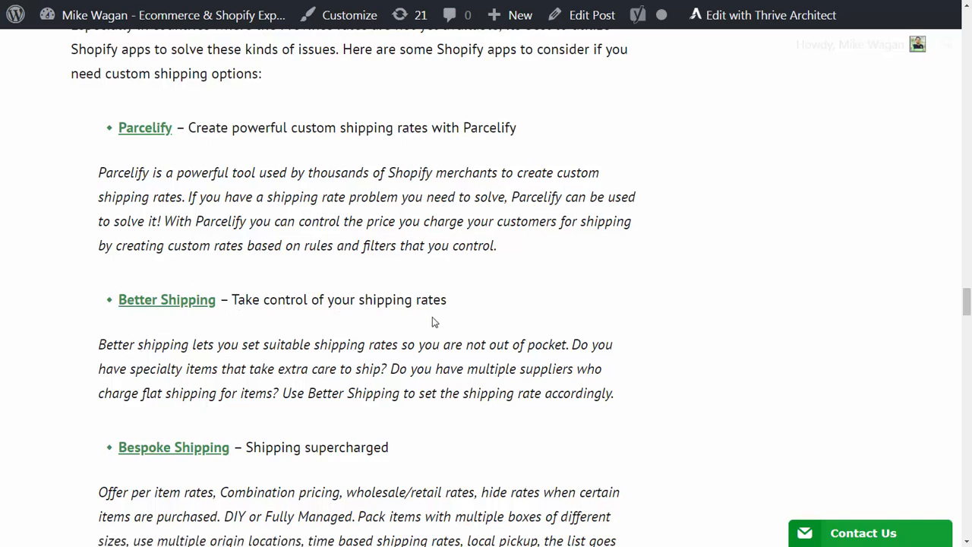
scroll("down", 3)
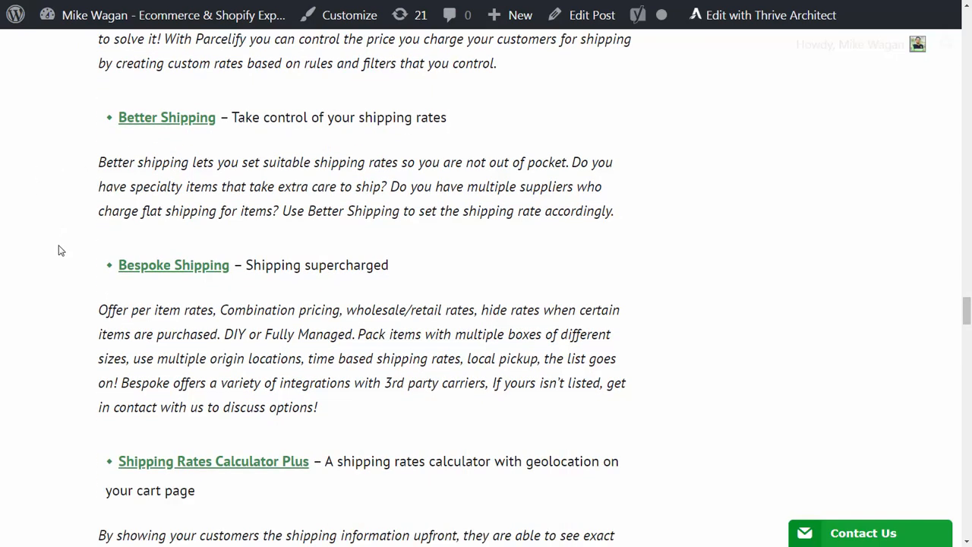
scroll("down", 3)
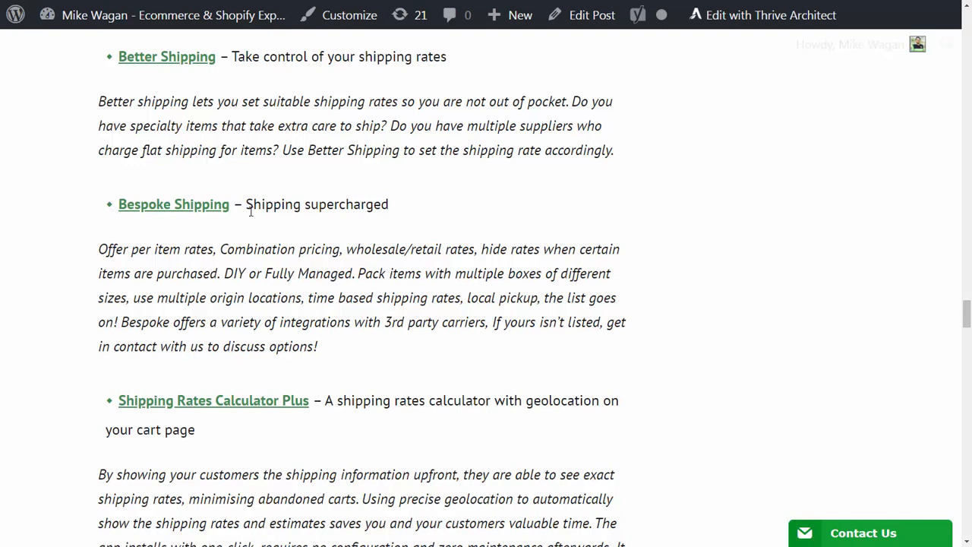
mouse_move(92, 359)
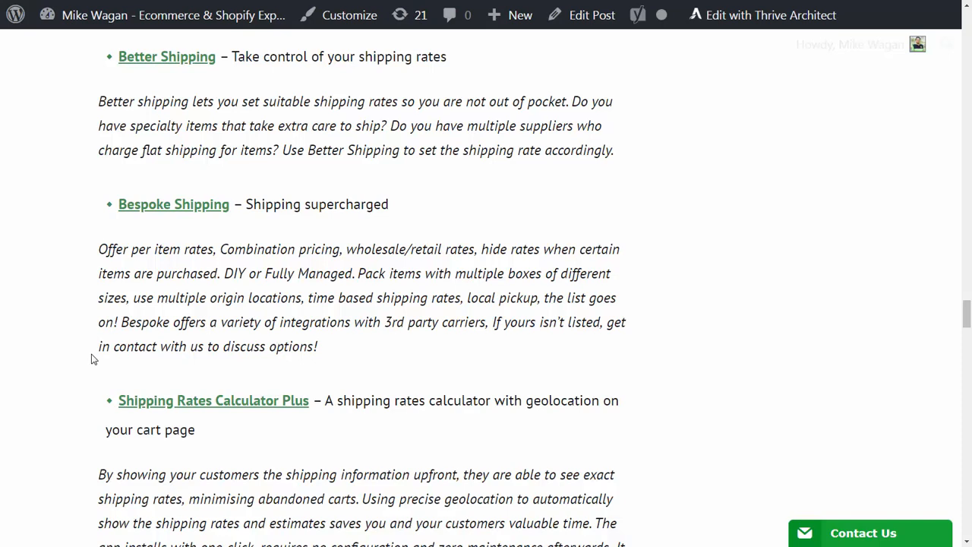
scroll("down", 3)
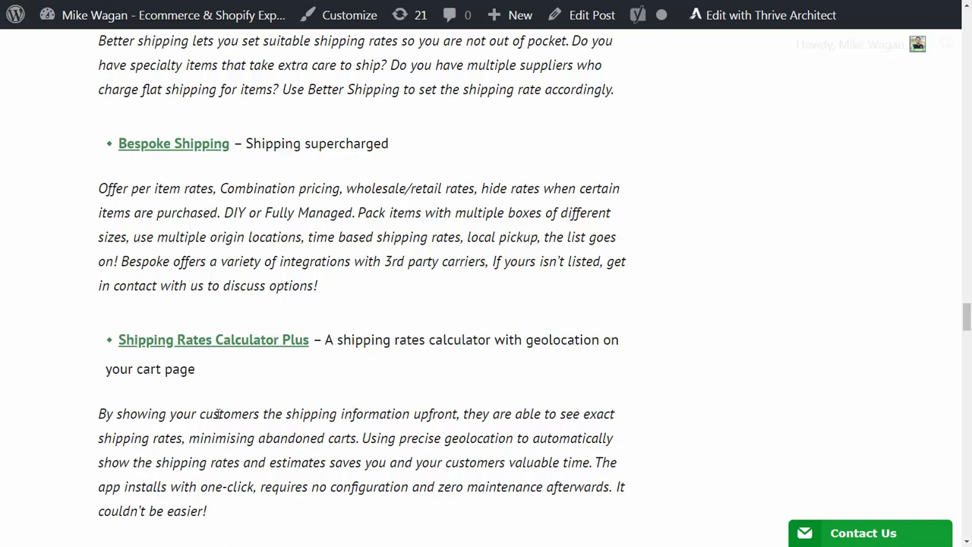
mouse_move(245, 399)
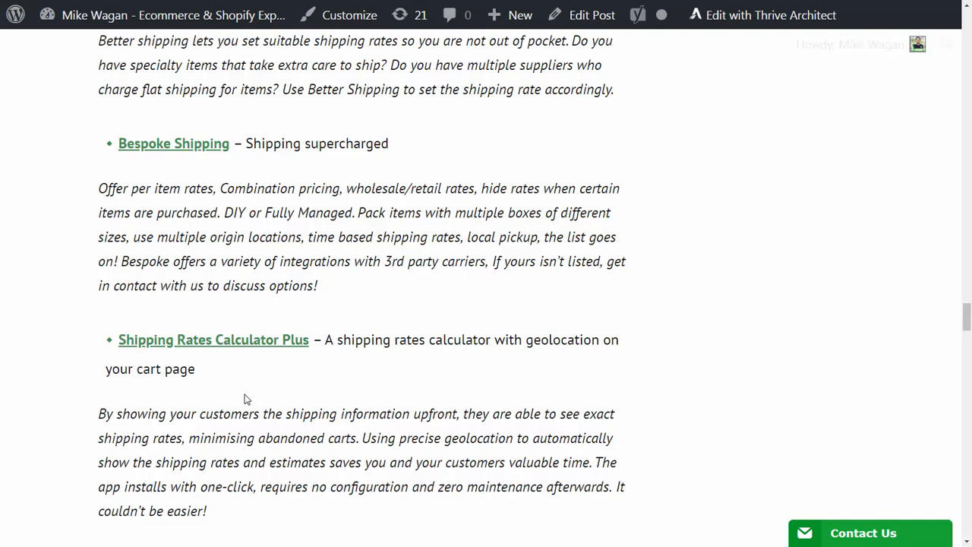
scroll("down", 3)
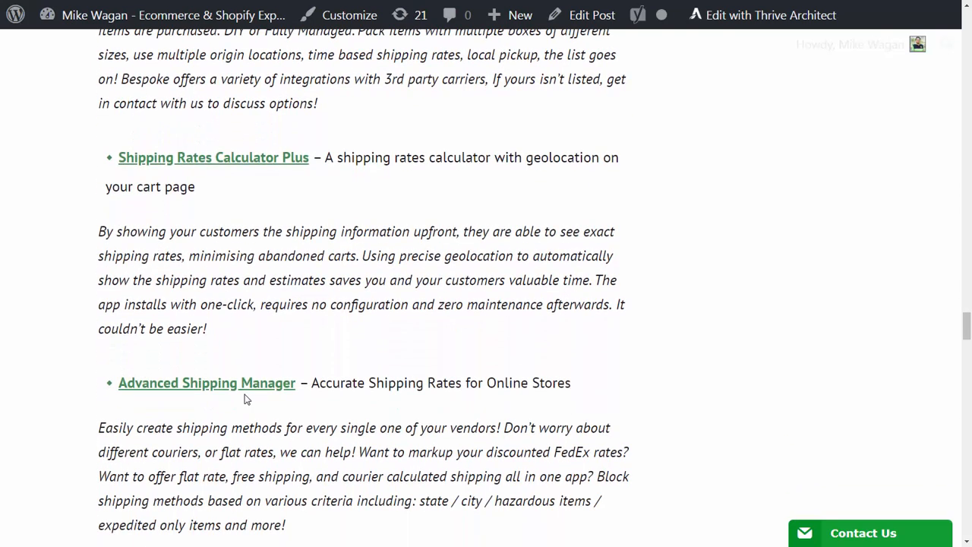
scroll("down", 3)
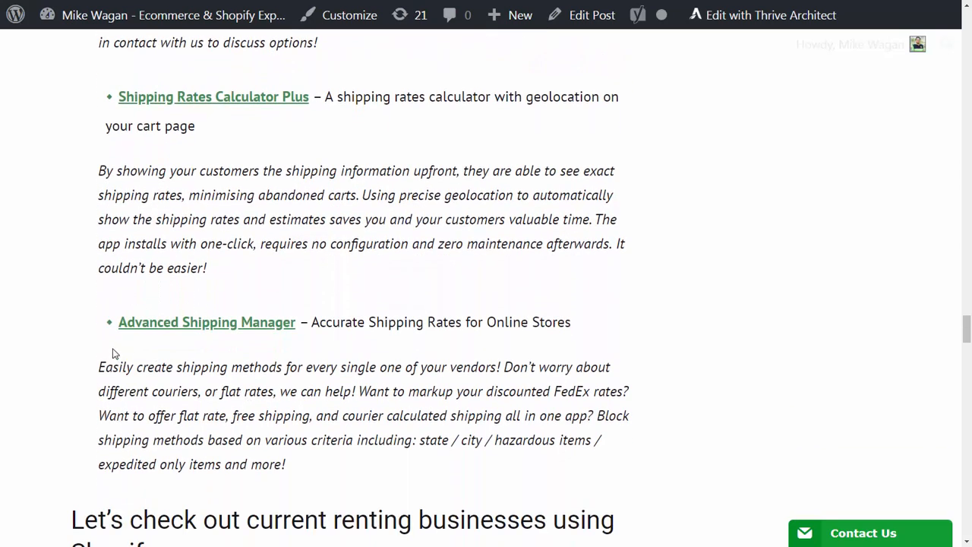
mouse_move(315, 340)
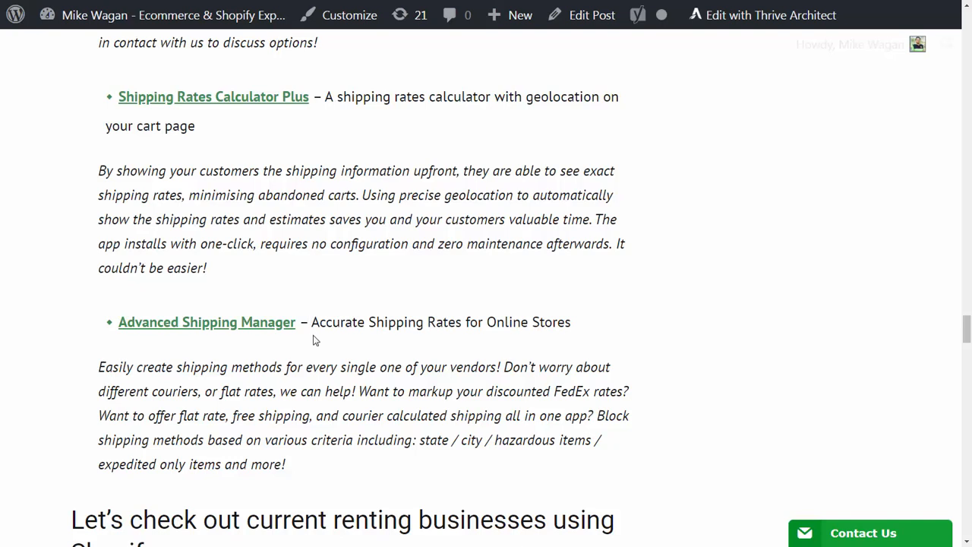
mouse_move(506, 326)
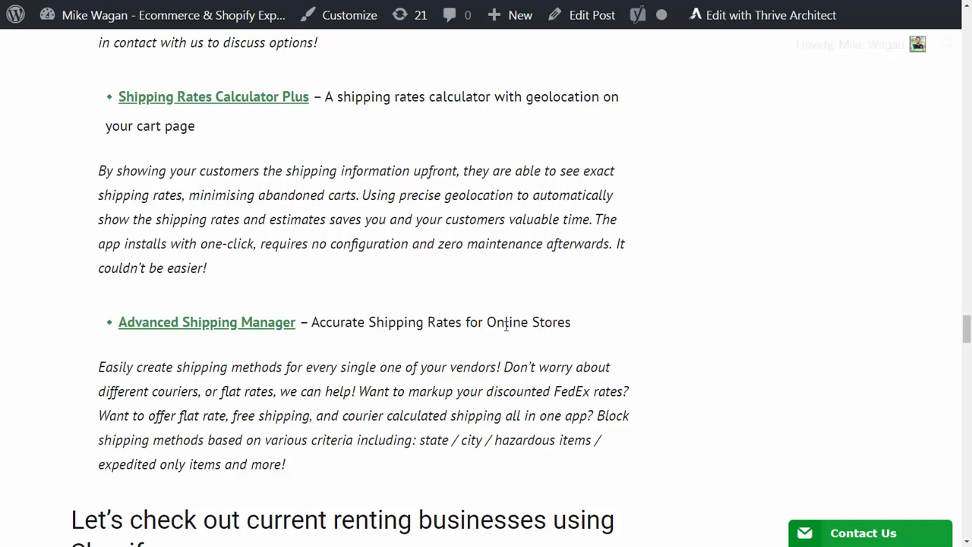
mouse_move(84, 393)
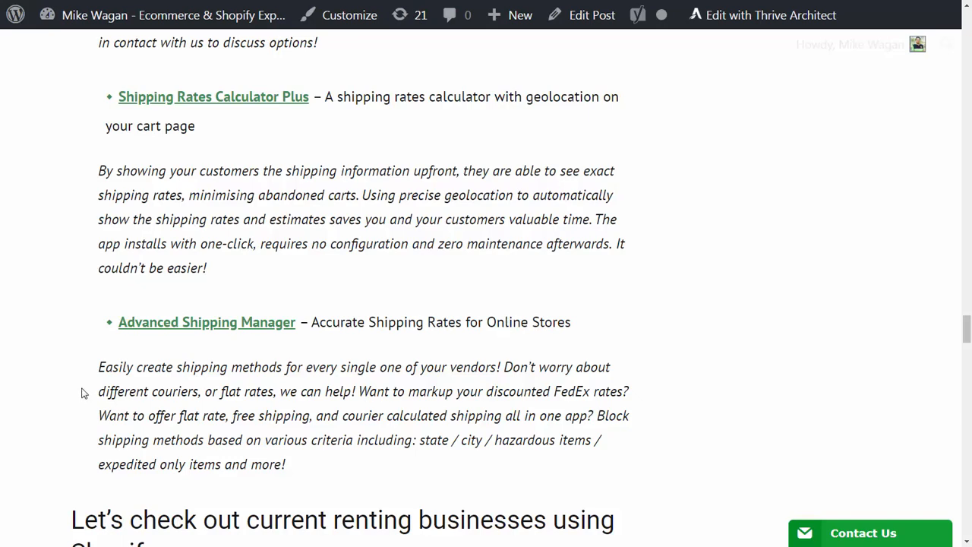
- Scroll to the stores list: Mannequin Madness, Playa Bike Repair, Happily Ever Borrowed, Mobile Locker Co
scroll("down", 3)
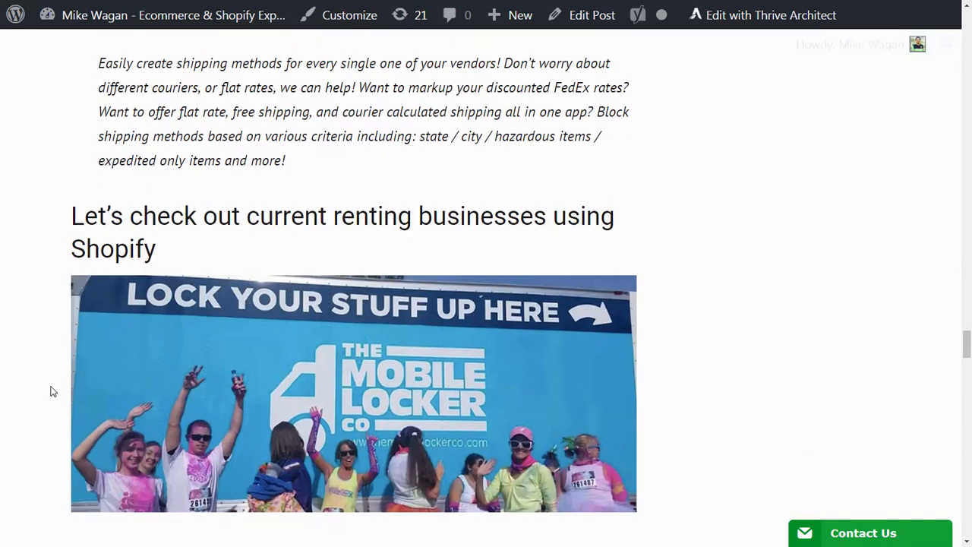
scroll("down", 3)
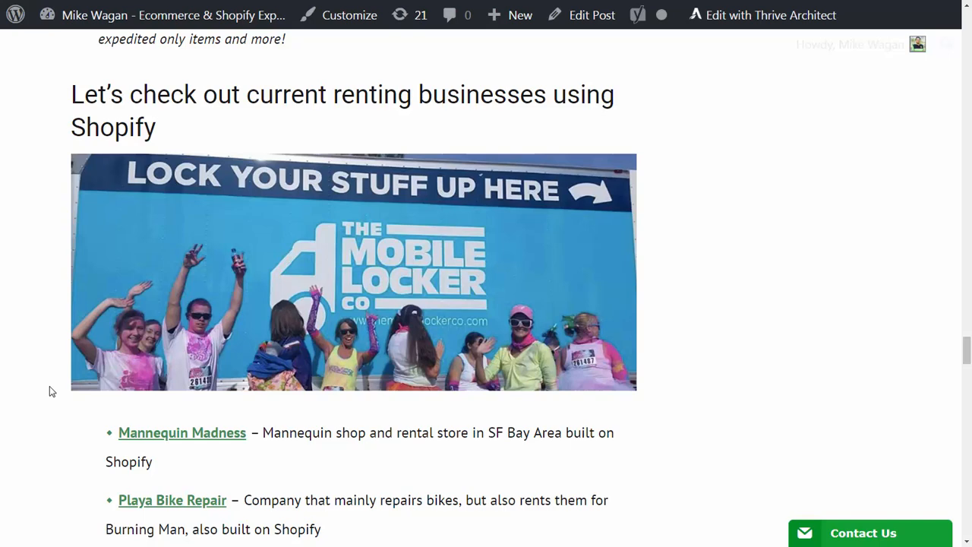
scroll("down", 3)
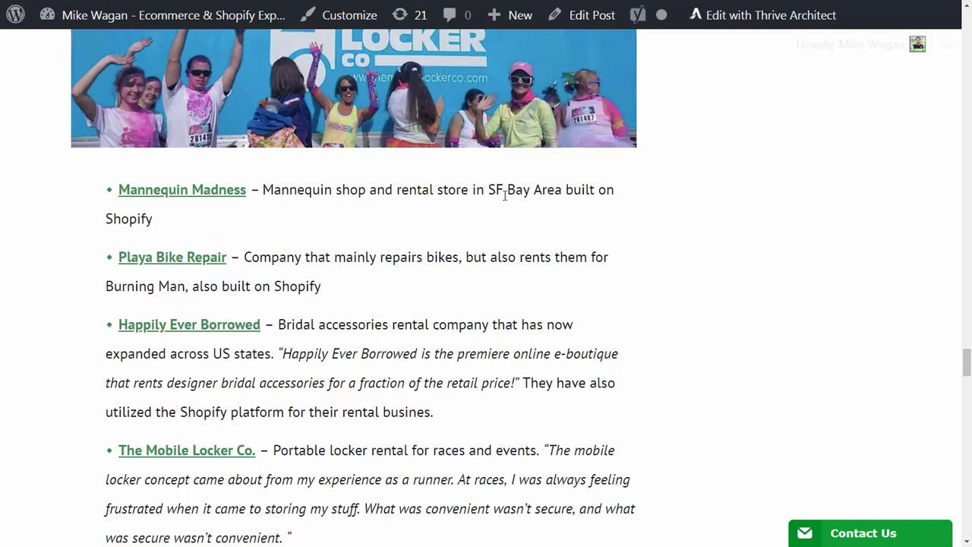
mouse_move(199, 197)
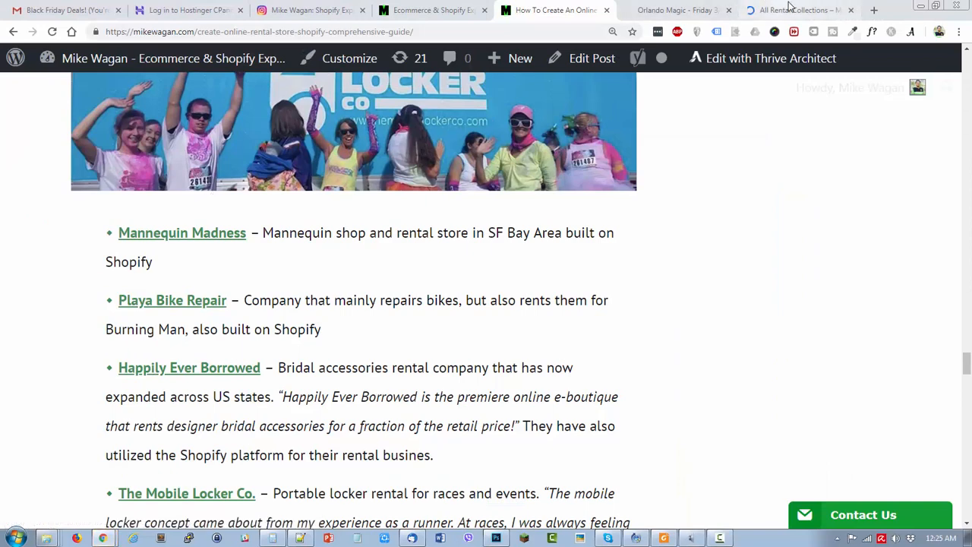
- Switch to the Mannequin Madness tab showing its mannequin and dress form rentals
left_click(182, 232)
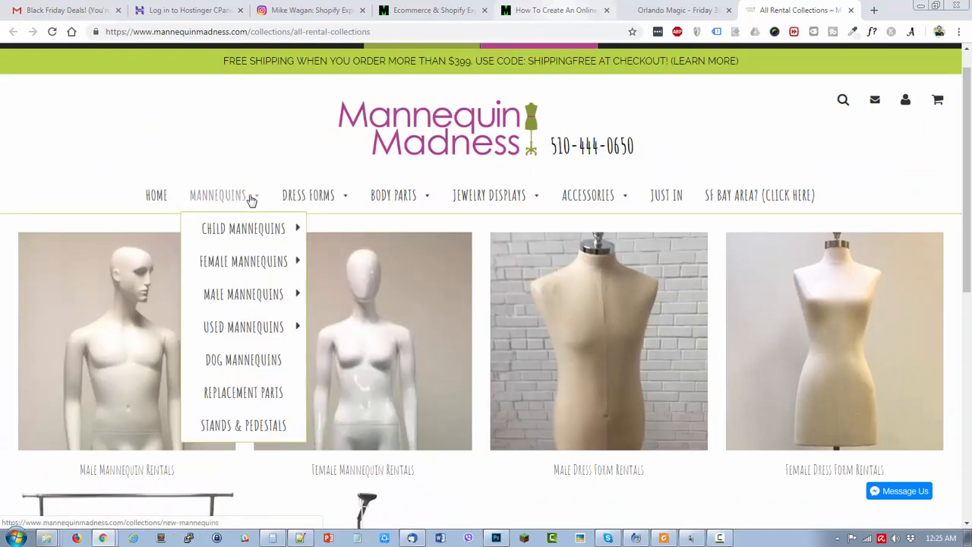
mouse_move(308, 195)
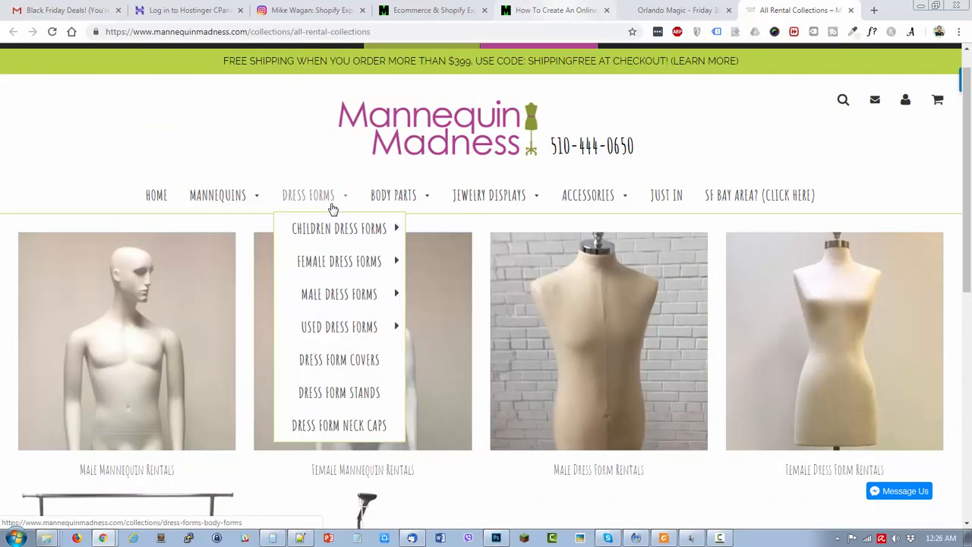
mouse_move(338, 227)
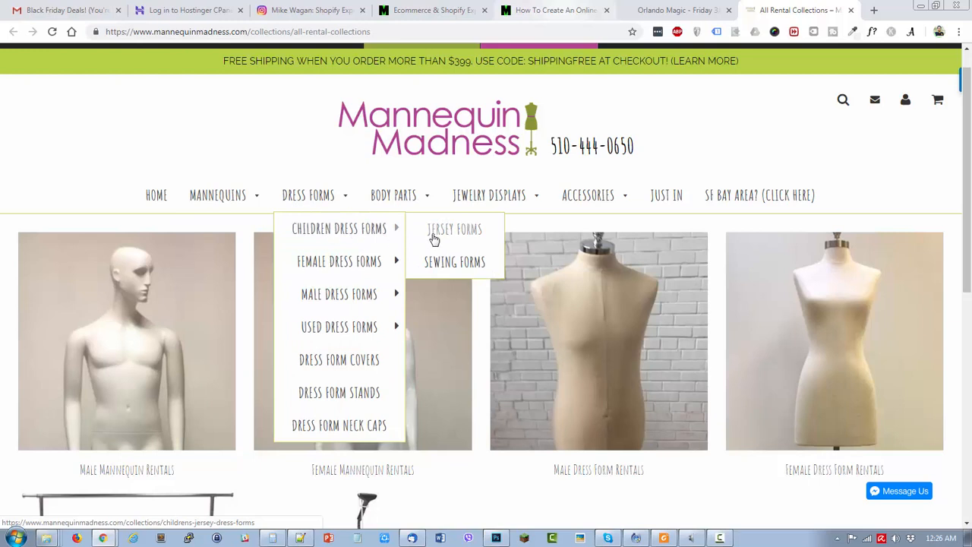
mouse_move(217, 195)
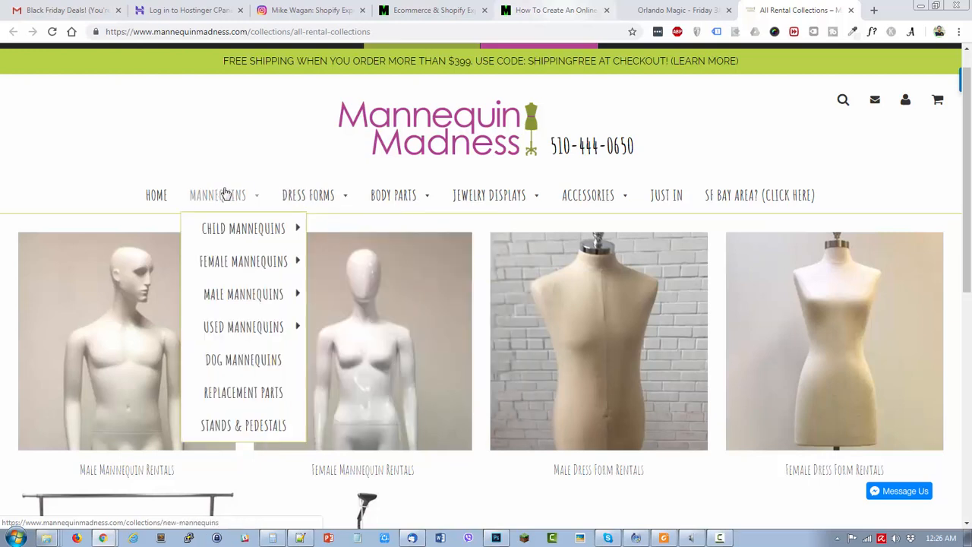
mouse_move(243, 326)
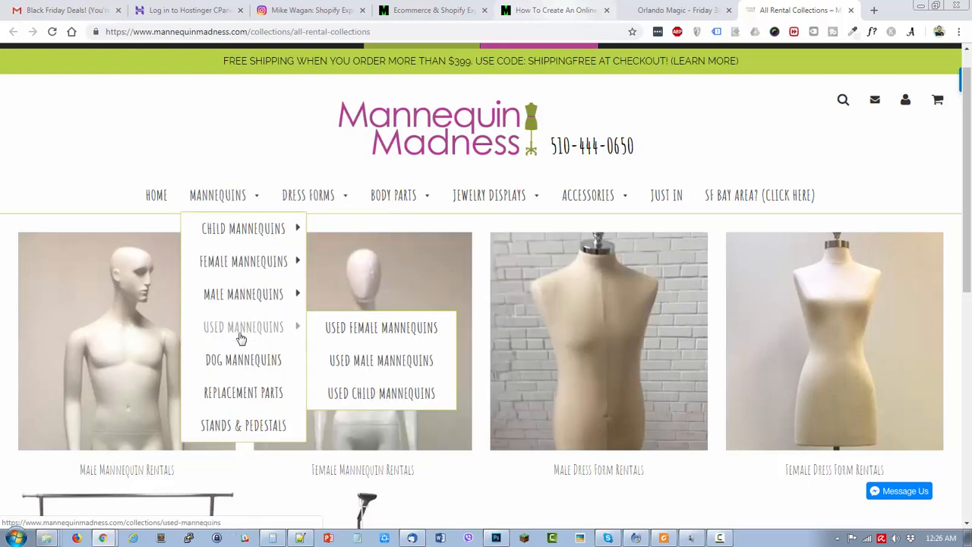
mouse_move(242, 228)
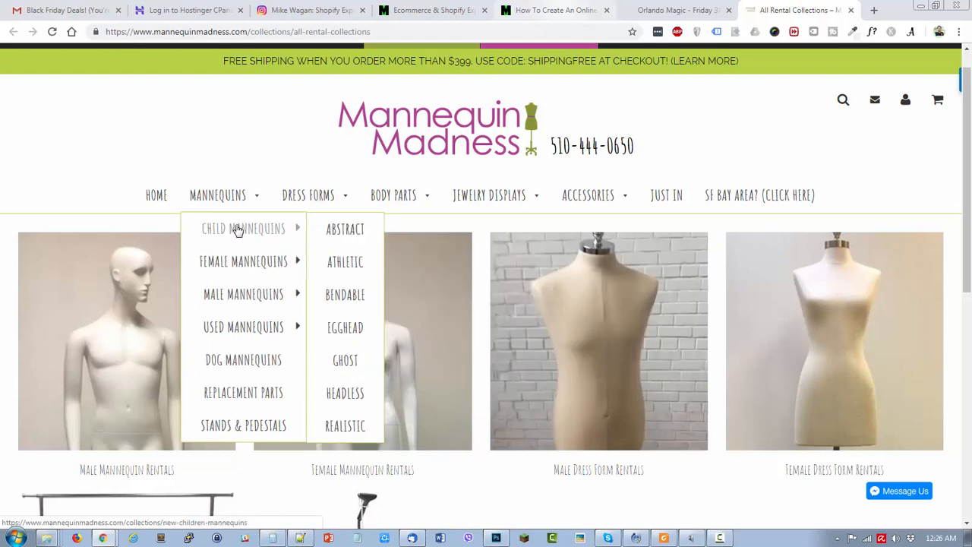
mouse_move(488, 195)
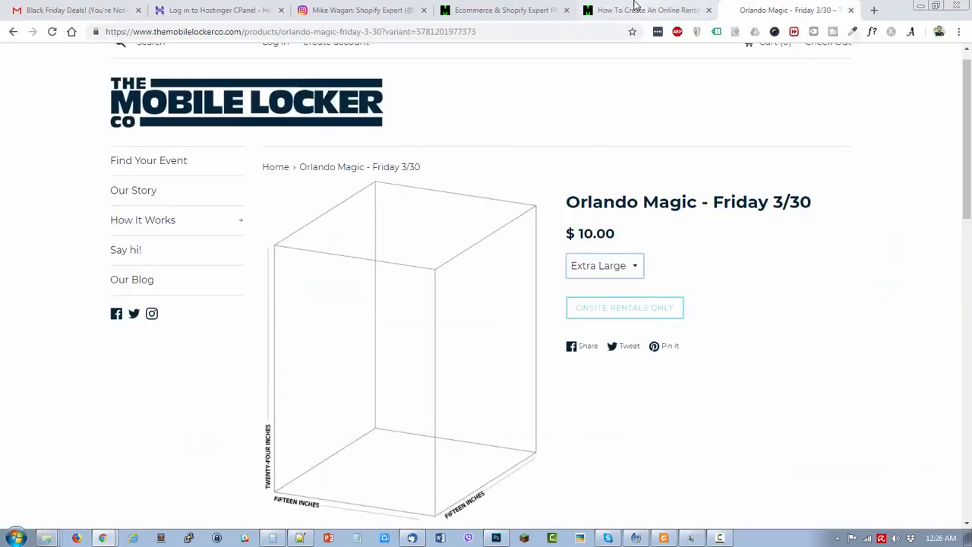
- Return to the MikeWagan.com article tab with its list of example rental stores
left_click(646, 10)
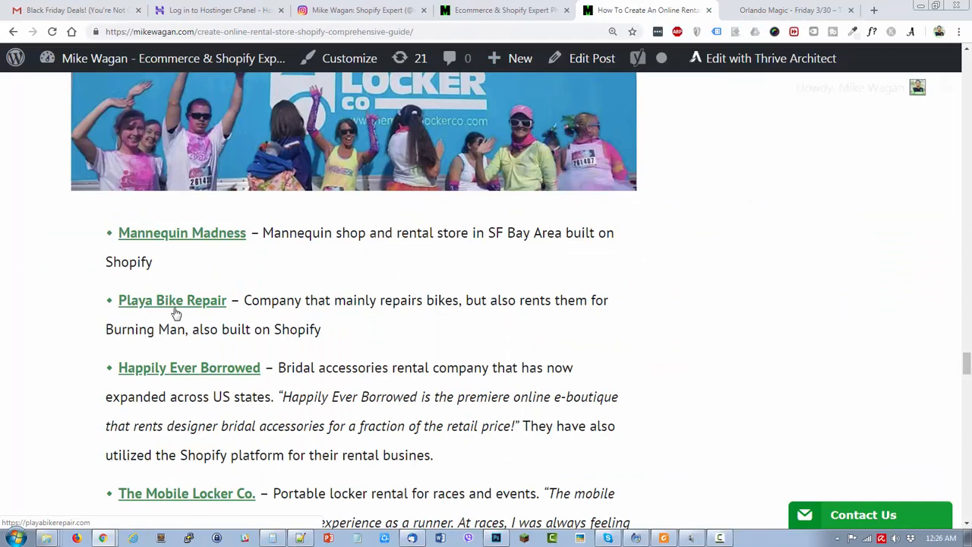
mouse_move(181, 309)
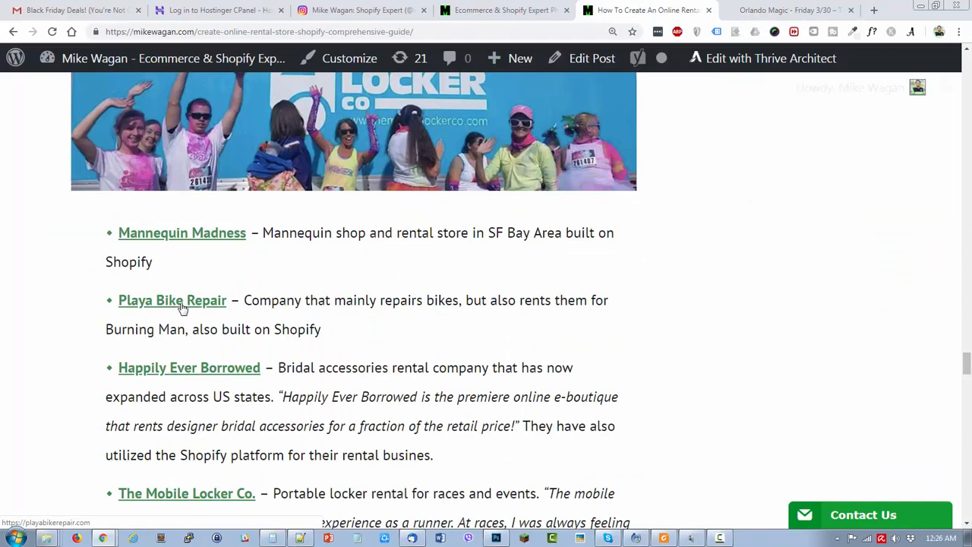
mouse_move(128, 312)
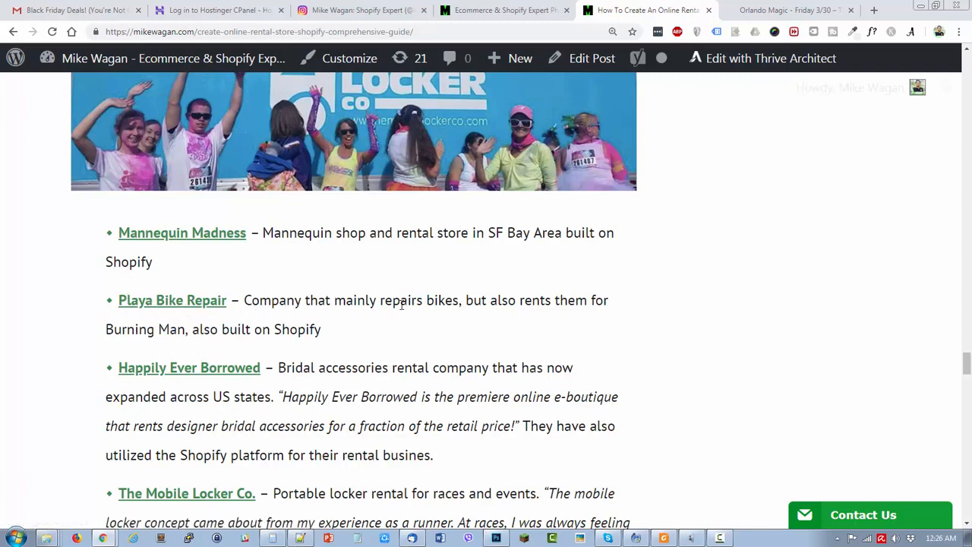
mouse_move(536, 302)
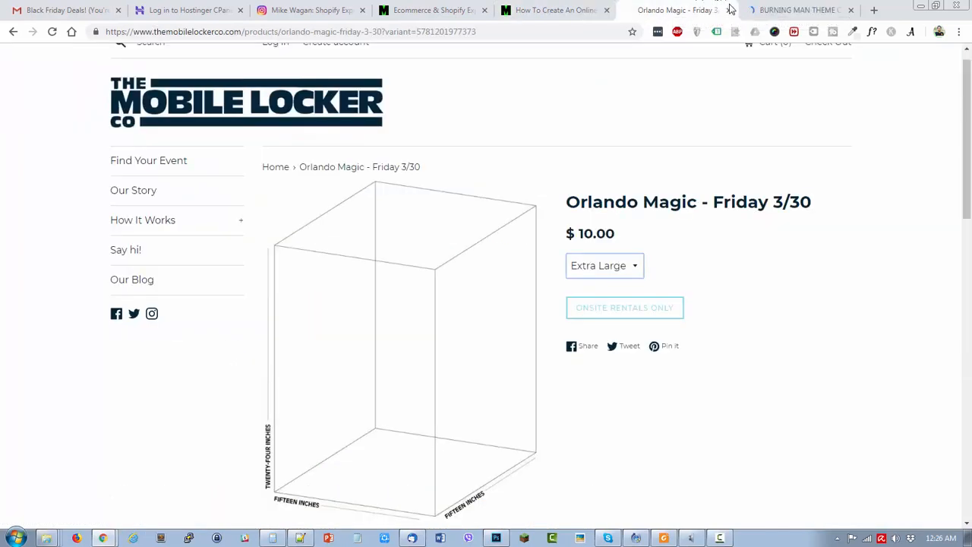
- Close the Mobile Locker page and scroll down the Playa Bike Repair homepage
left_click(676, 10)
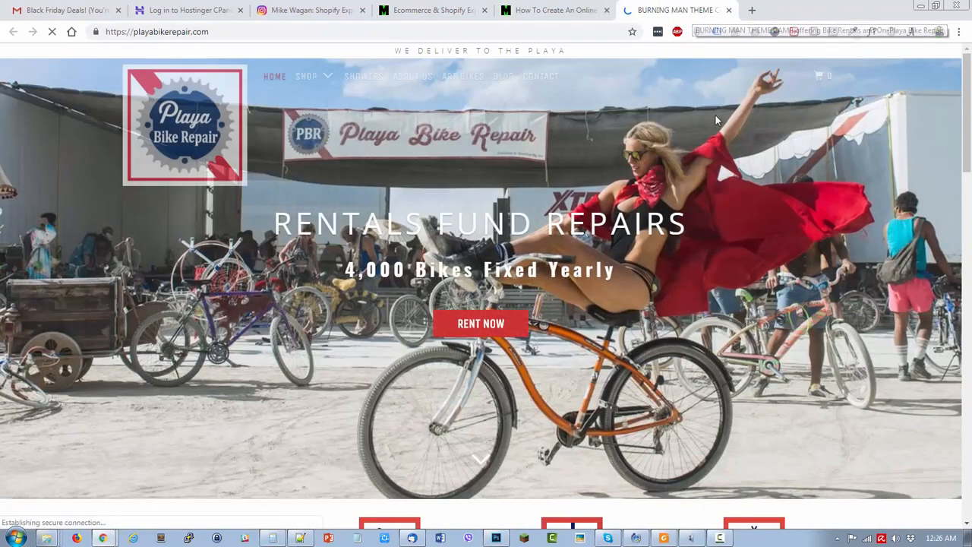
scroll("down", 3)
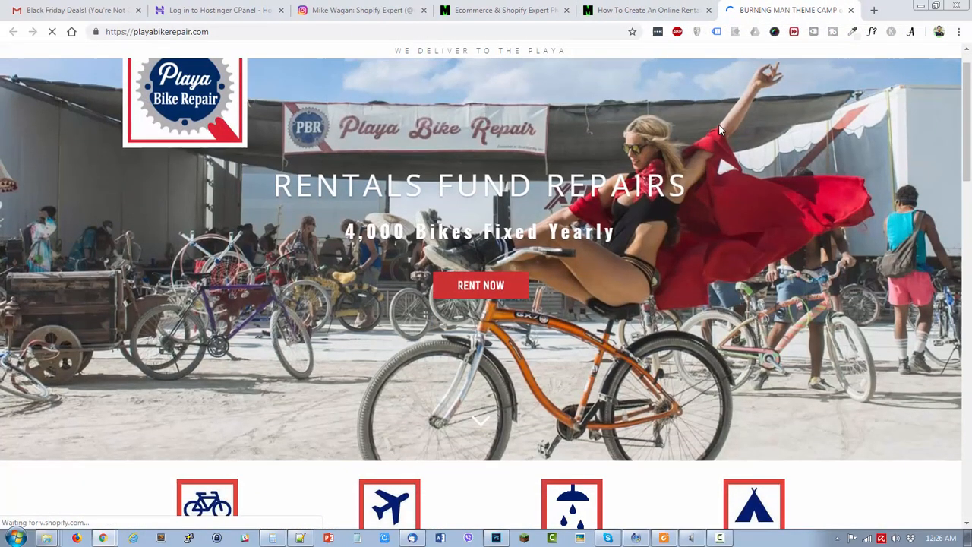
scroll("down", 3)
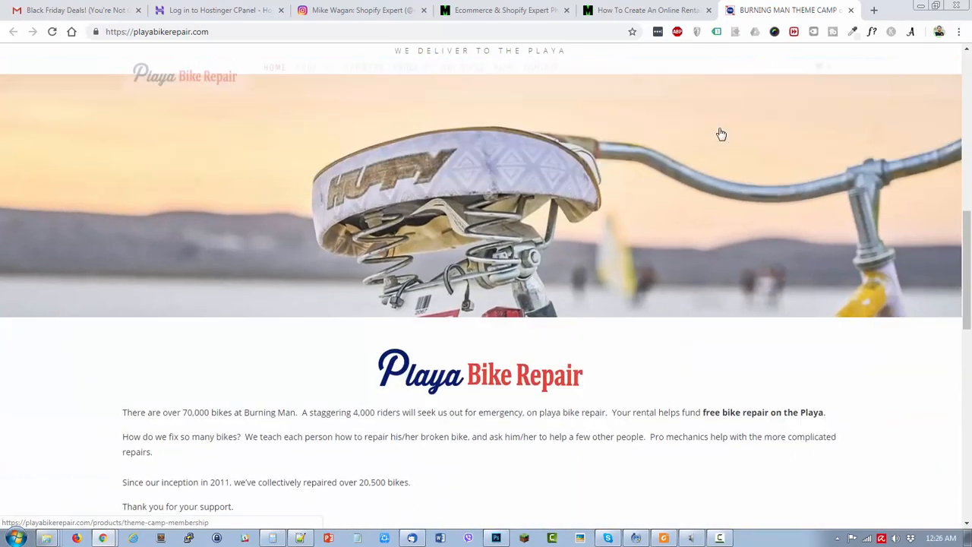
scroll("down", 3)
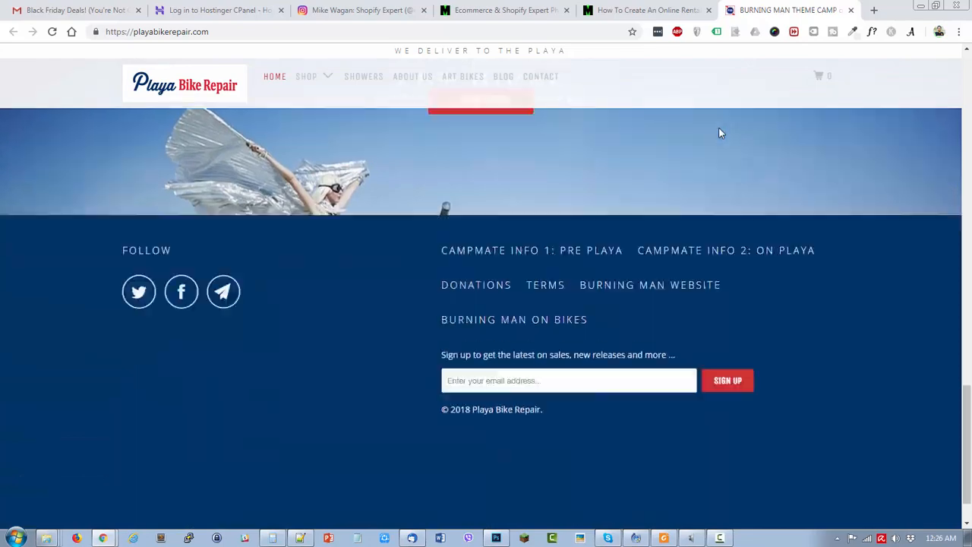
scroll("down", 3)
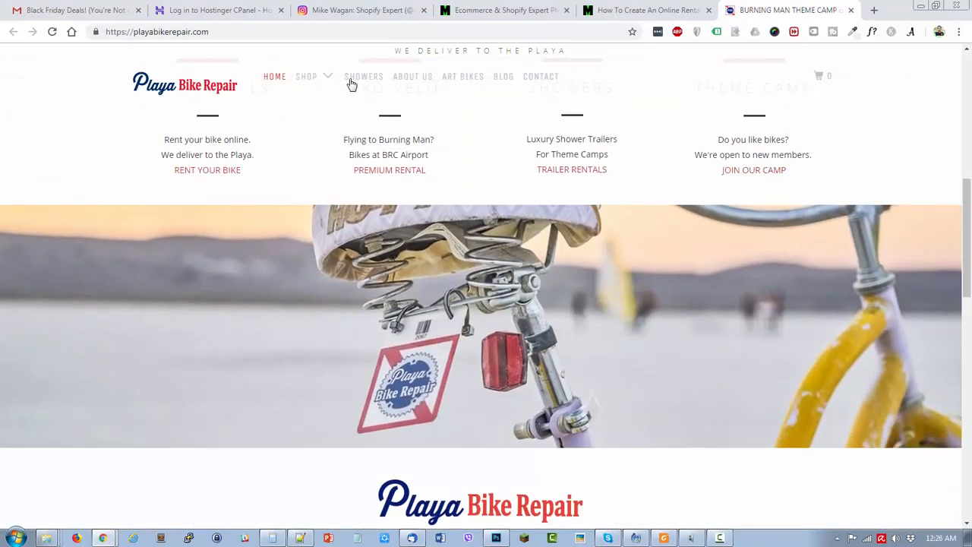
left_click(306, 76)
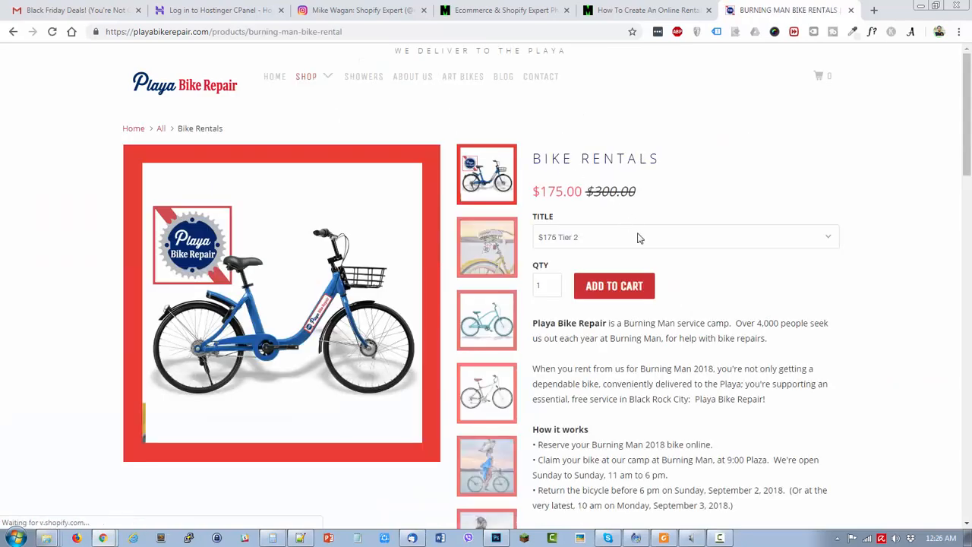
left_click(683, 236)
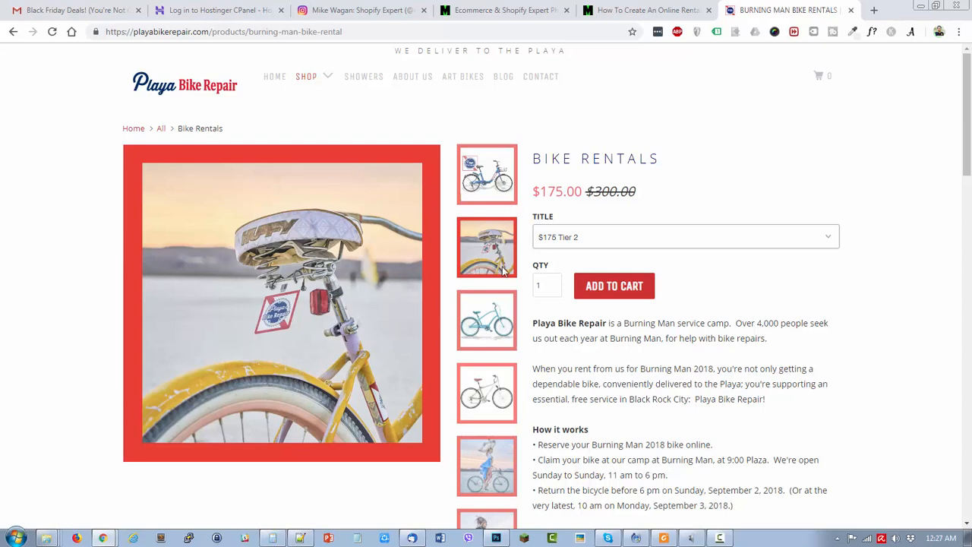
mouse_move(686, 353)
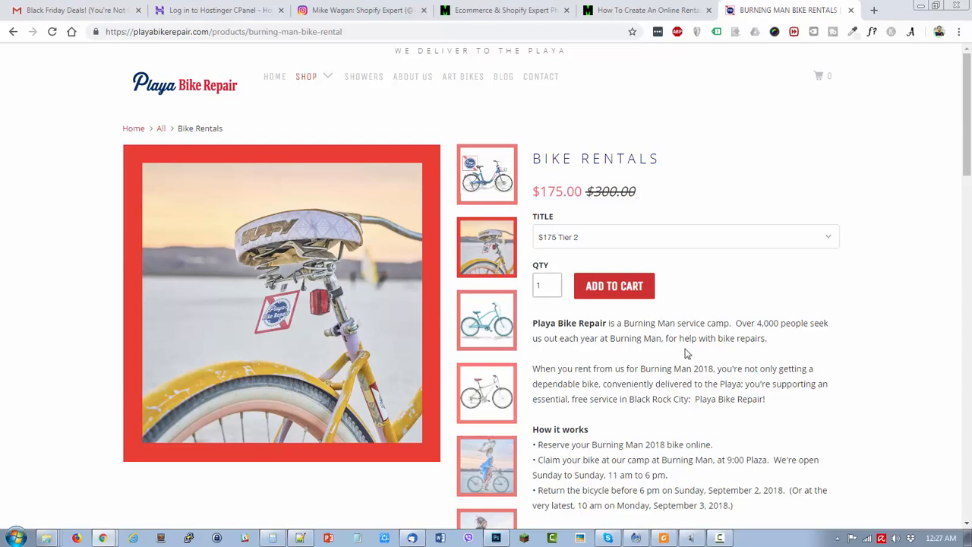
left_click(546, 285)
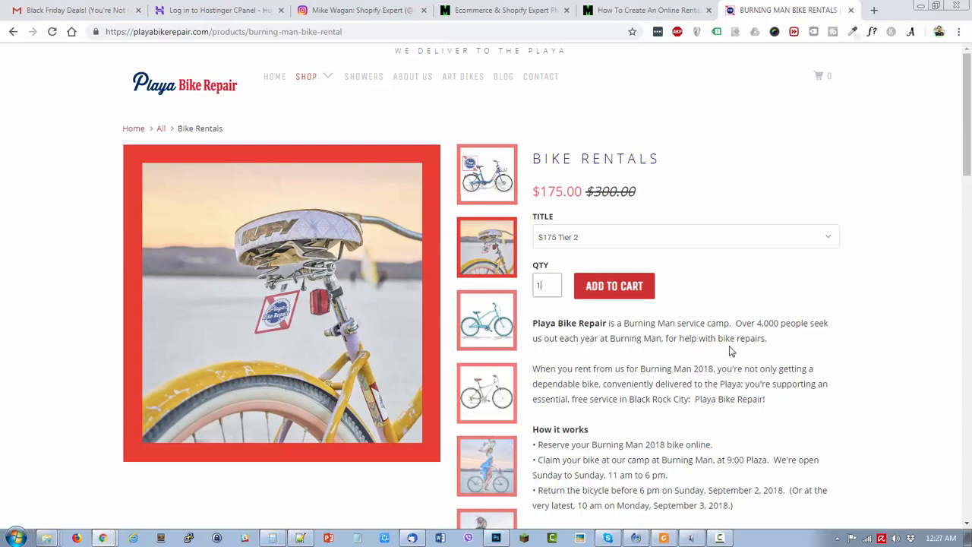
scroll("down", 3)
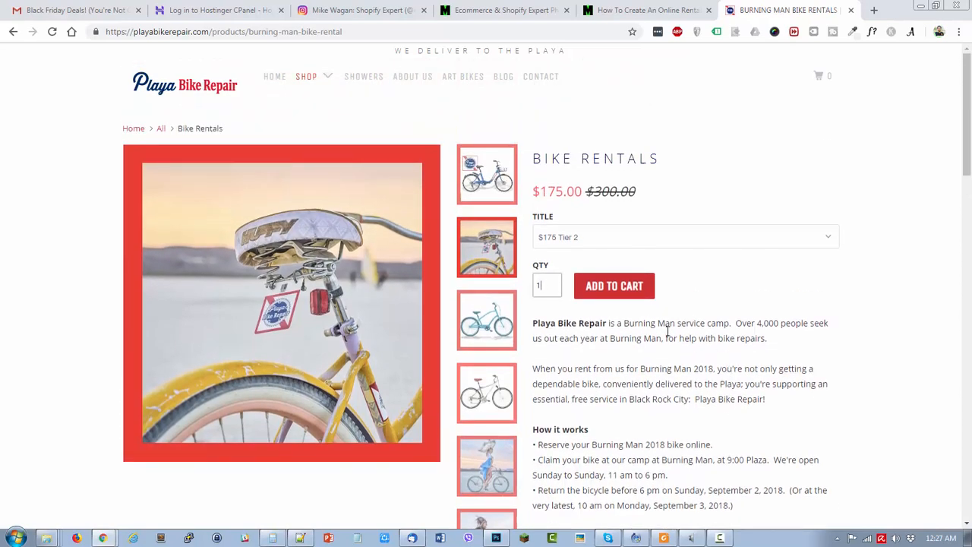
scroll("down", 3)
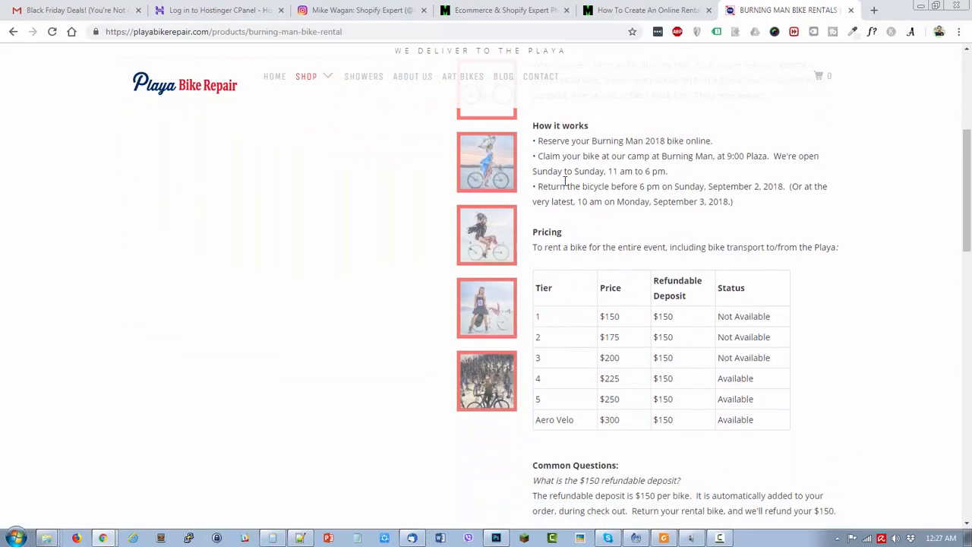
scroll("down", 3)
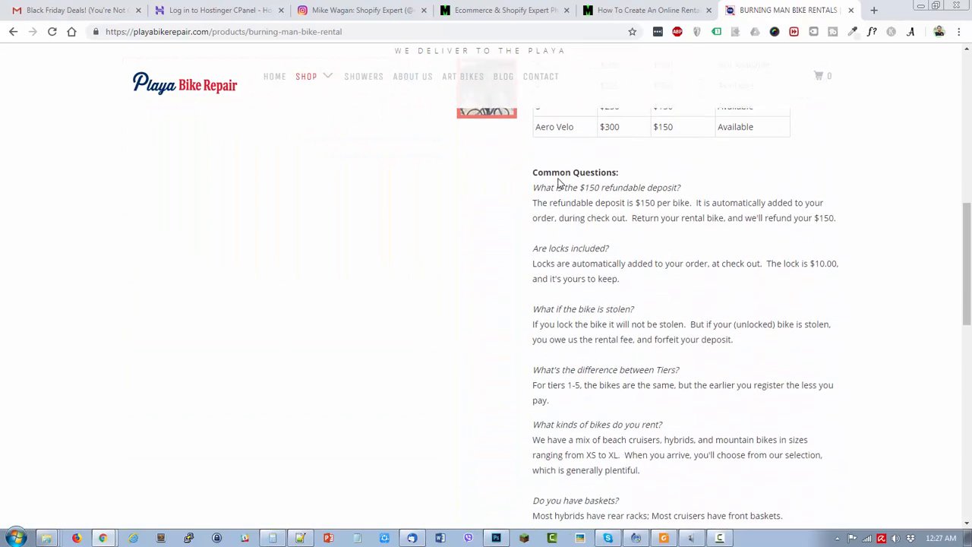
scroll("down", 3)
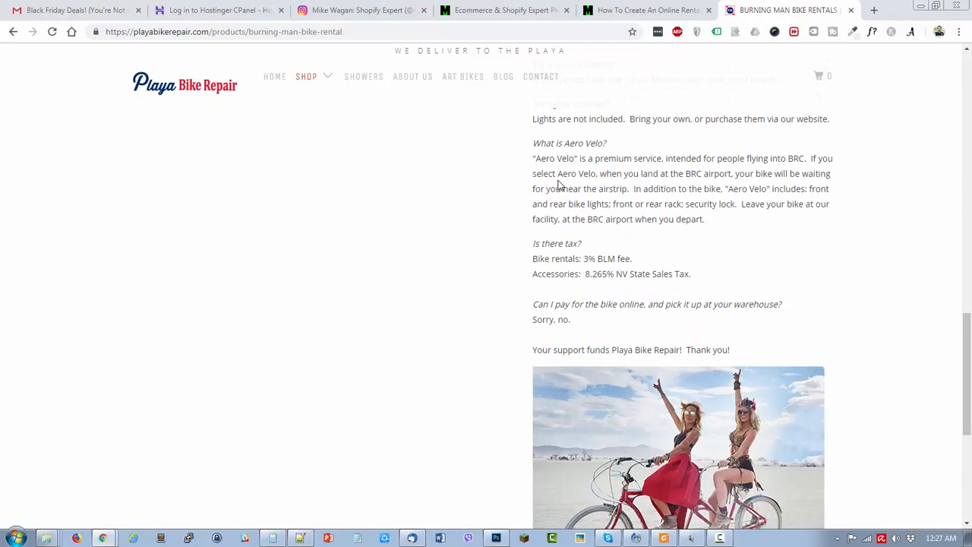
mouse_move(733, 350)
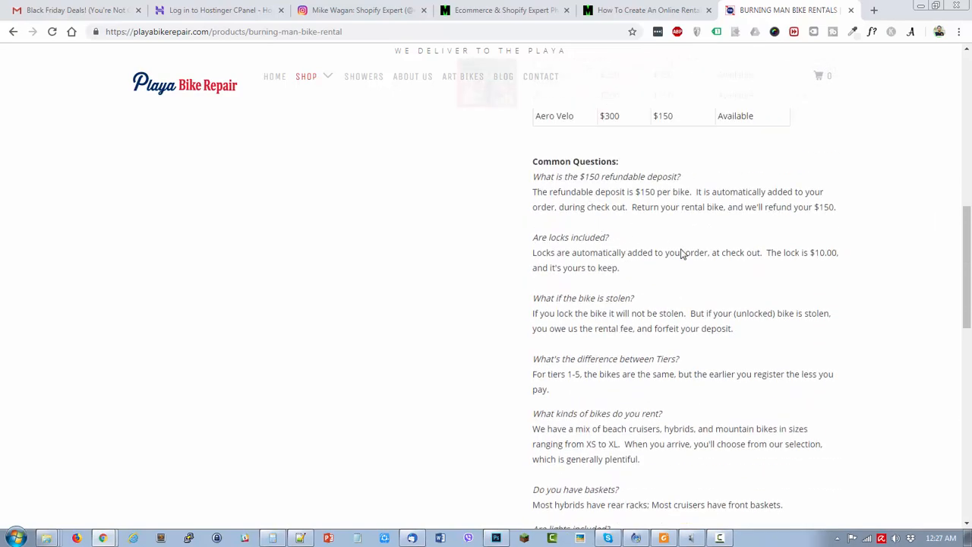
scroll("up", 3)
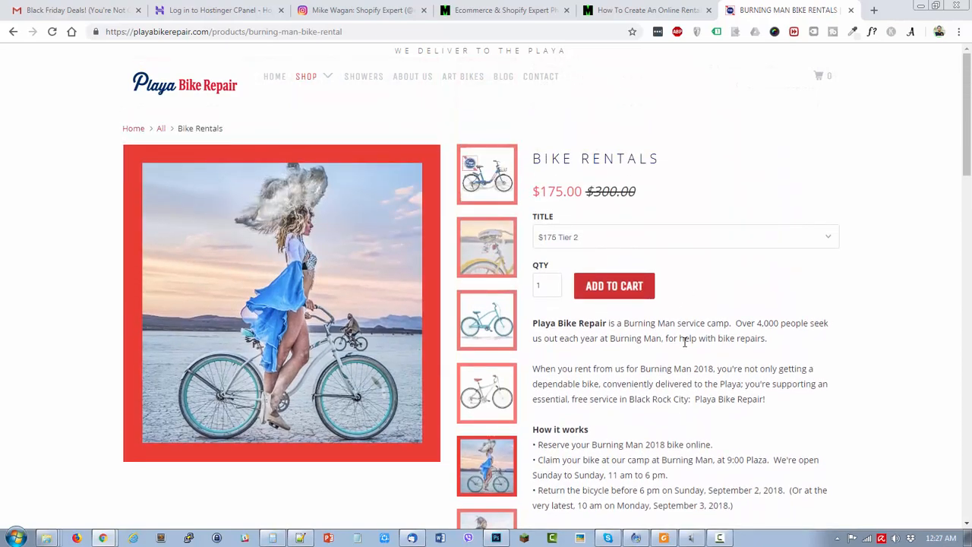
- Return to the blog article and open Happily Ever Borrowed from its examples list
left_click(645, 10)
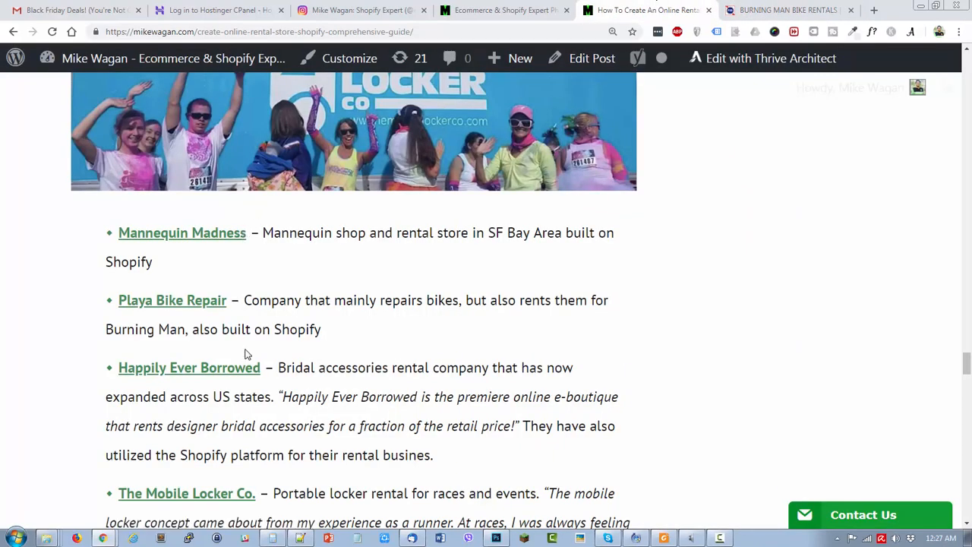
mouse_move(220, 372)
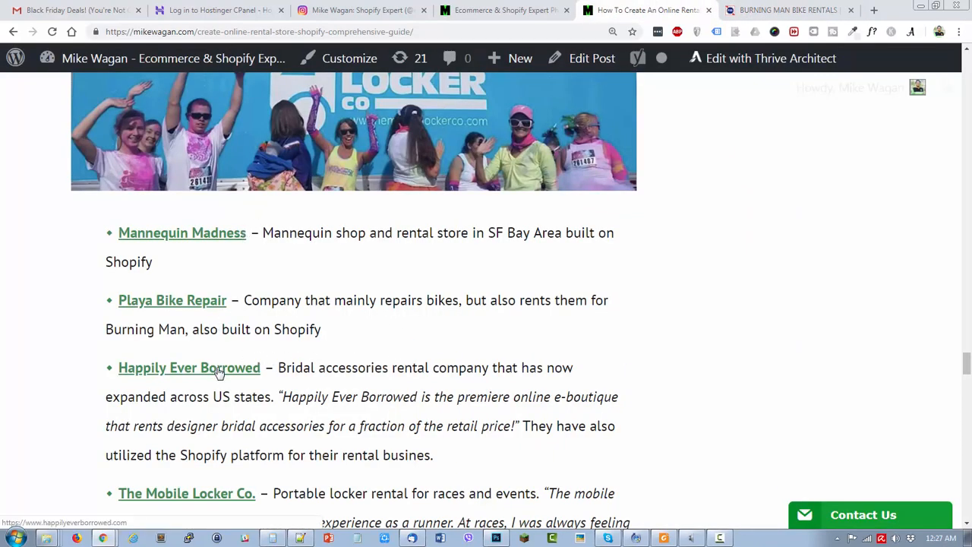
scroll("down", 3)
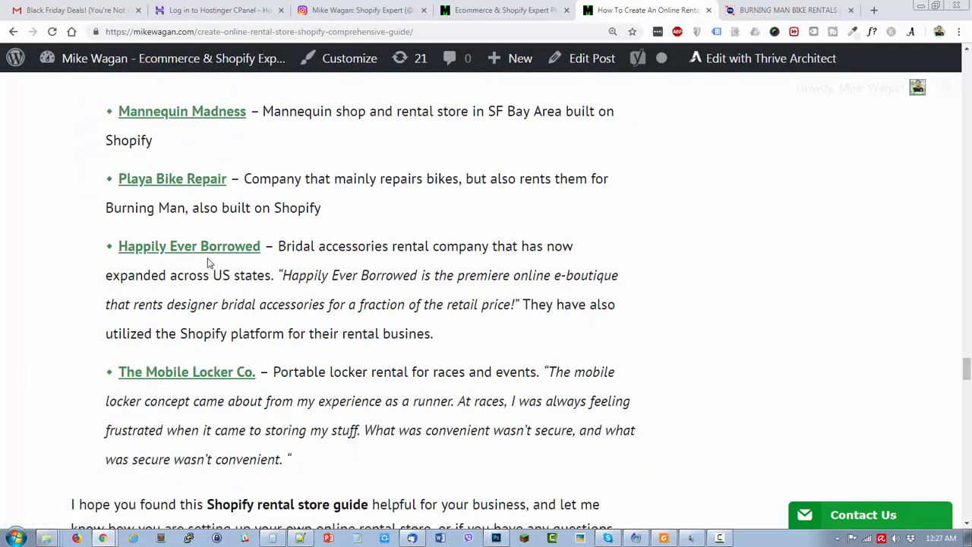
mouse_move(110, 248)
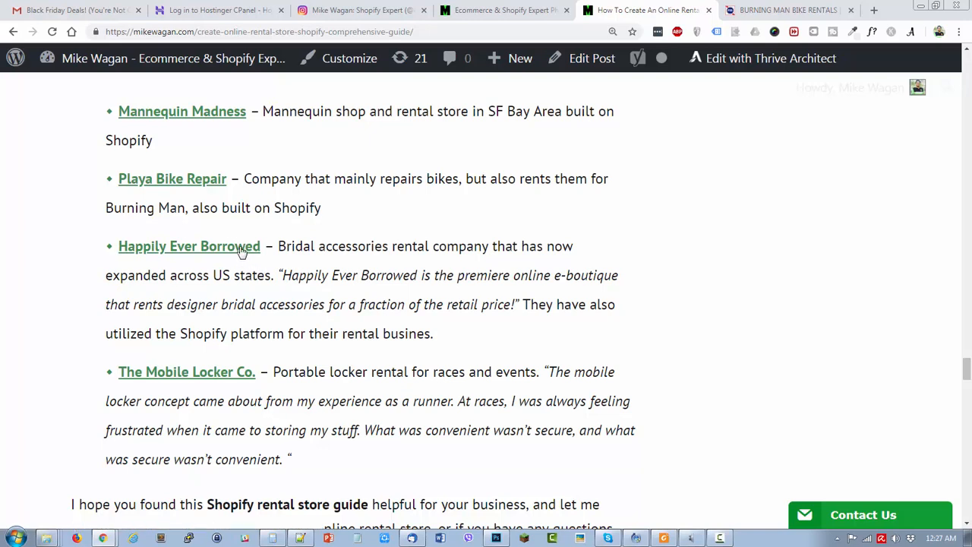
left_click(190, 246)
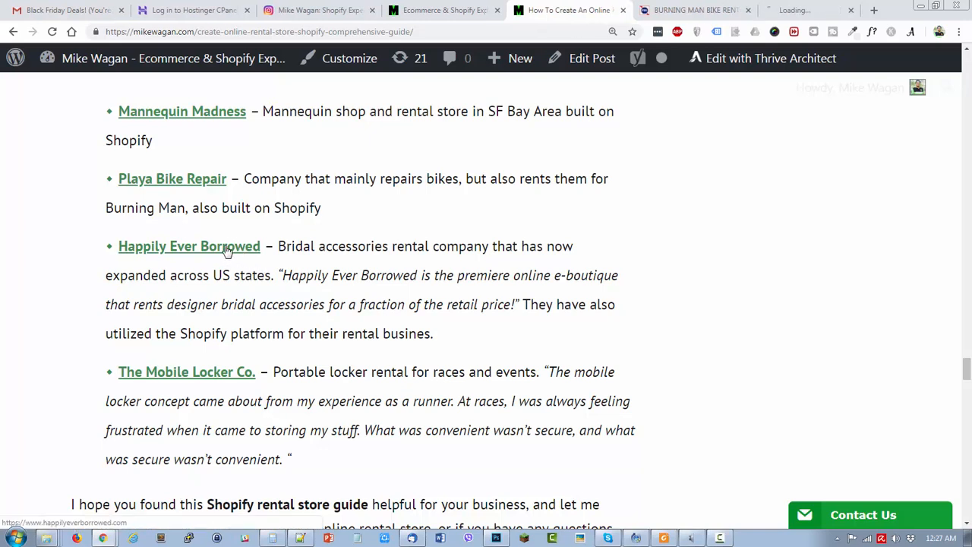
left_click(189, 246)
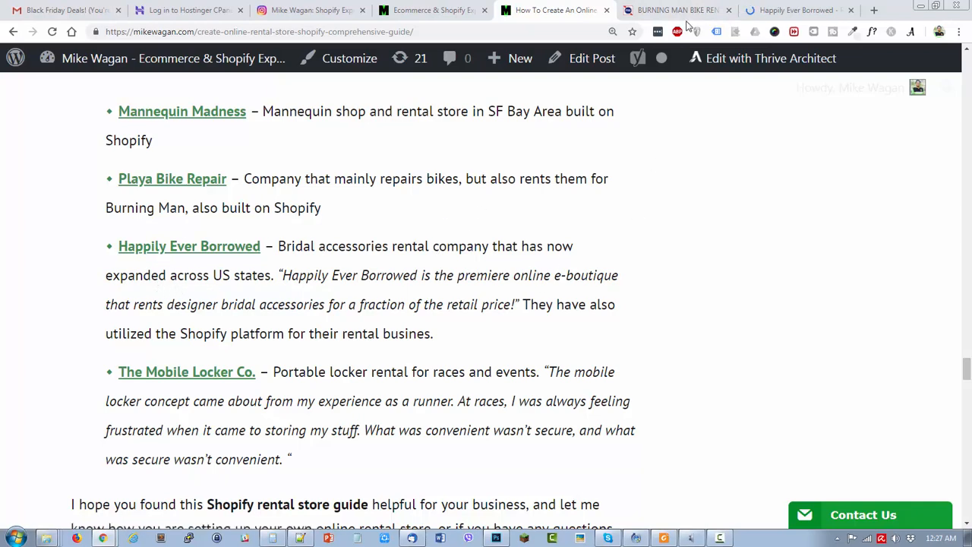
- Browse the Happily Ever Borrowed homepage, then open its Classic style collection
left_click(188, 245)
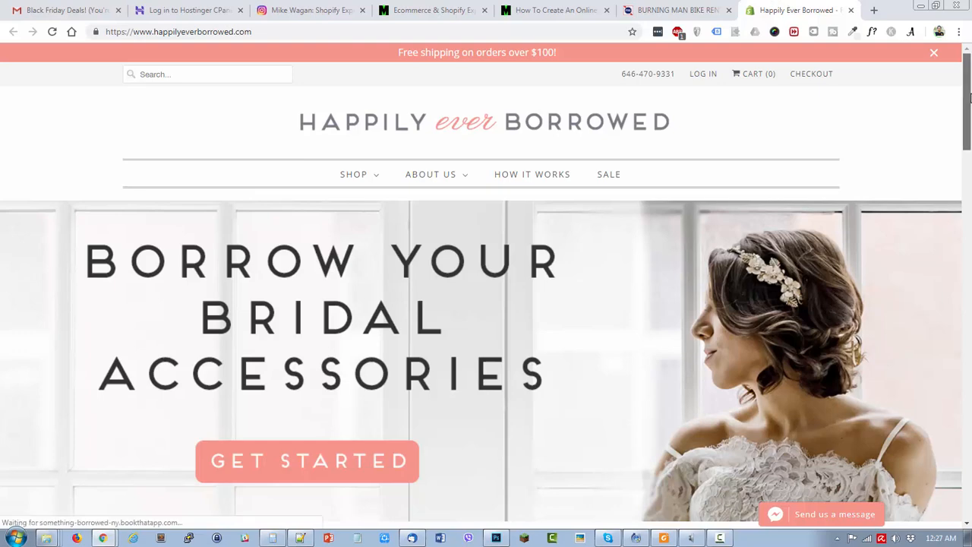
scroll("down", 3)
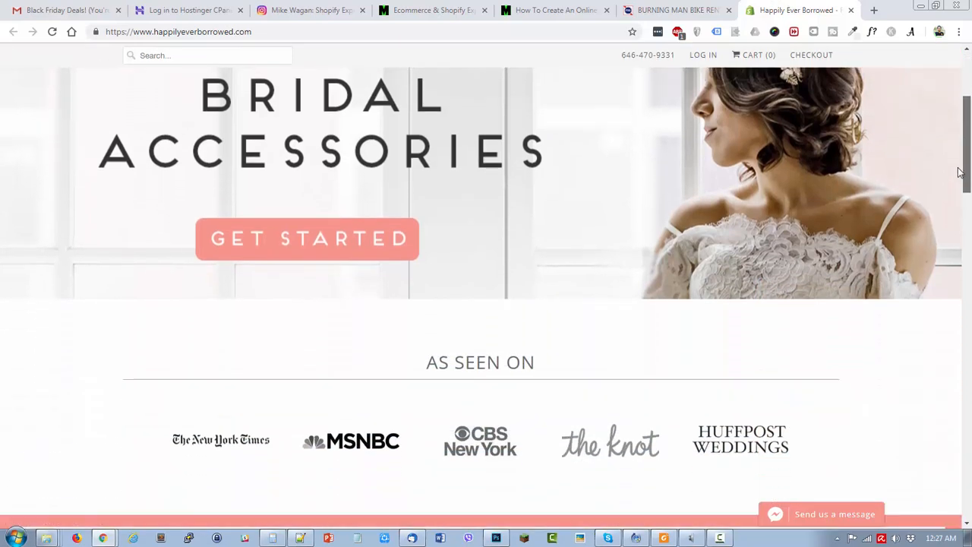
scroll("down", 3)
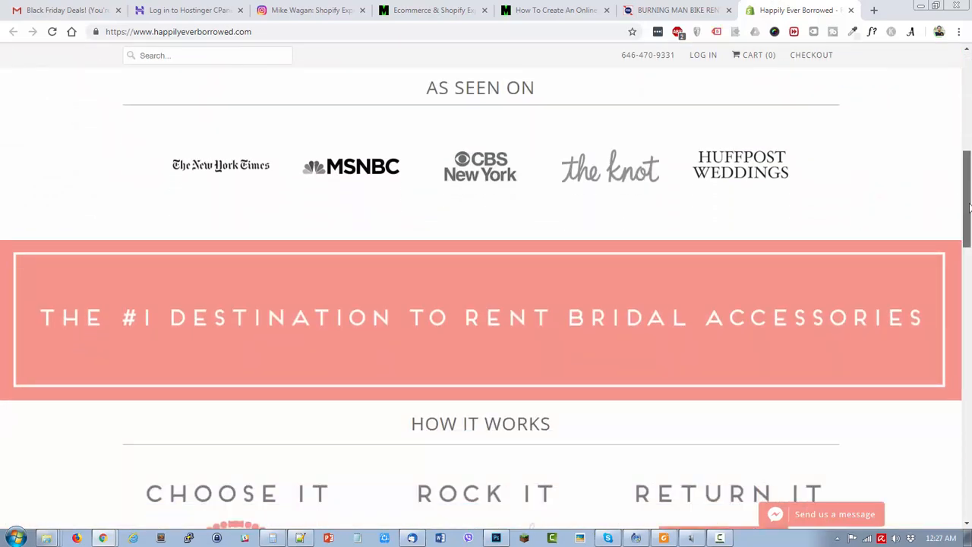
scroll("down", 3)
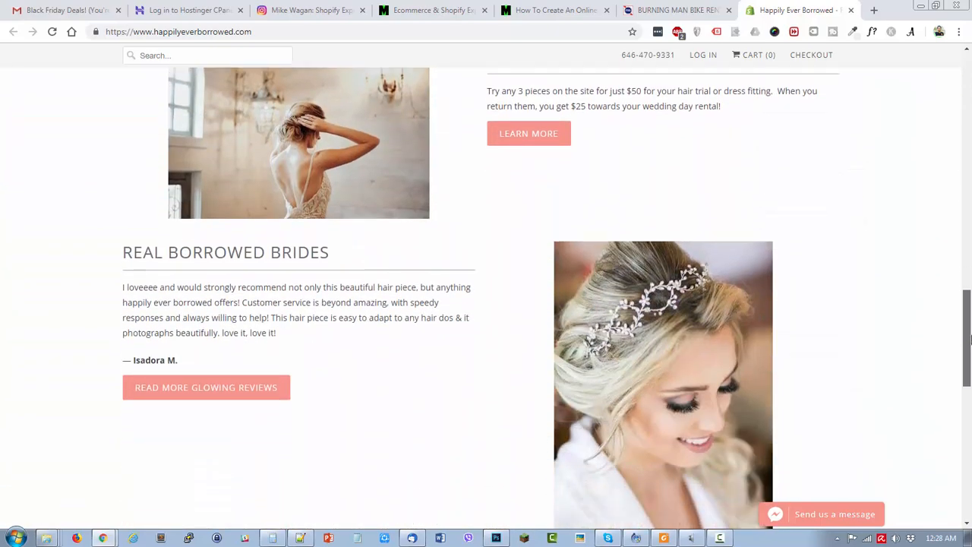
scroll("down", 3)
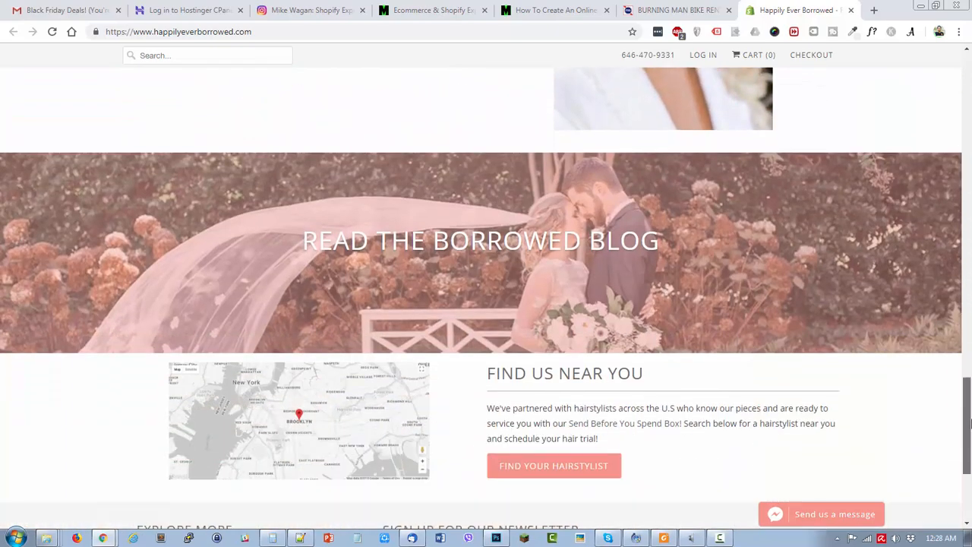
scroll("up", 3)
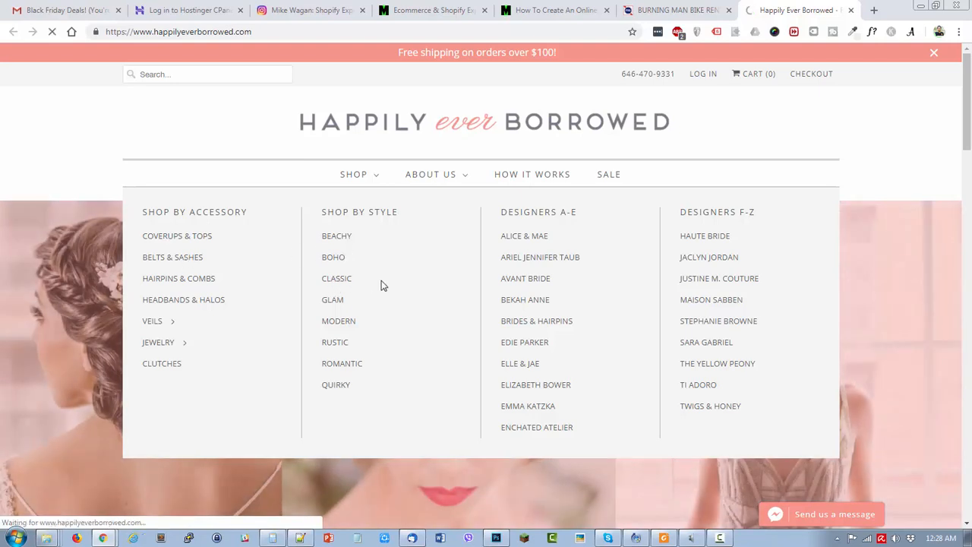
left_click(336, 278)
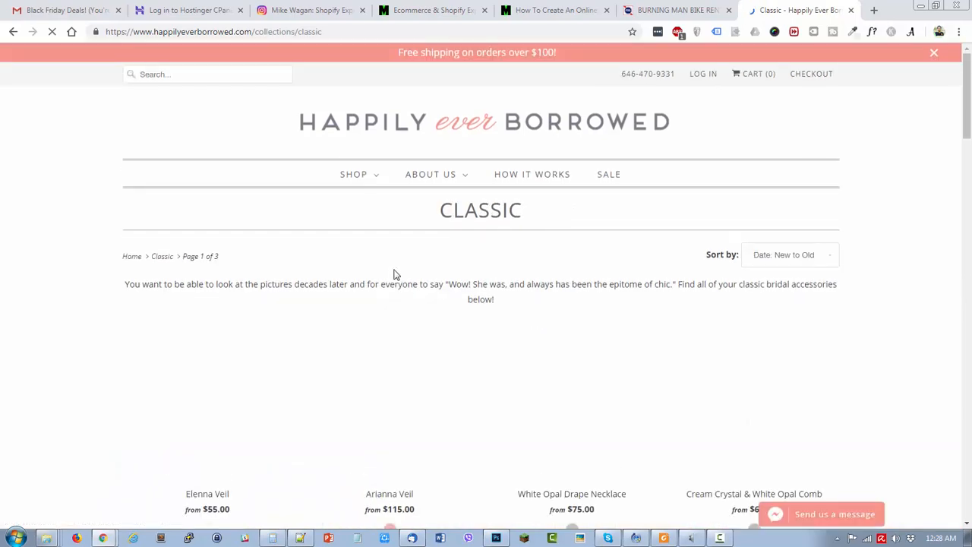
scroll("down", 3)
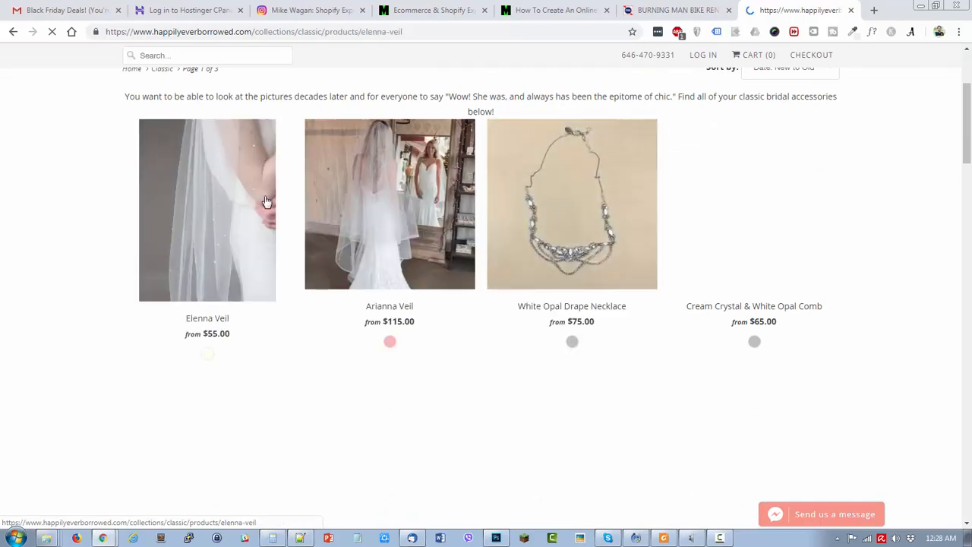
- Open the Elenna Veil and compare Own It ($300) with rentals ($55), ending on 4 Day Rental
left_click(207, 209)
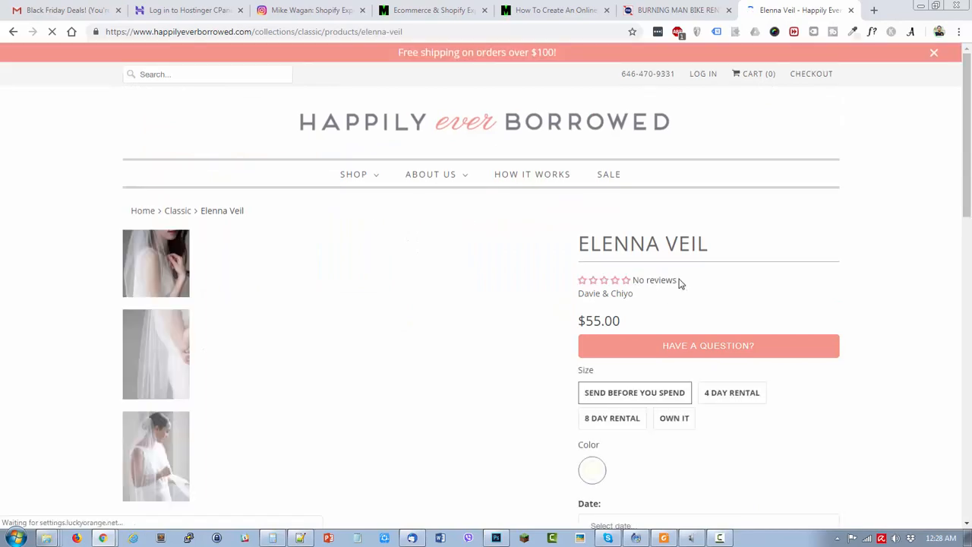
scroll("down", 3)
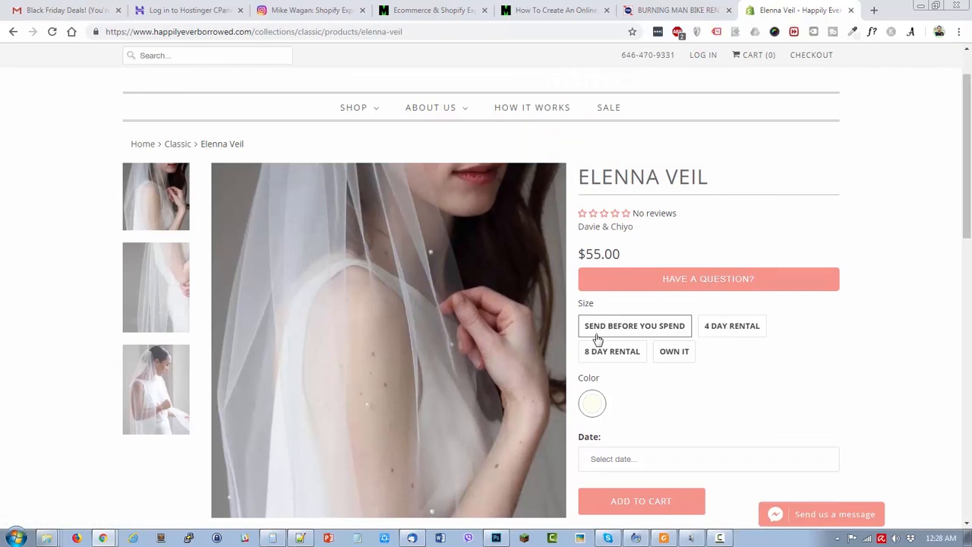
mouse_move(687, 346)
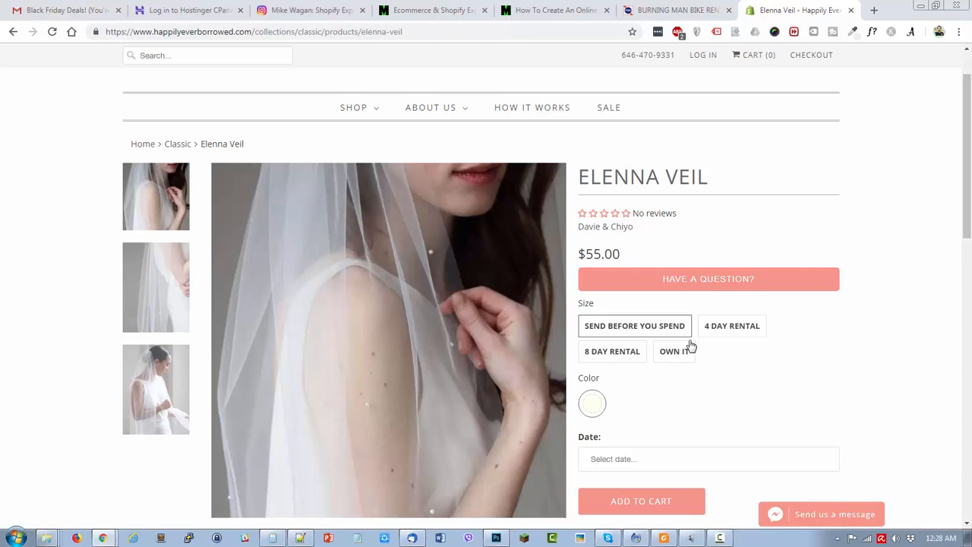
mouse_move(663, 364)
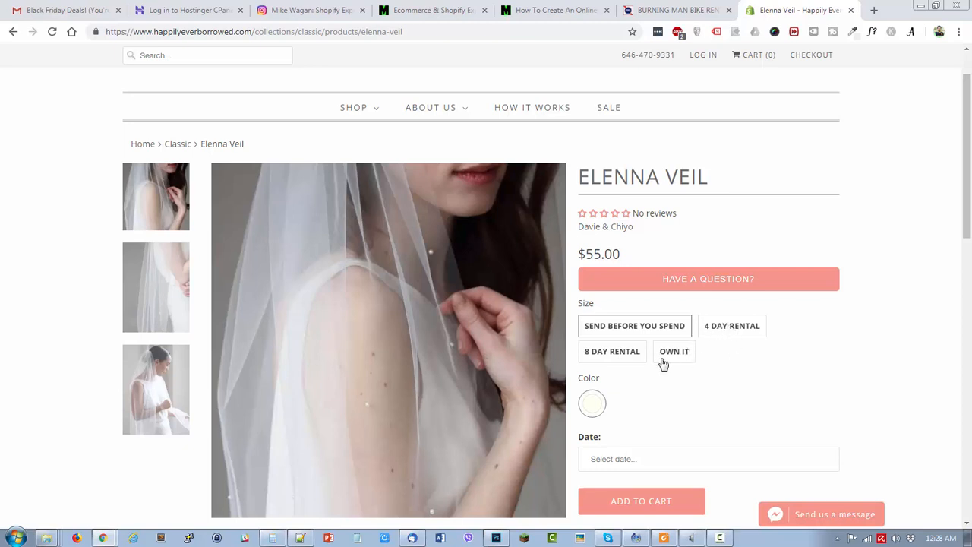
mouse_move(683, 362)
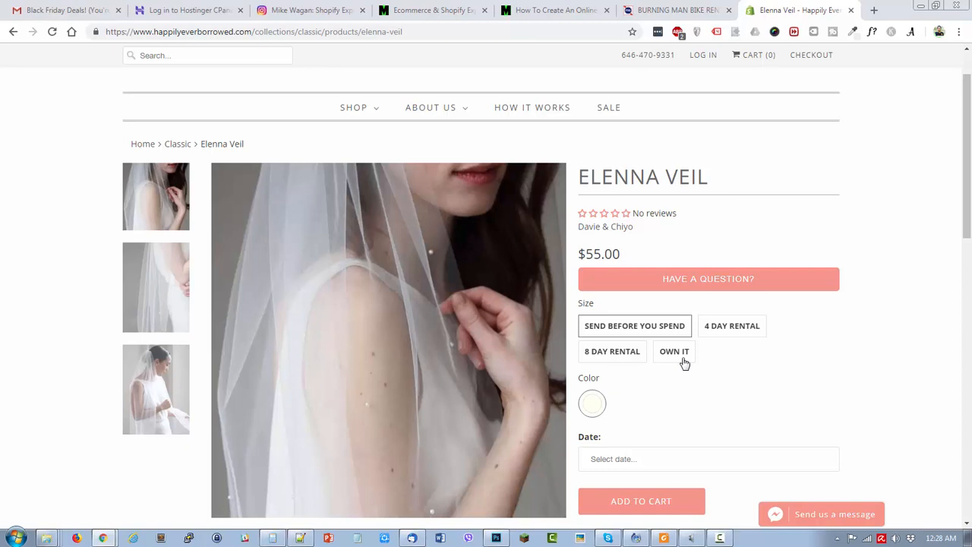
left_click(673, 351)
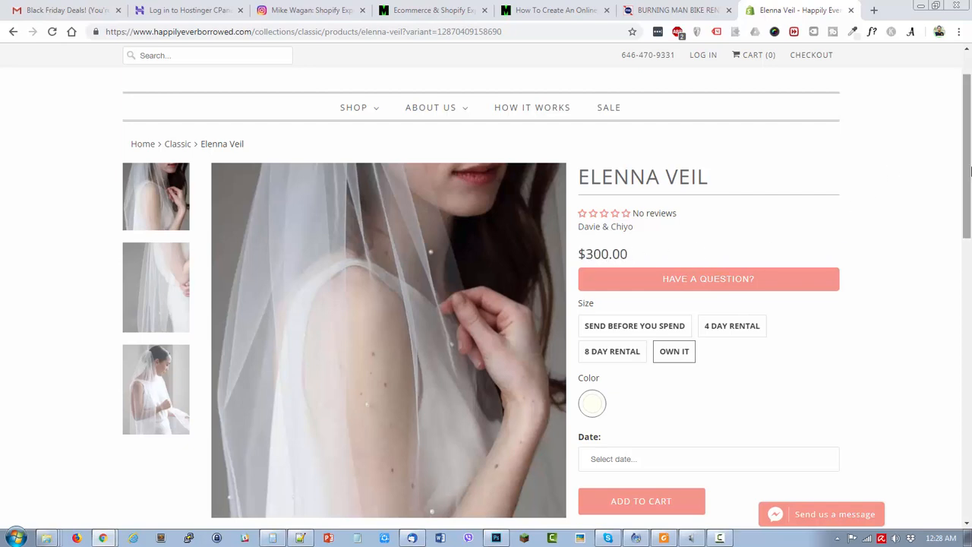
scroll("down", 3)
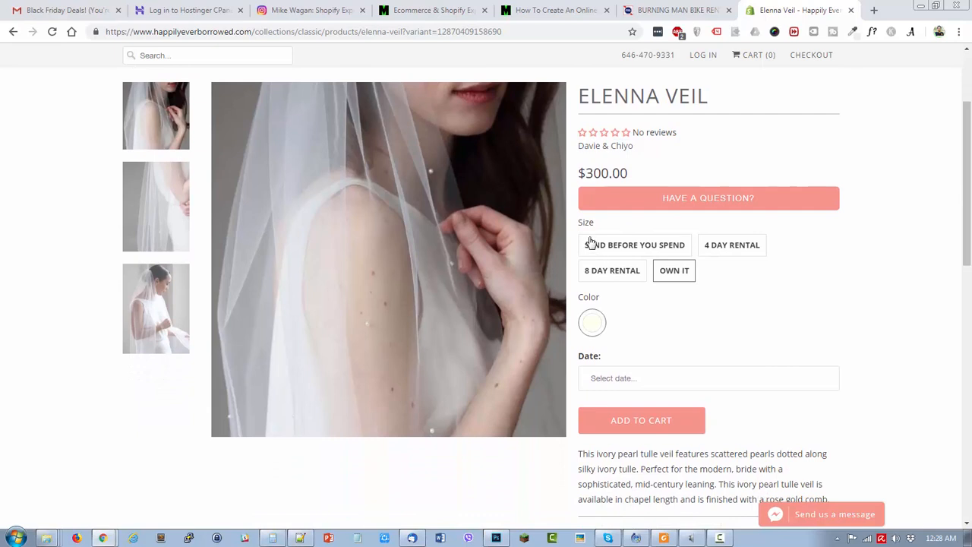
left_click(634, 244)
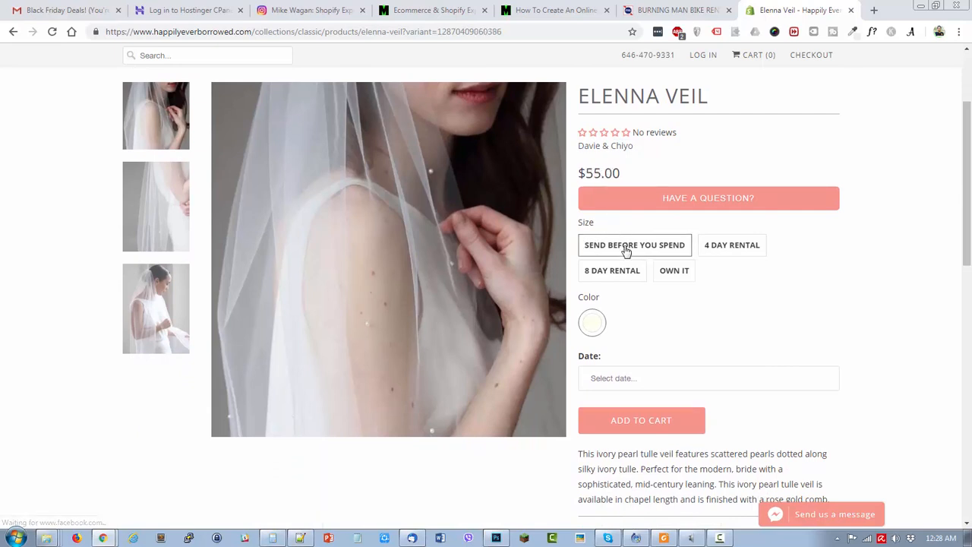
left_click(612, 271)
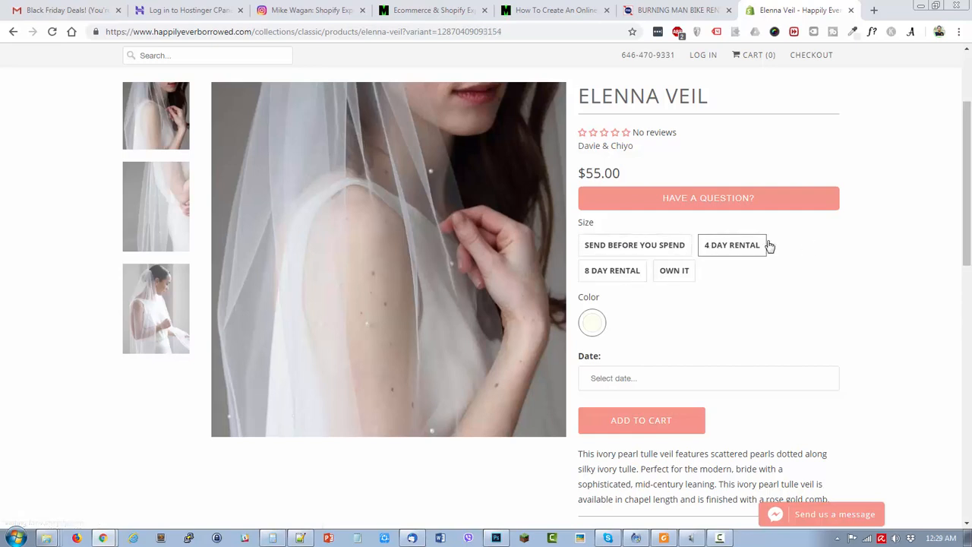
scroll("down", 3)
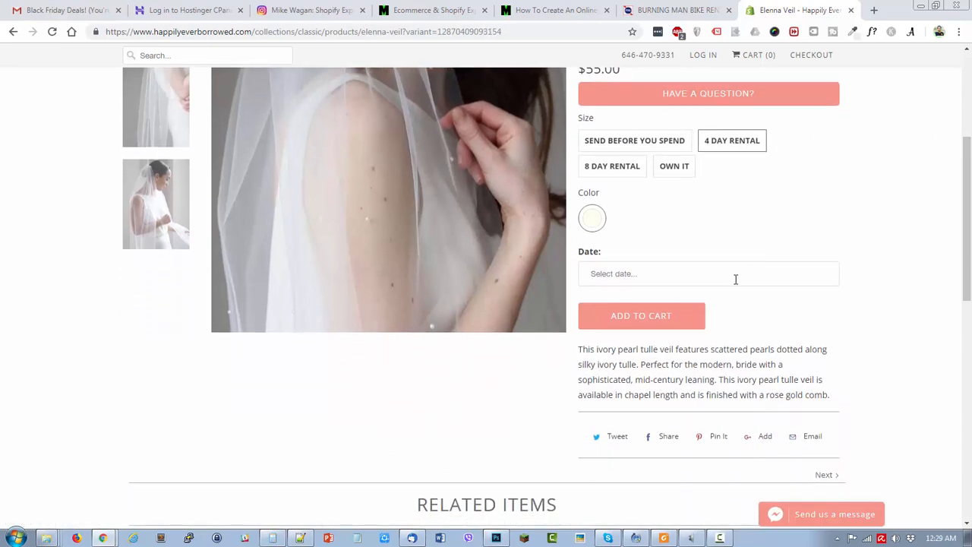
left_click(706, 273)
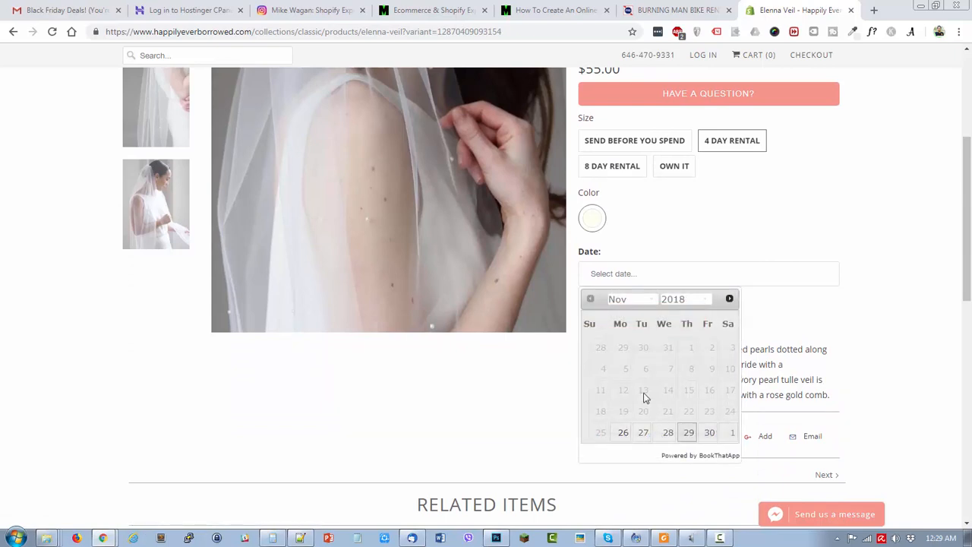
mouse_move(717, 459)
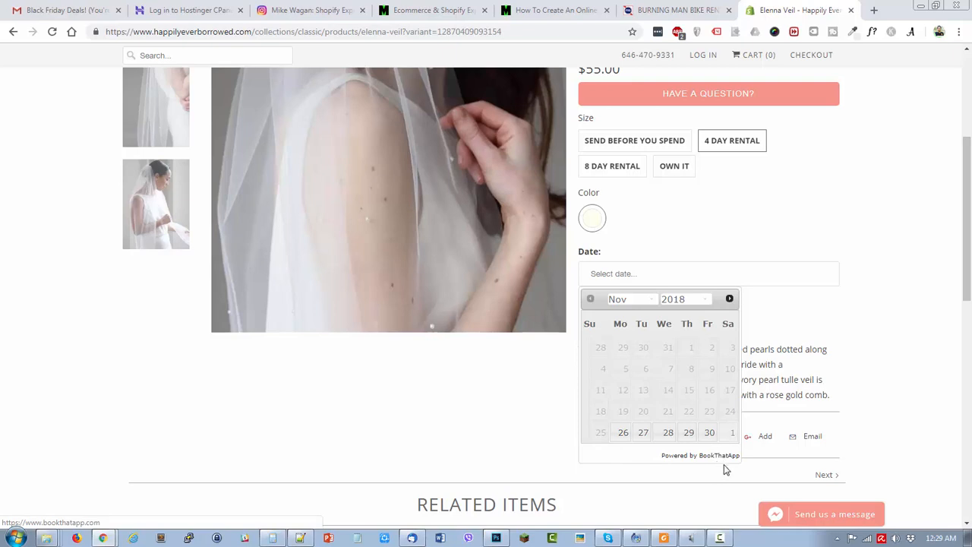
mouse_move(794, 312)
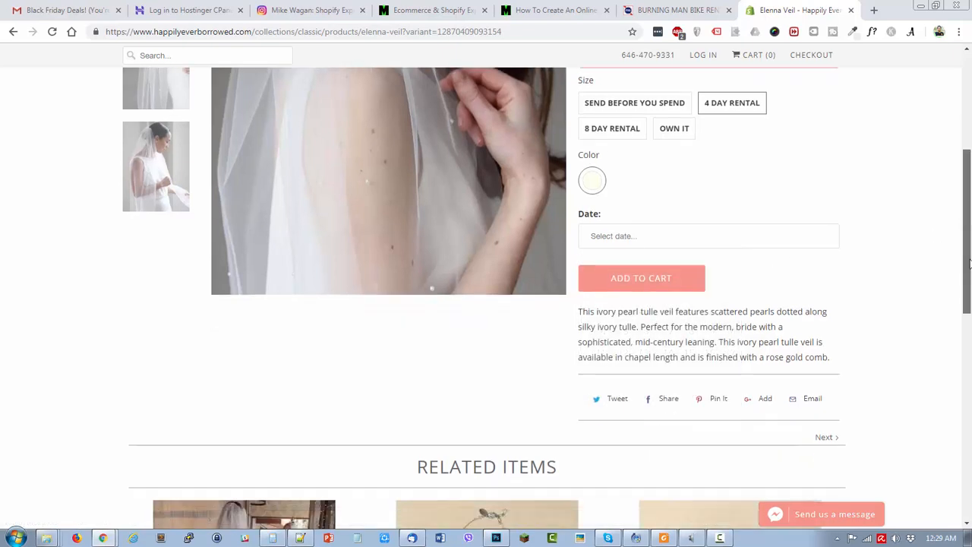
scroll("down", 3)
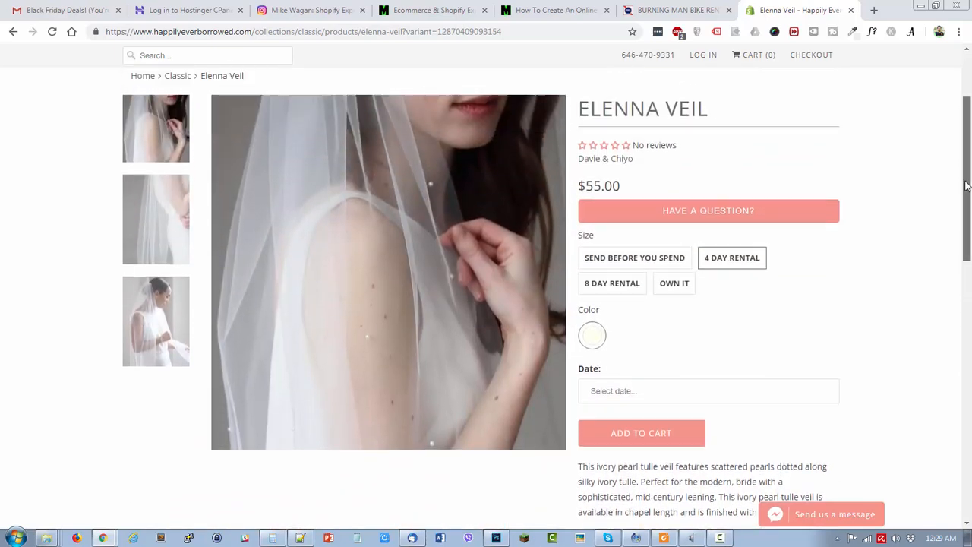
scroll("down", 3)
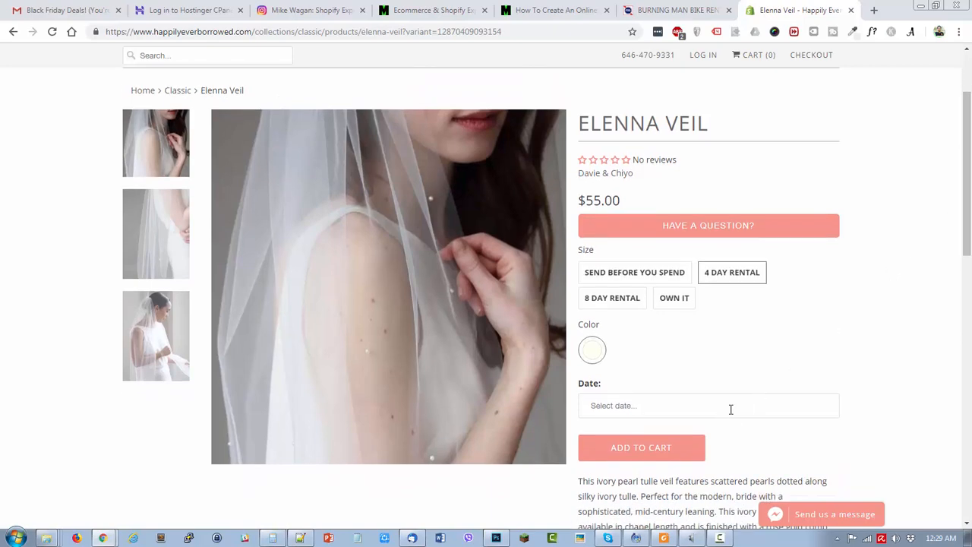
left_click(707, 404)
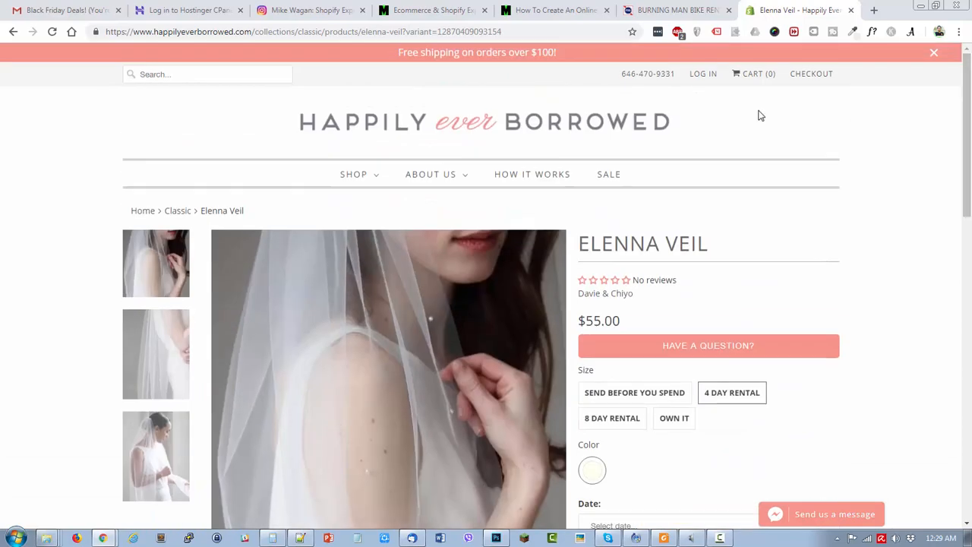
- Switch back to the MikeWagan.com article at The Mobile Locker Co. entry
left_click(554, 10)
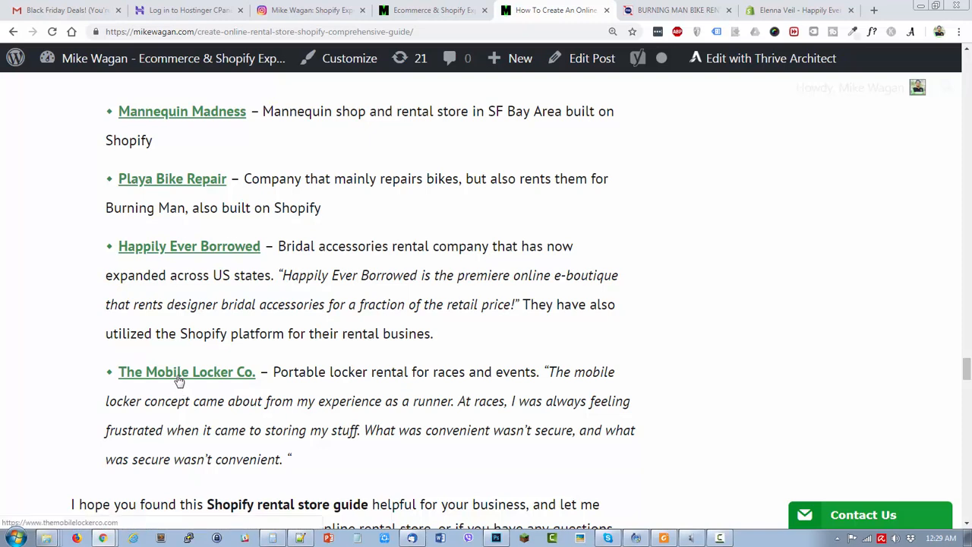
mouse_move(155, 379)
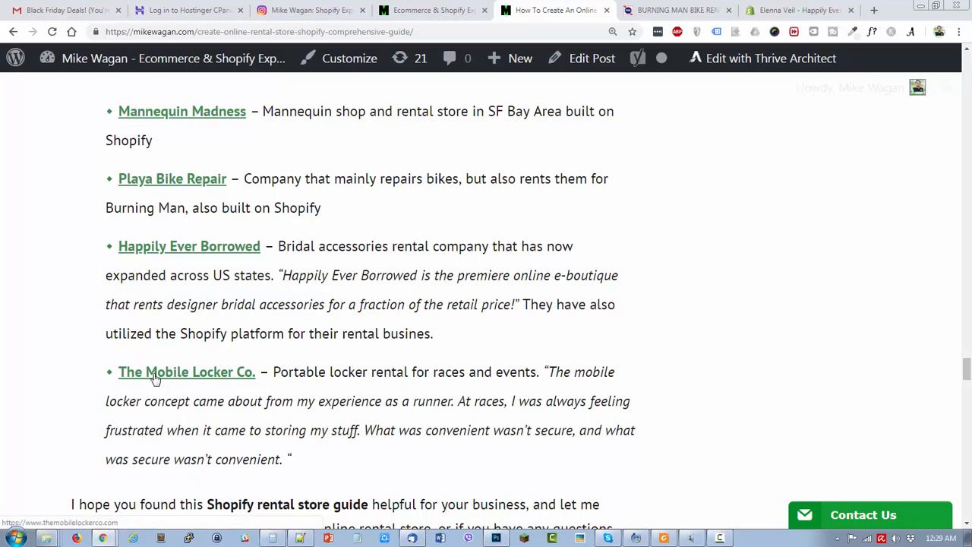
mouse_move(208, 378)
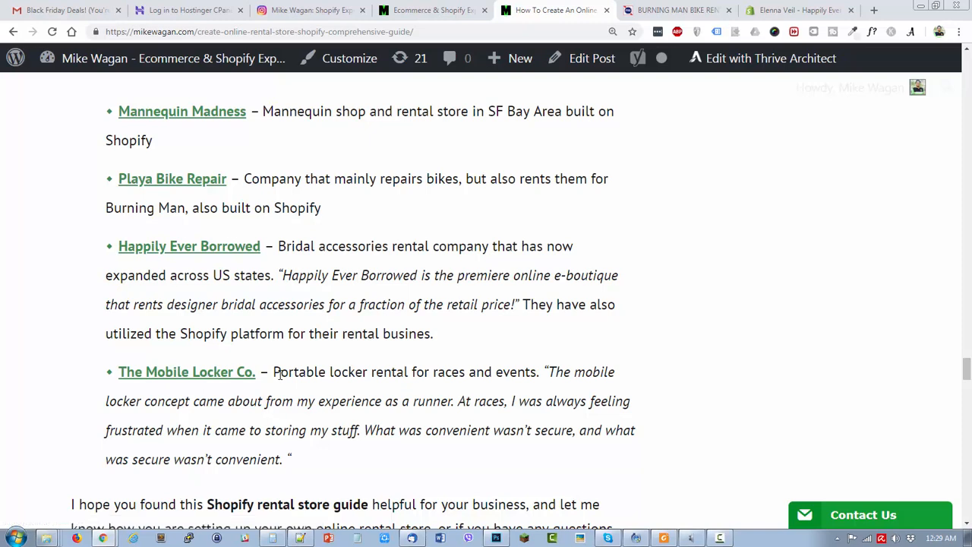
mouse_move(203, 380)
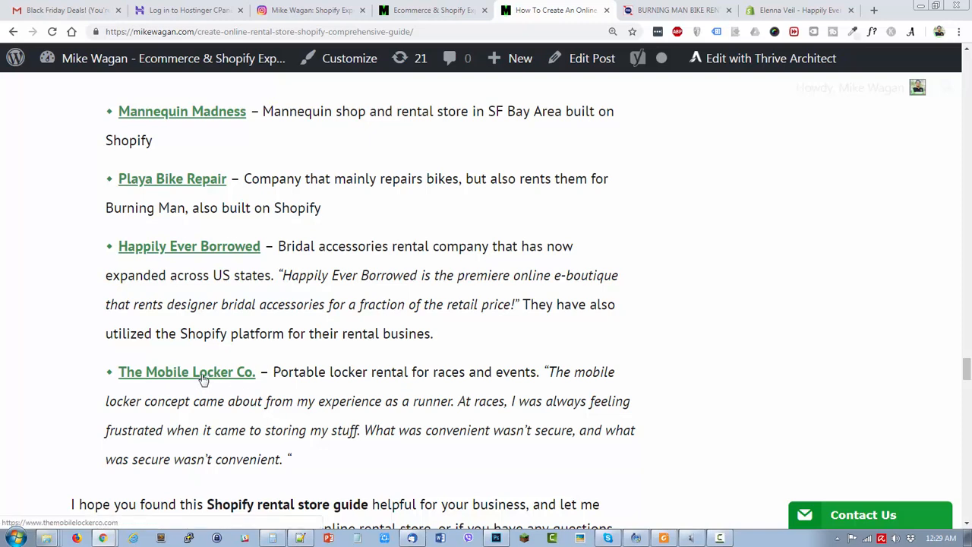
- Open The Mobile Locker Co. store and scroll to its $10 Upcoming Events locker rentals
left_click(186, 371)
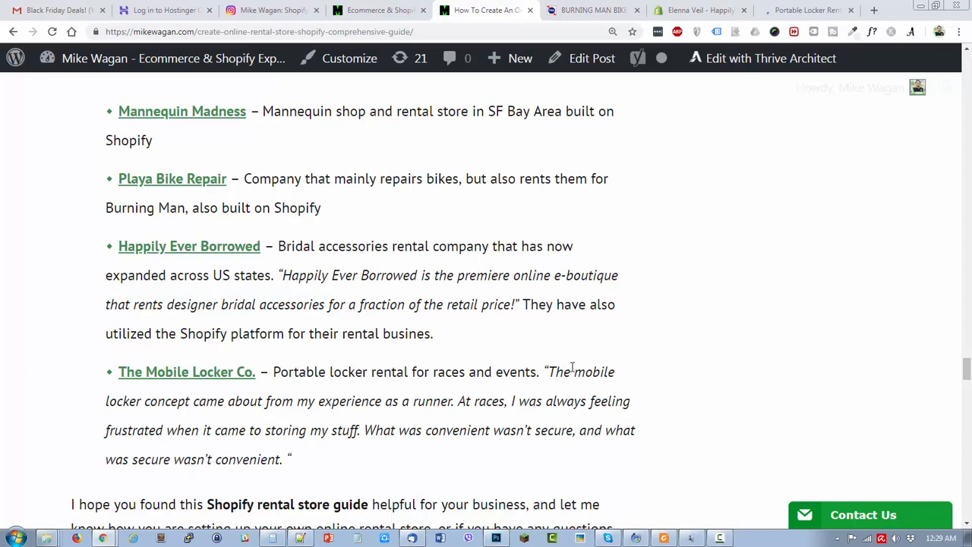
mouse_move(592, 10)
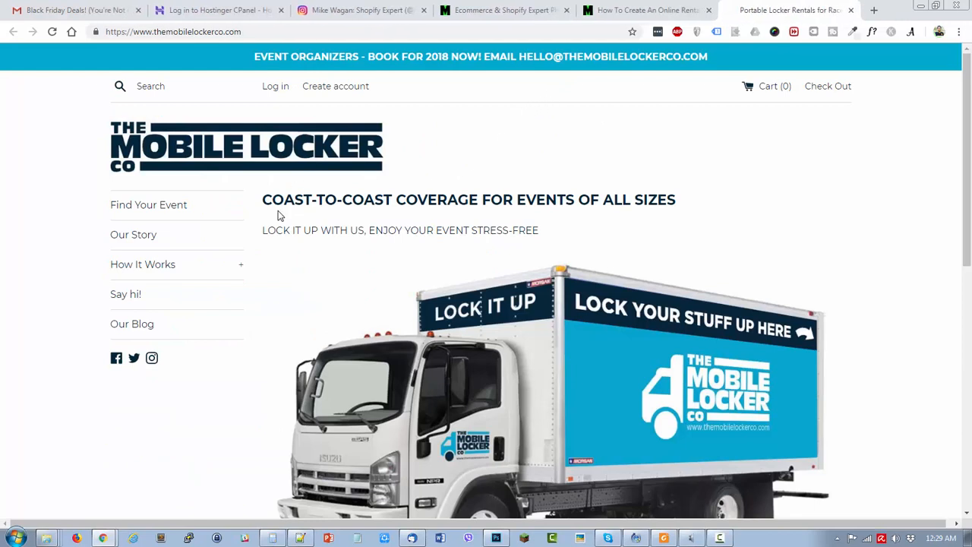
mouse_move(345, 282)
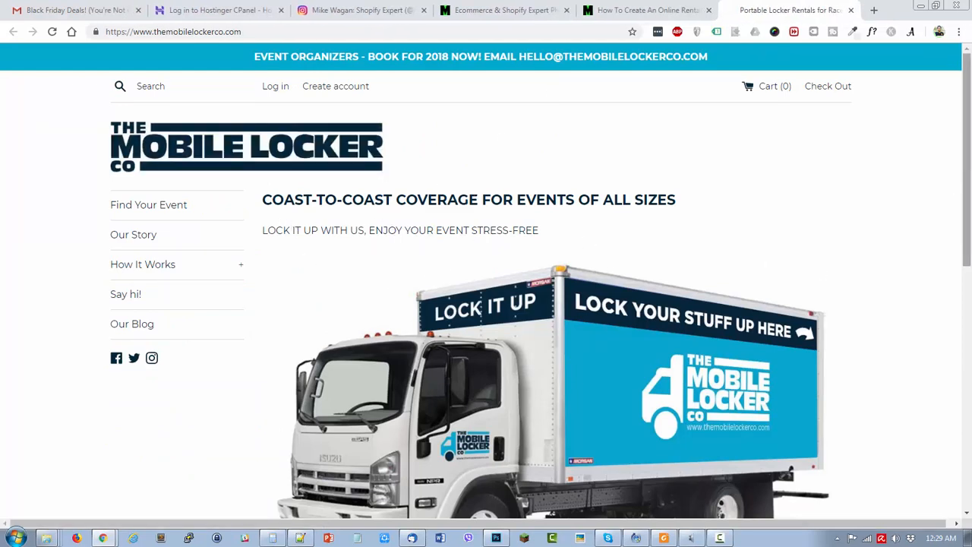
scroll("down", 3)
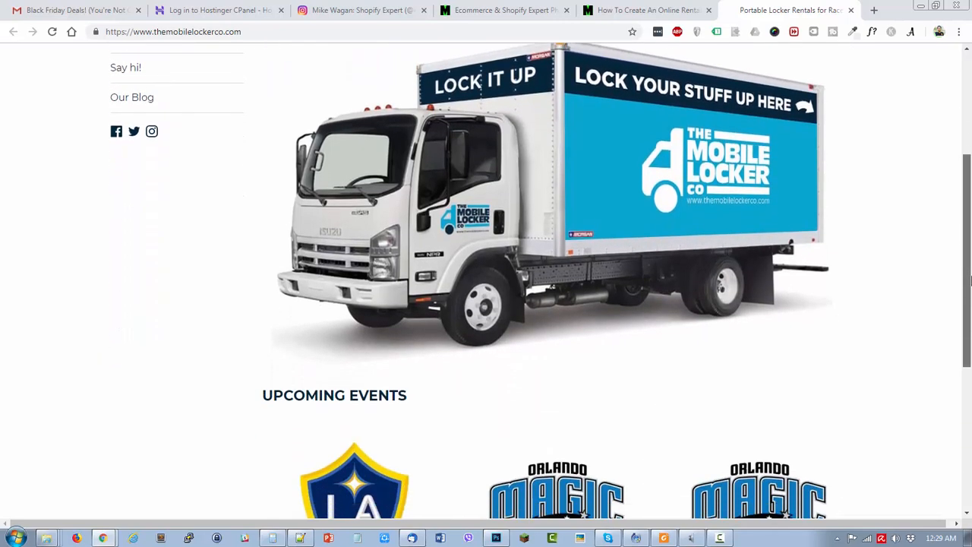
scroll("down", 3)
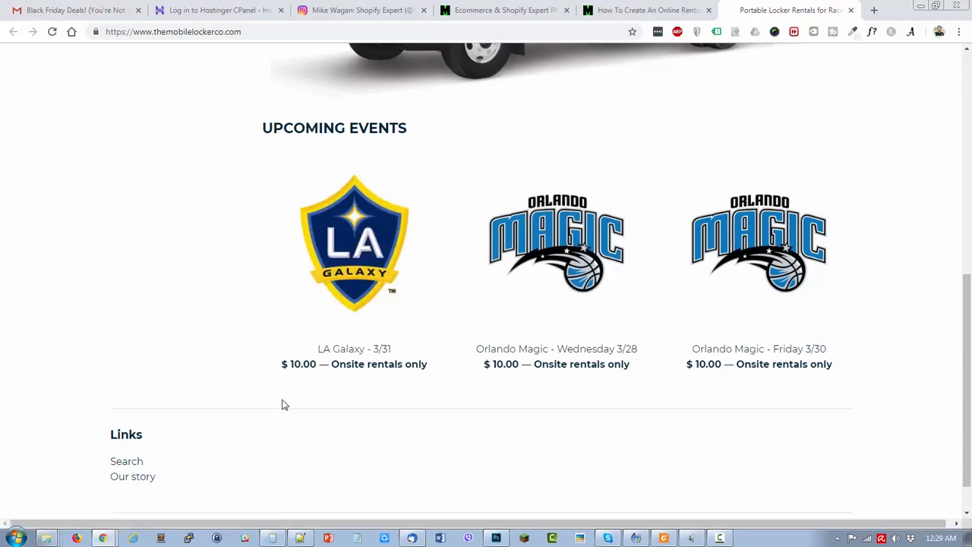
scroll("down", 3)
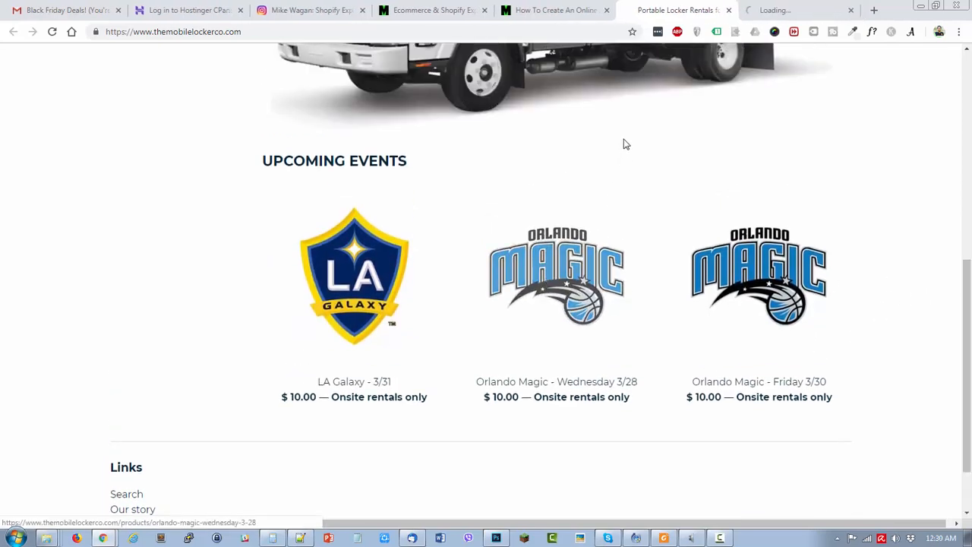
- Open the Orlando Magic Wednesday 3/28 rental page and review its $10 sizes and size guide
left_click(555, 276)
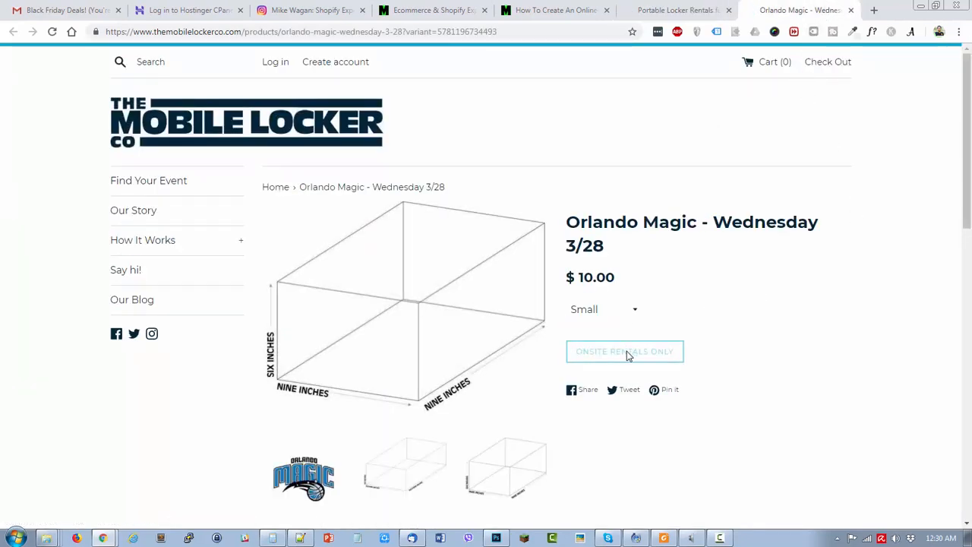
mouse_move(655, 333)
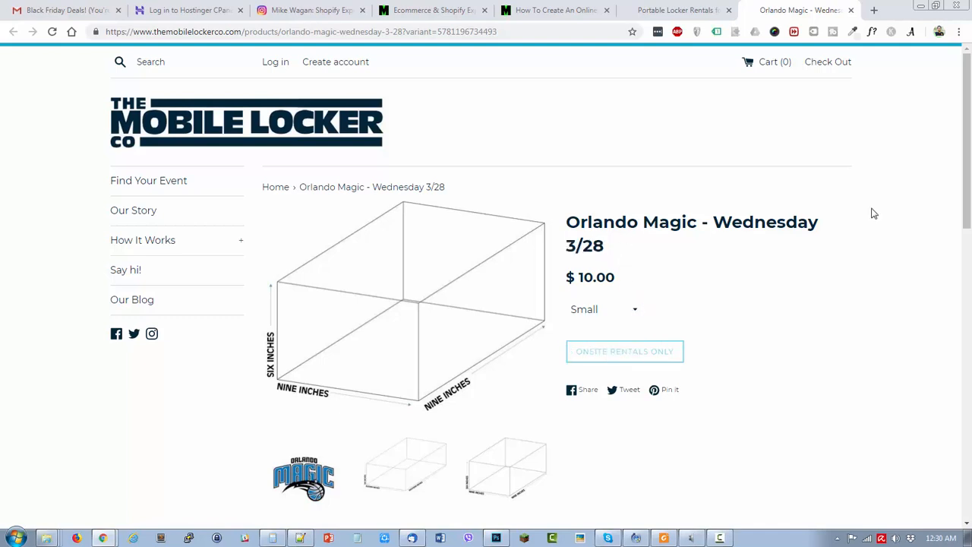
scroll("down", 3)
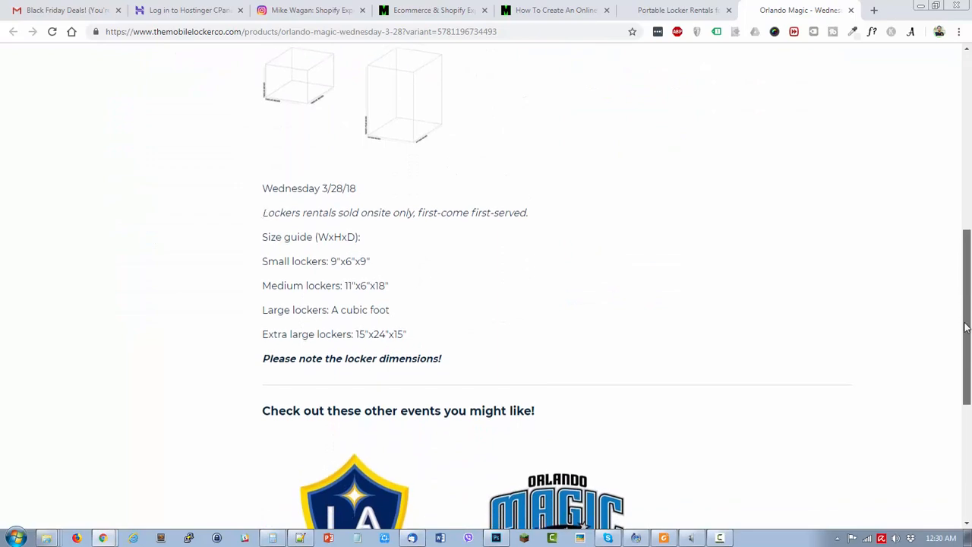
scroll("up", 3)
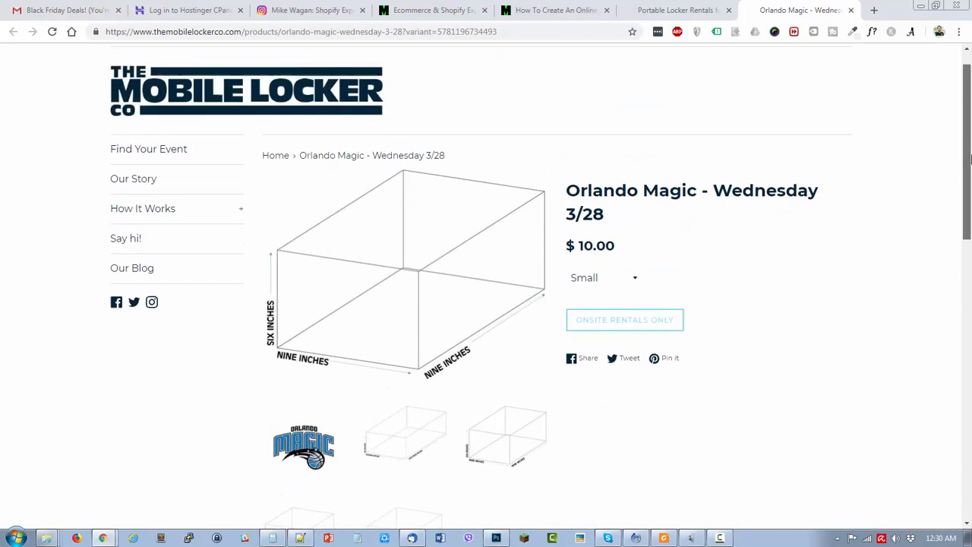
scroll("up", 3)
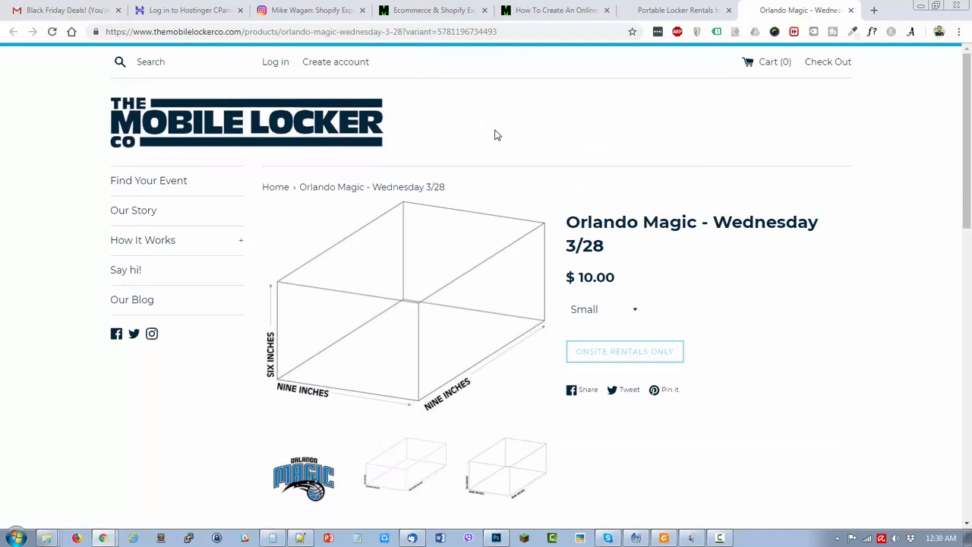
scroll("down", 3)
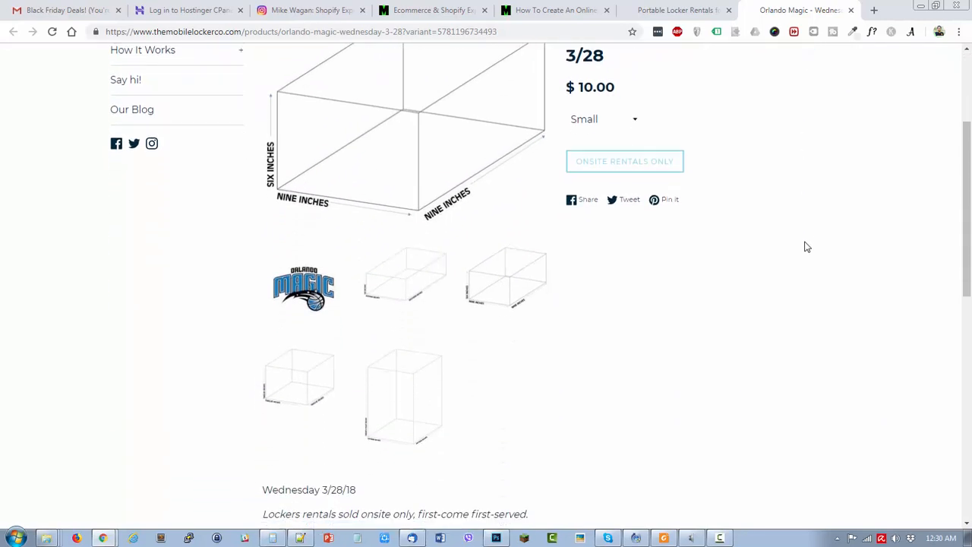
scroll("up", 3)
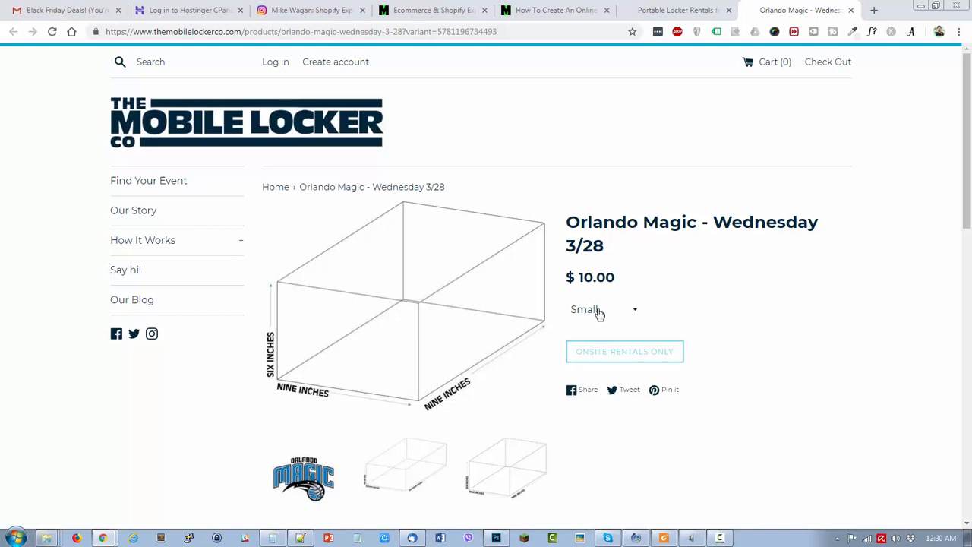
left_click(602, 309)
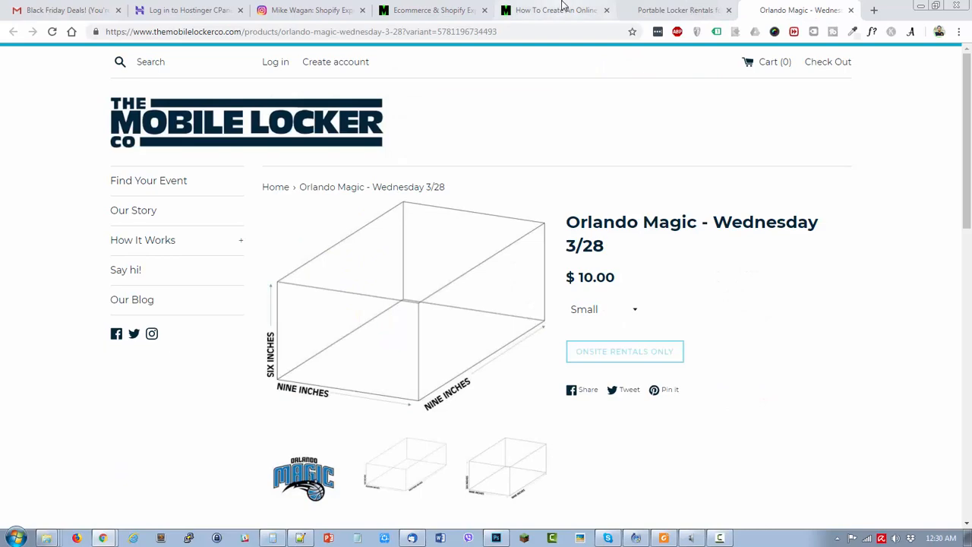
- Back in the blog tab, scroll to the closing paragraph and 'Want more?' related posts
left_click(554, 10)
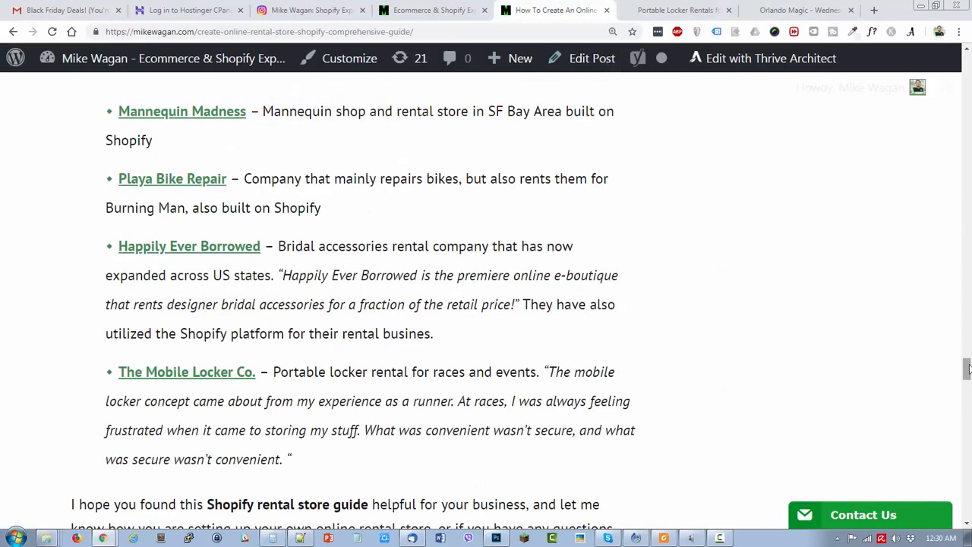
scroll("down", 3)
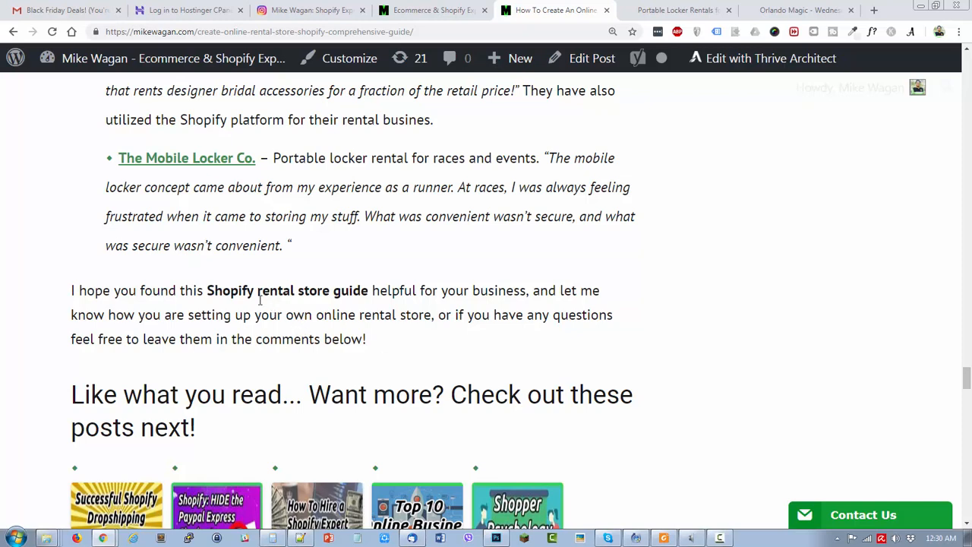
mouse_move(569, 488)
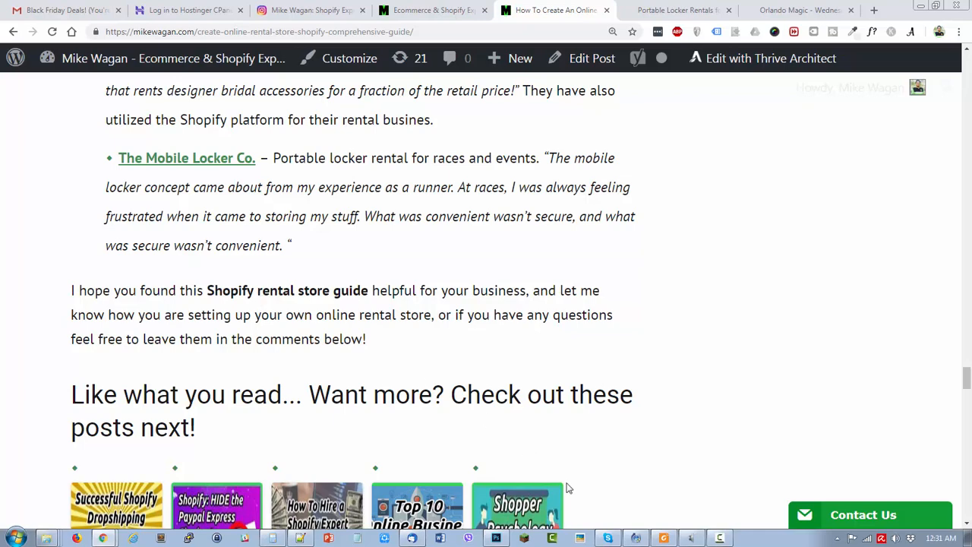